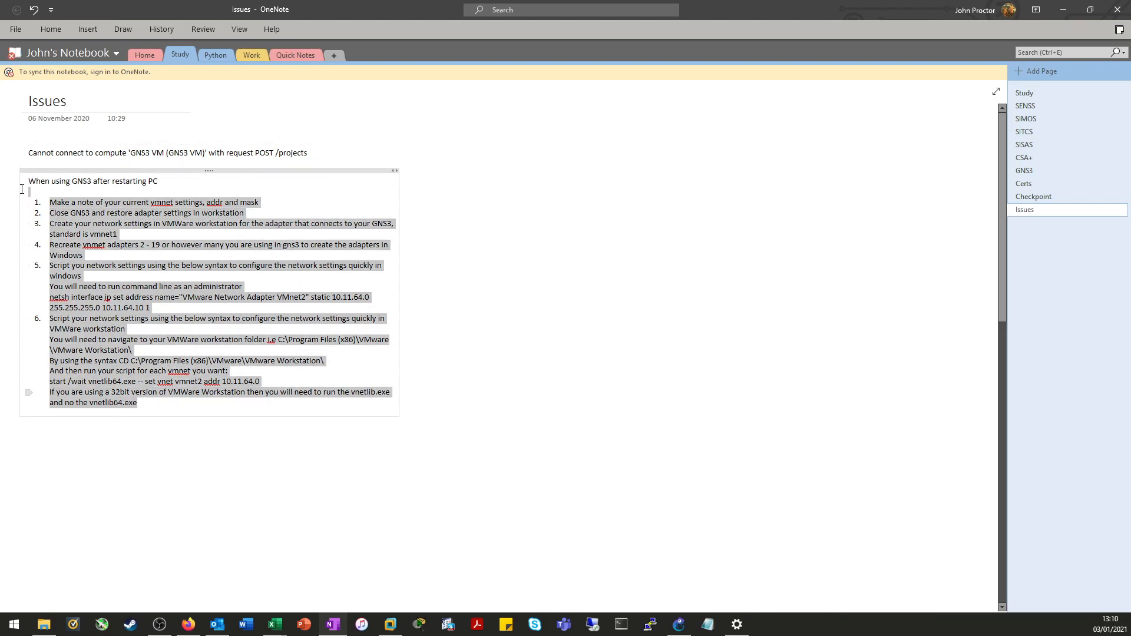
Dismiss the cannot-connect-to-compute error and quit GNS3.
{"action": "left_click", "coordinate": [467, 311]}
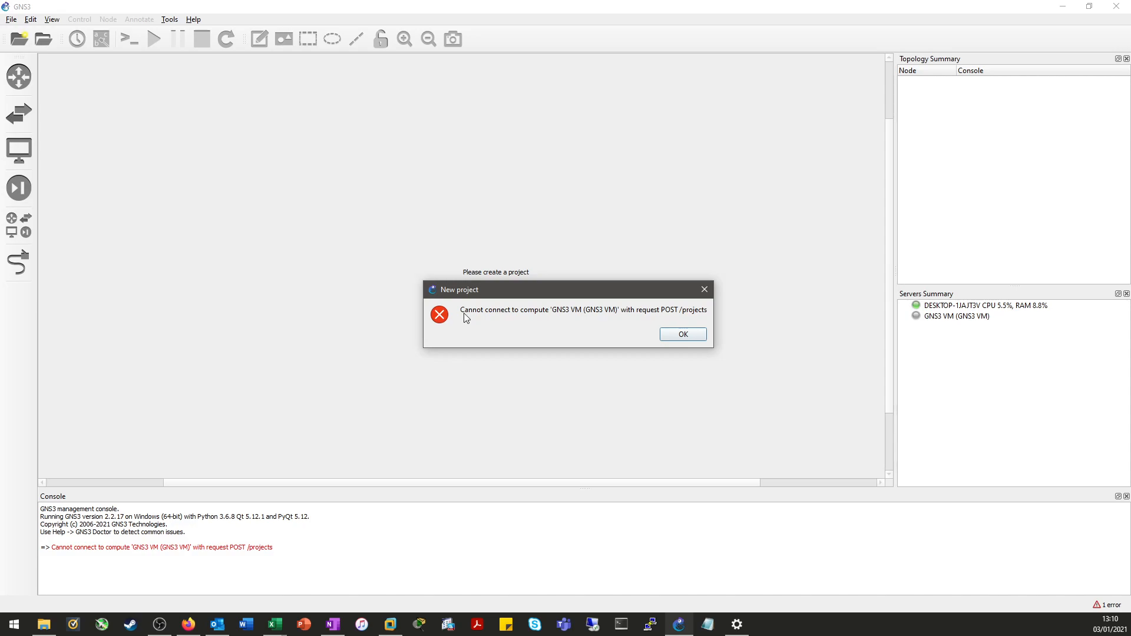
{"action": "mouse_move", "coordinate": [548, 229]}
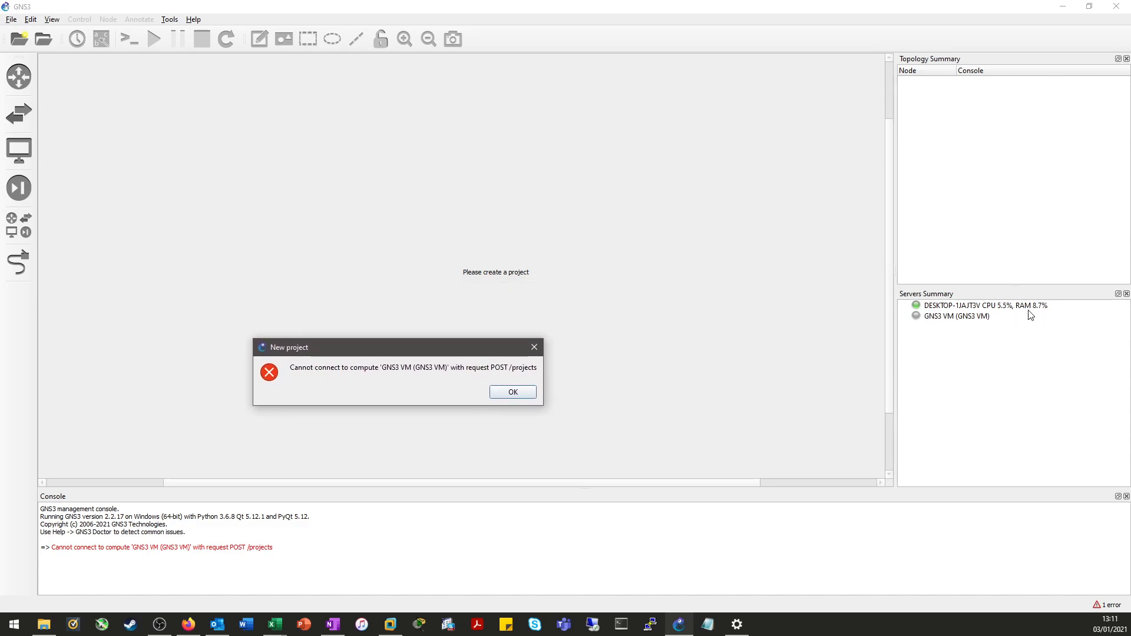
{"action": "mouse_move", "coordinate": [903, 326]}
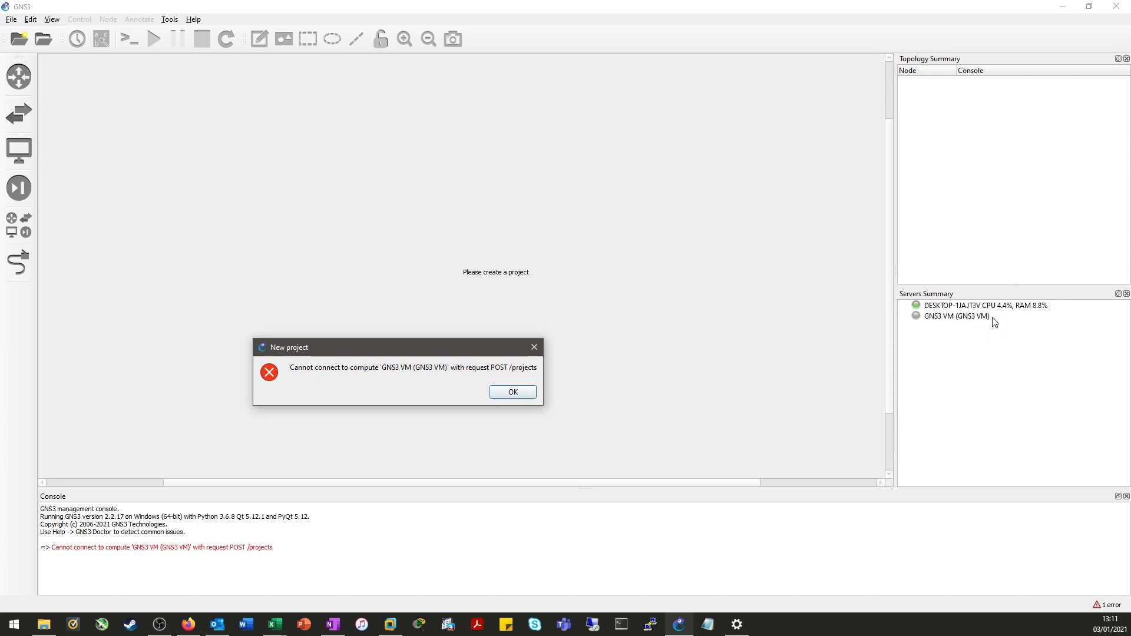
{"action": "mouse_move", "coordinate": [639, 377]}
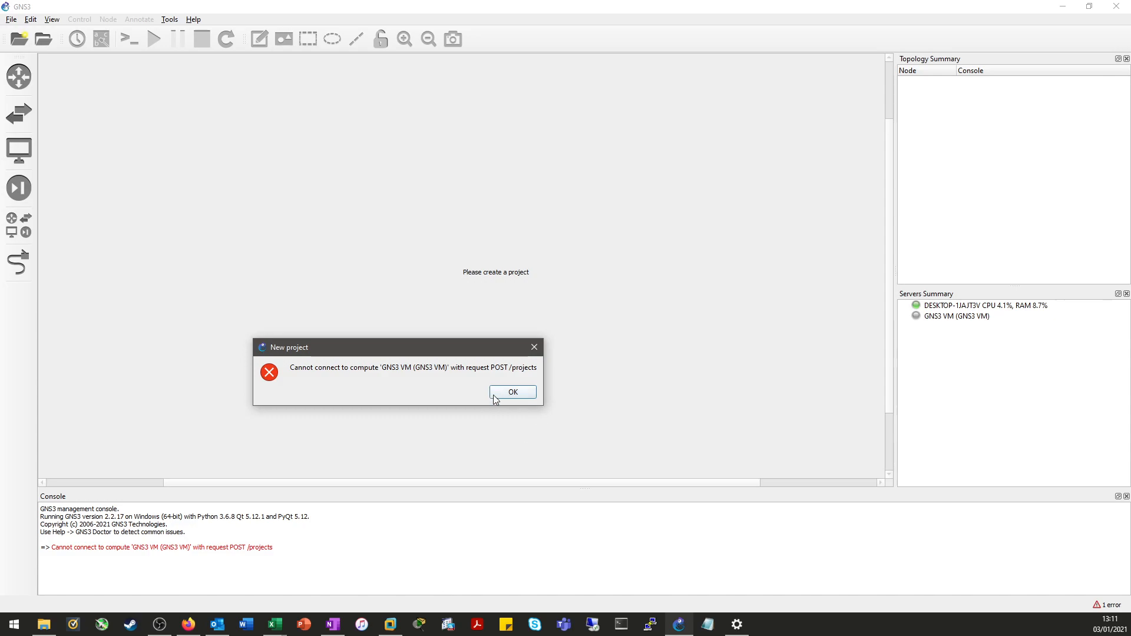
{"action": "left_click", "coordinate": [512, 391]}
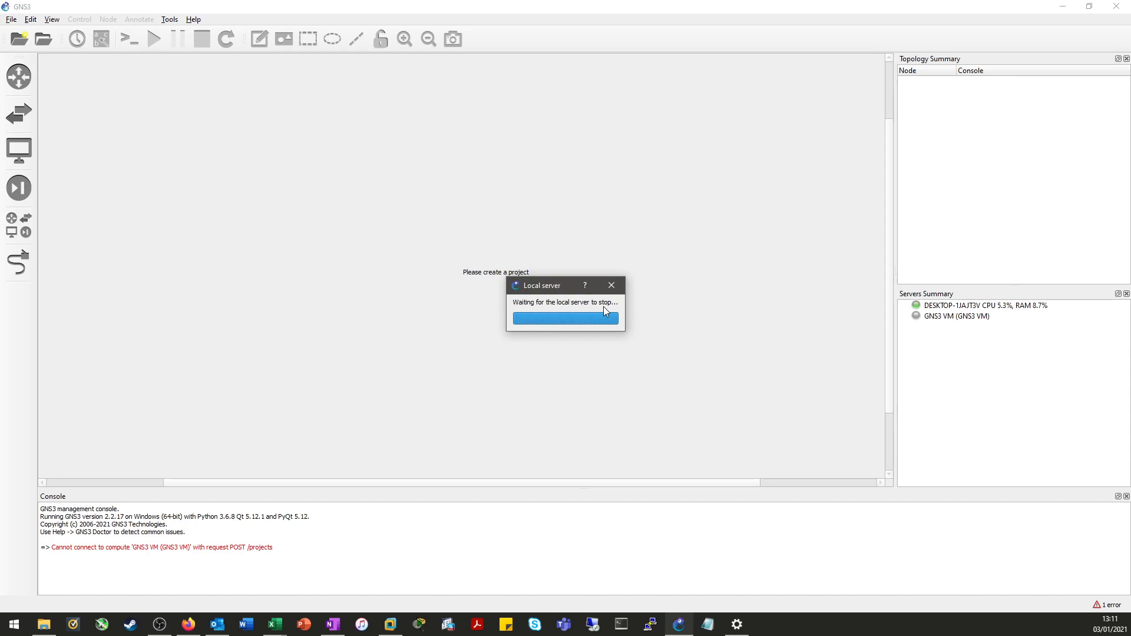
{"action": "mouse_move", "coordinate": [716, 300]}
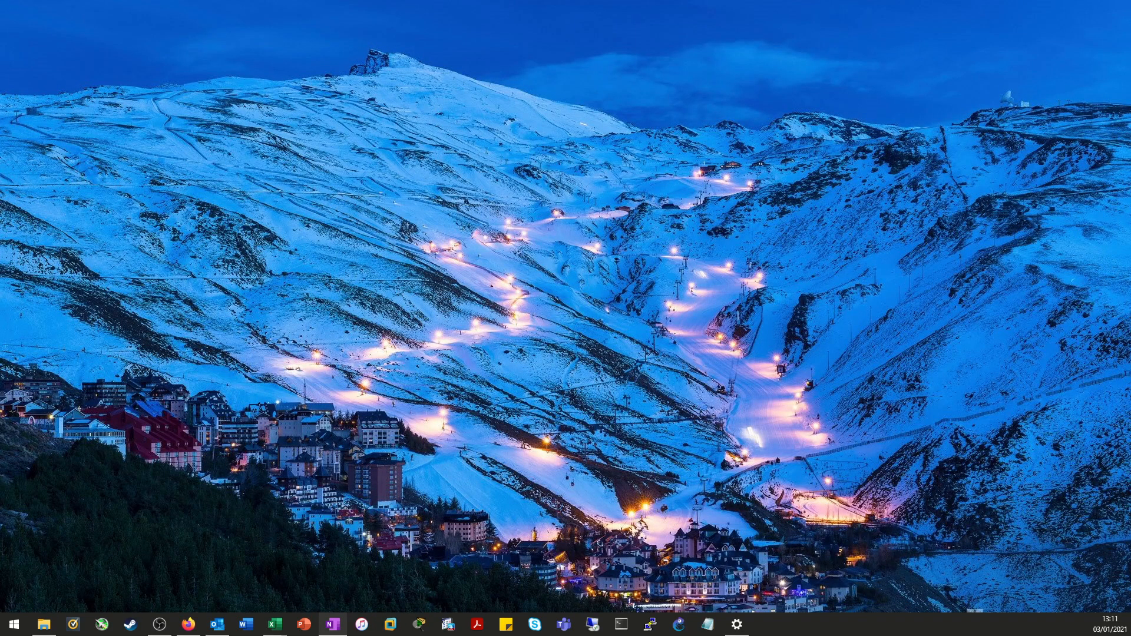
Switch to VMware Workstation and select the GNS3 VM under the LAB folder.
{"action": "left_click", "coordinate": [390, 624]}
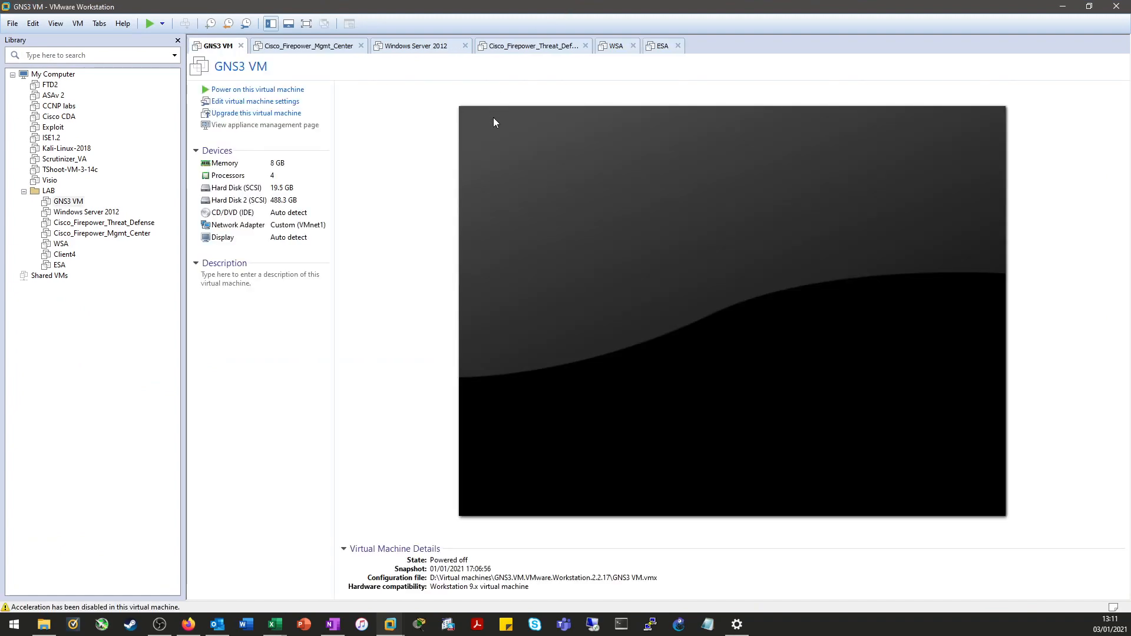
{"action": "left_click", "coordinate": [68, 202]}
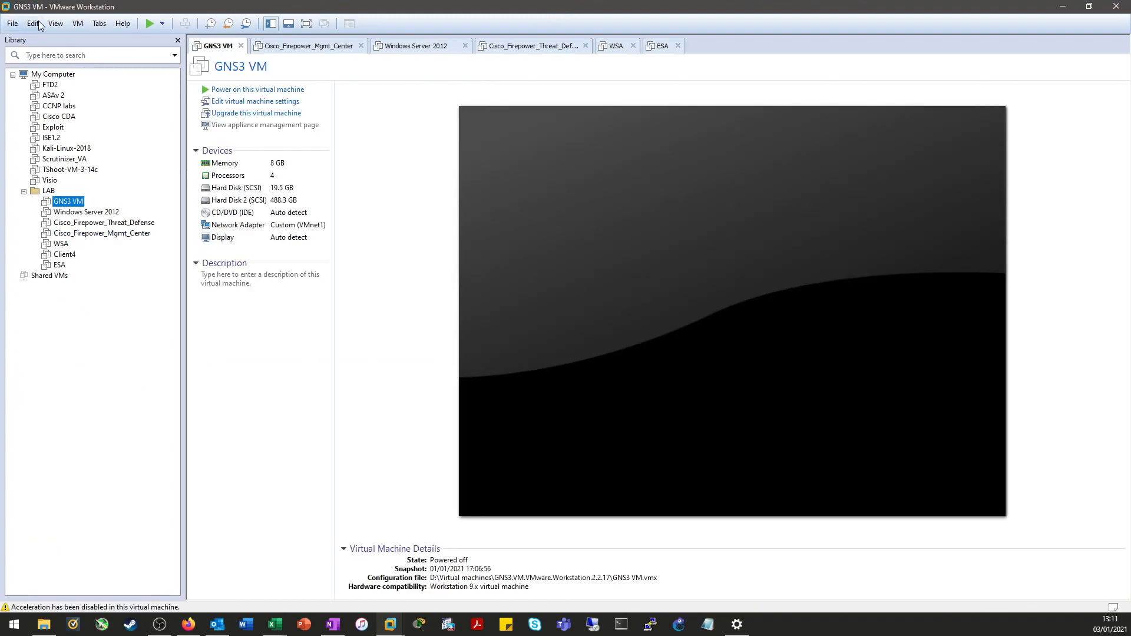
Open the Virtual Network Editor and review VMnet8 NAT and VMnet1 host-only (192.168.138.0) settings.
{"action": "left_click", "coordinate": [33, 24]}
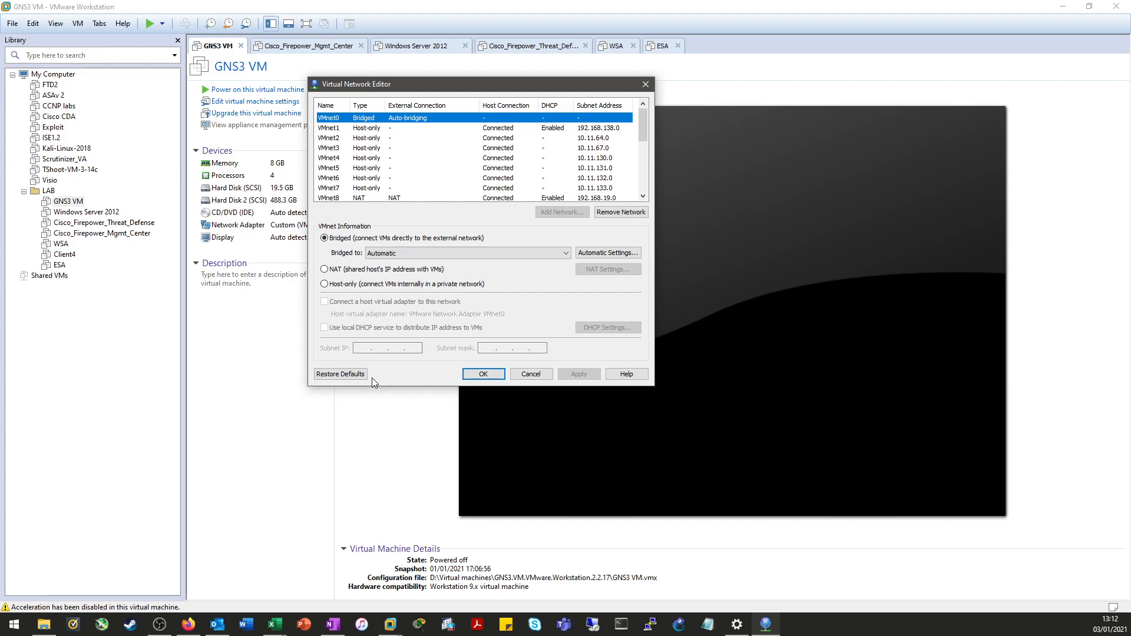
{"action": "mouse_move", "coordinate": [339, 373]}
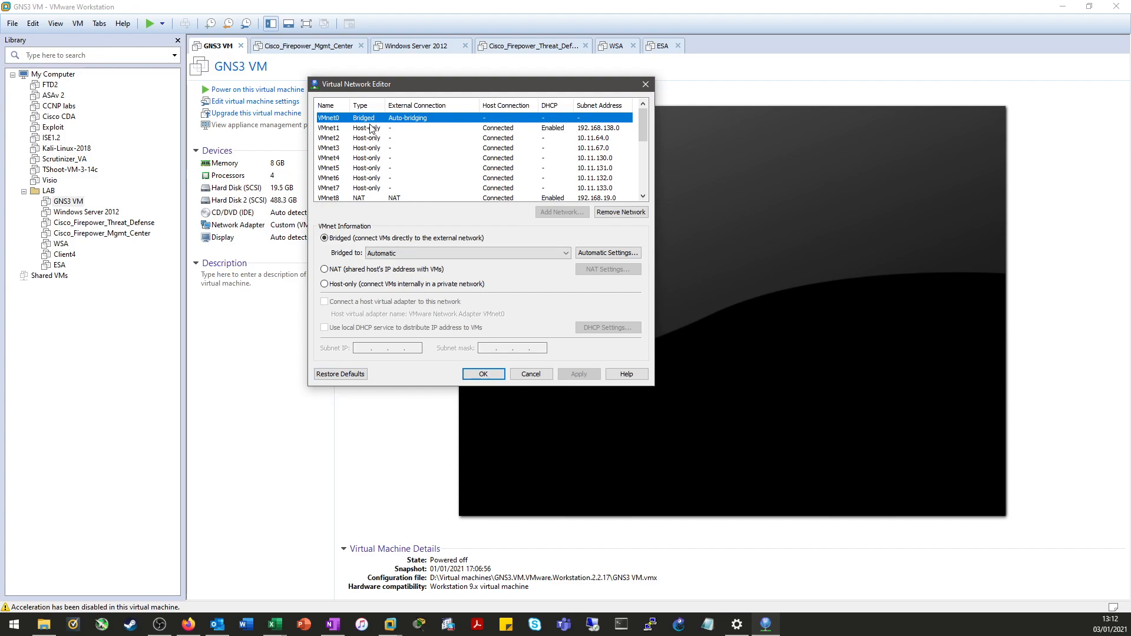
{"action": "left_click", "coordinate": [360, 127]}
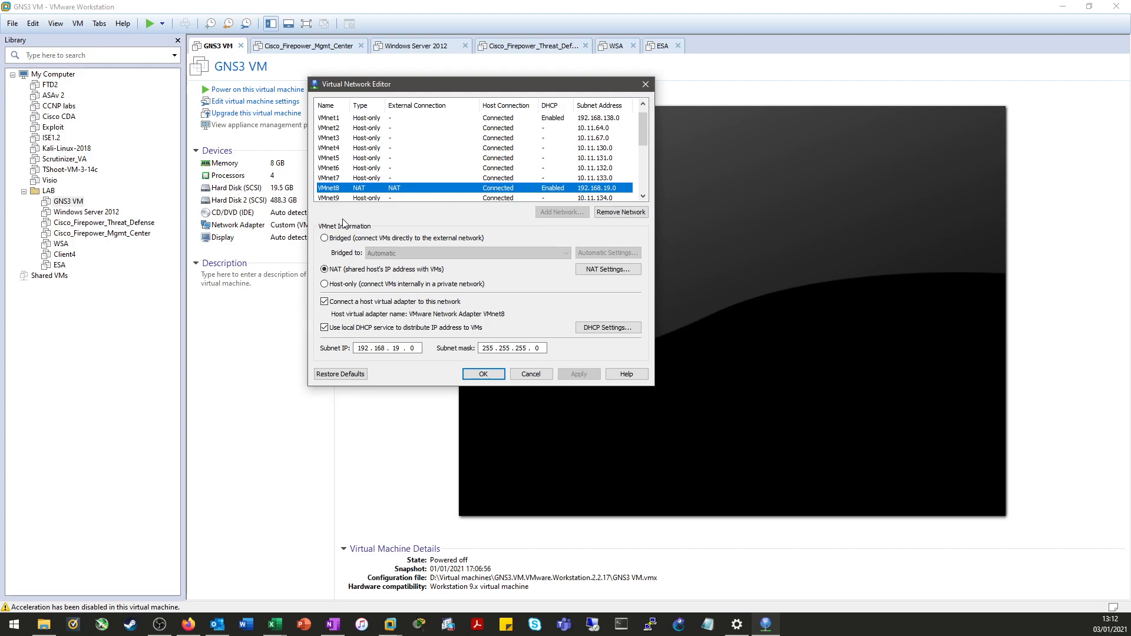
{"action": "left_click", "coordinate": [329, 127]}
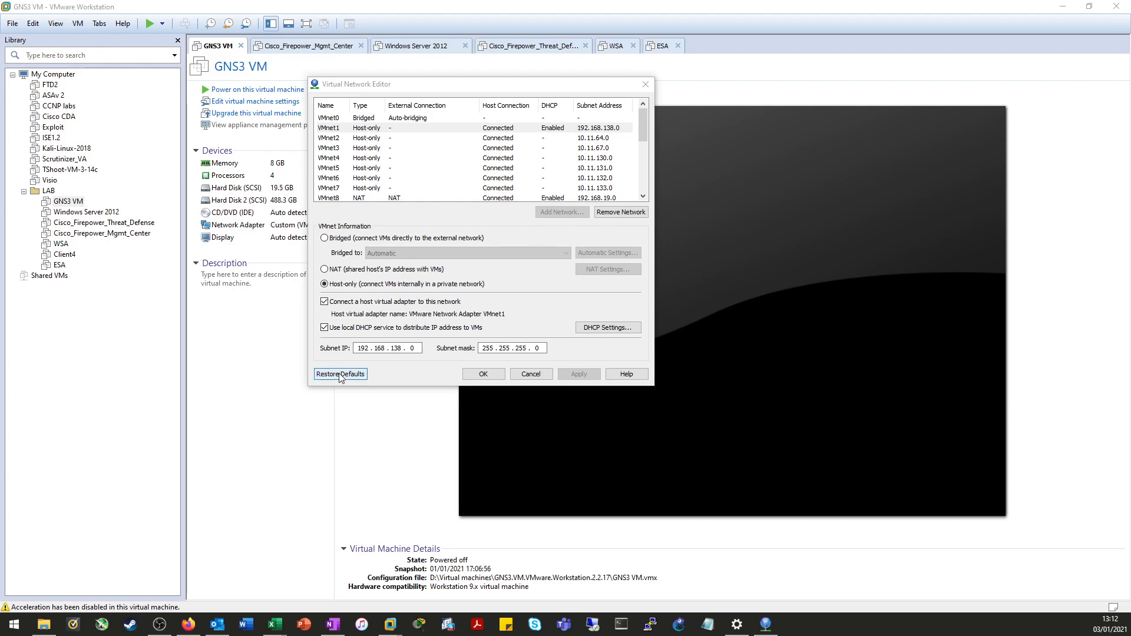
Restore the virtual networks to defaults, confirming the warning about custom settings.
{"action": "left_click", "coordinate": [340, 374]}
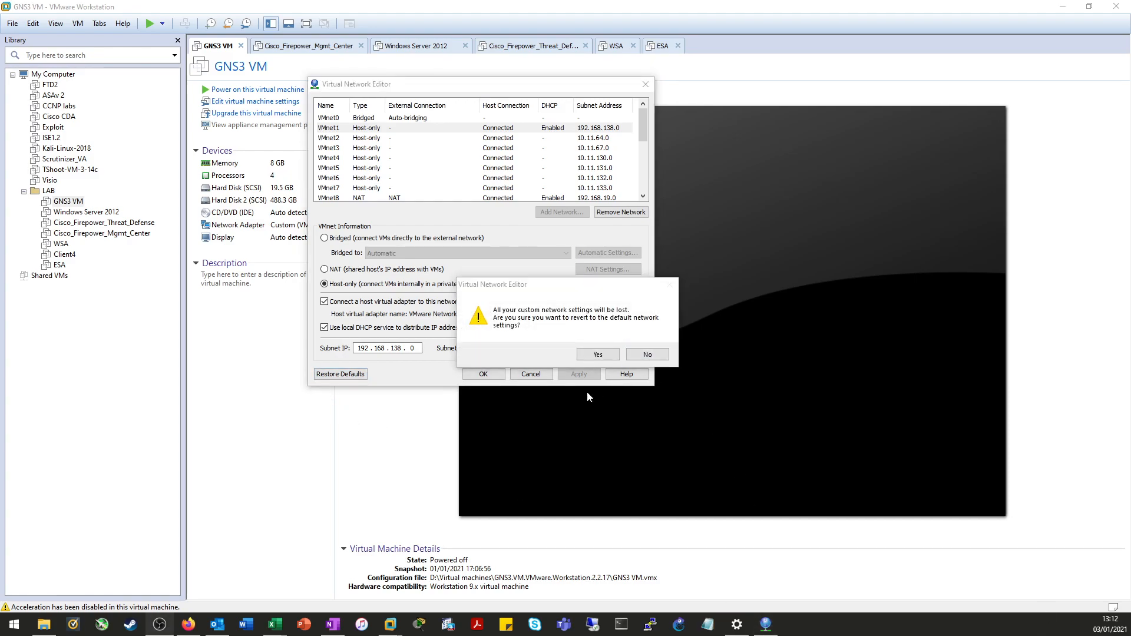
{"action": "left_click", "coordinate": [596, 355]}
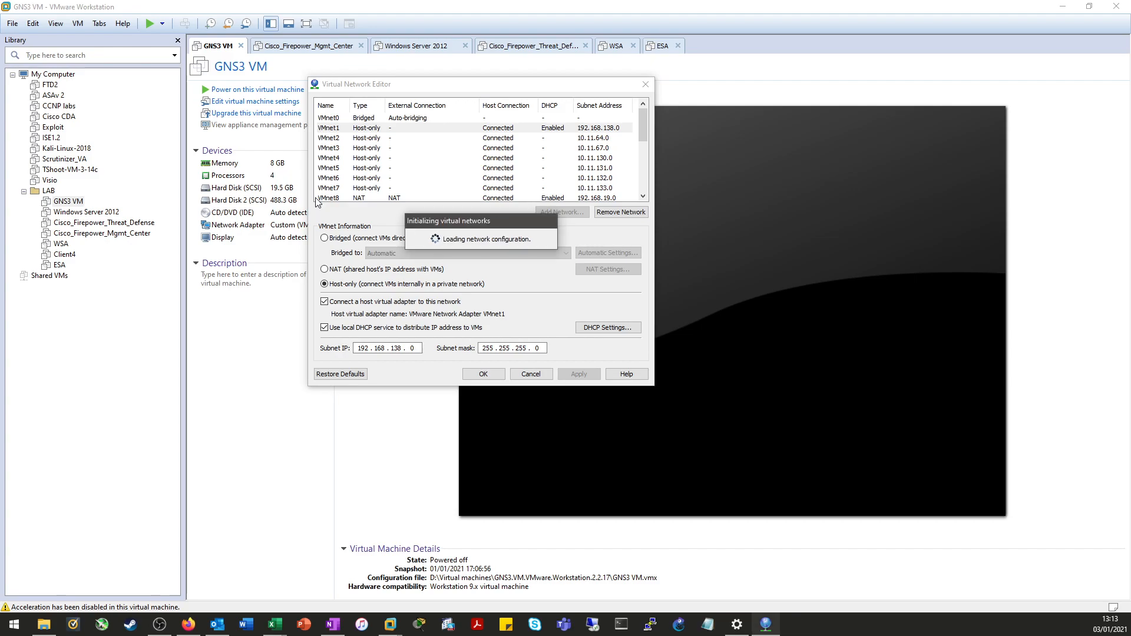
{"action": "left_click", "coordinate": [340, 374]}
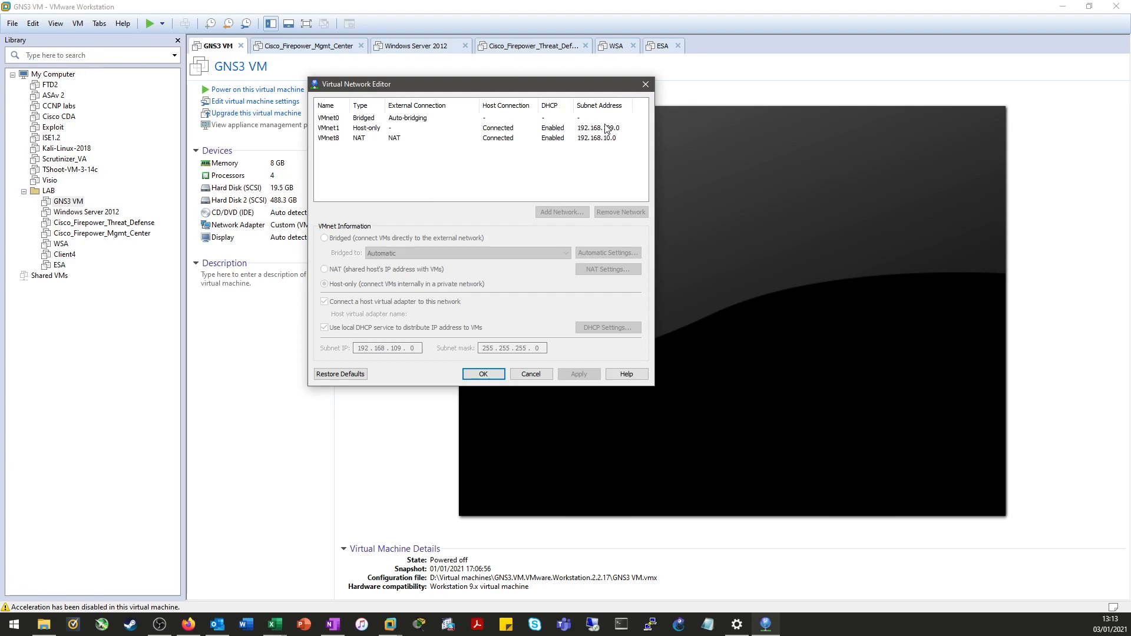
Change VMnet1's host-only subnet from 192.168.109.0 back to 192.168.138.0.
{"action": "left_click", "coordinate": [361, 128]}
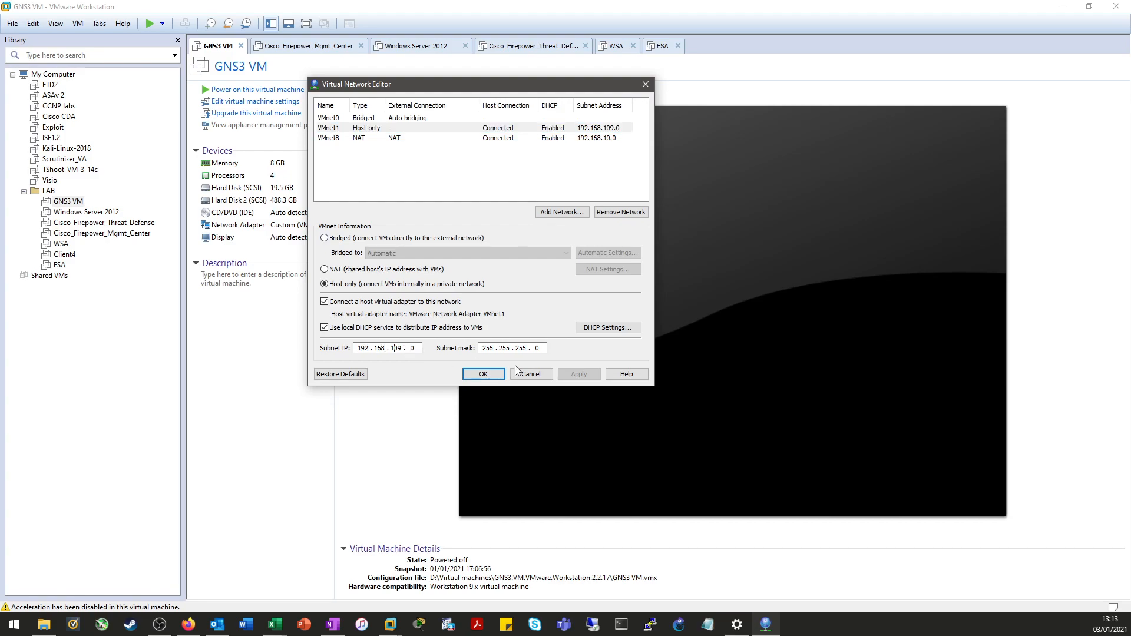
{"action": "type", "text": "109"}
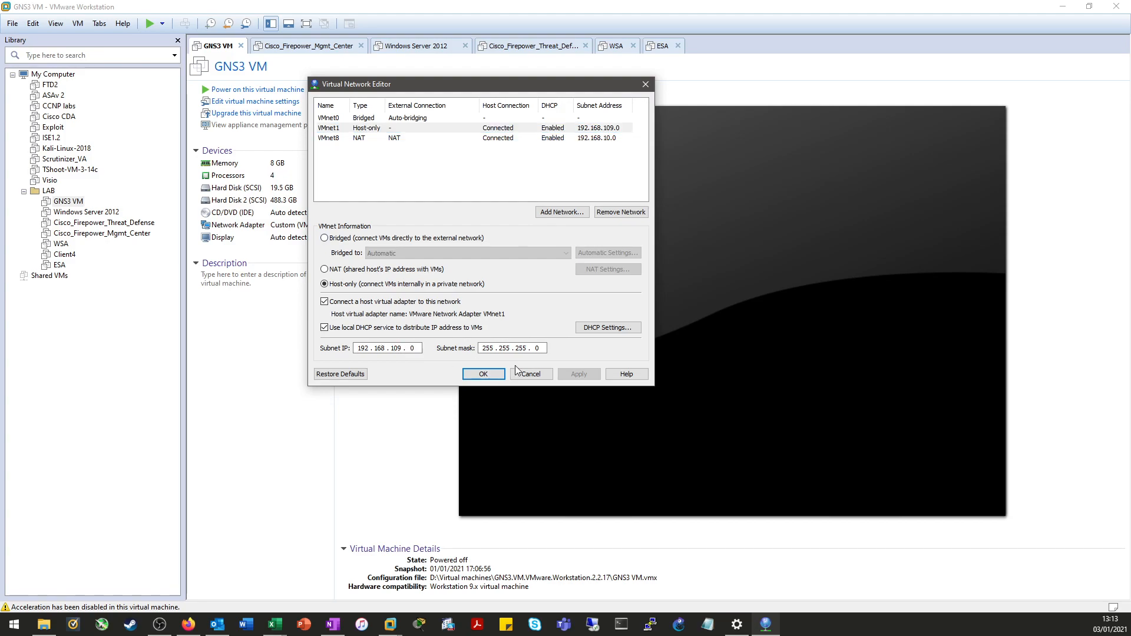
{"action": "type", "text": "1"}
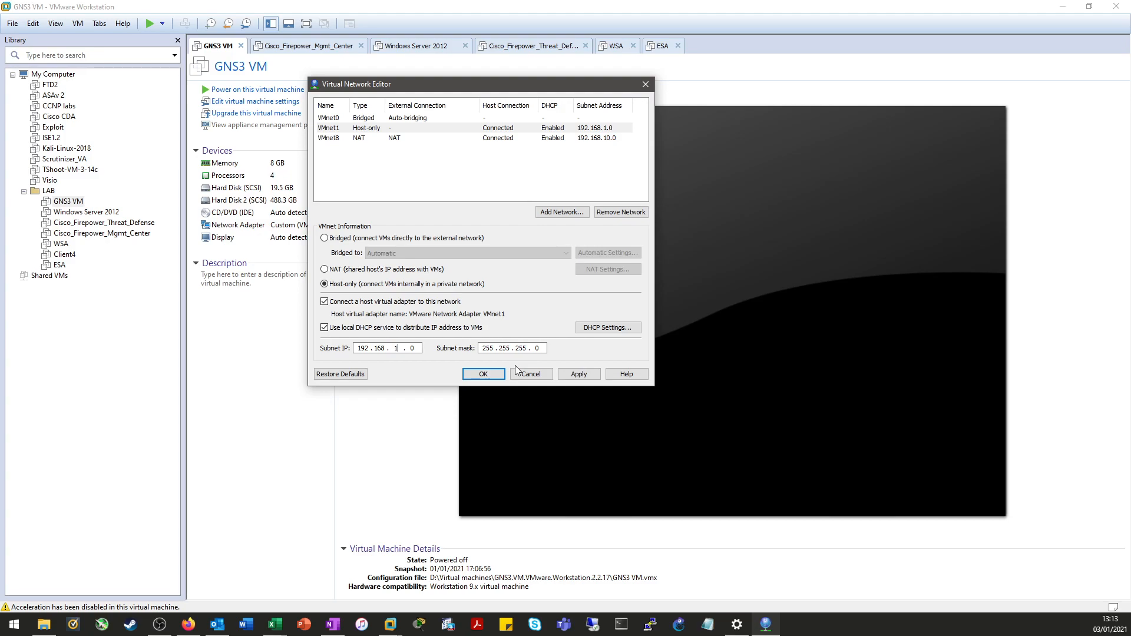
{"action": "type", "text": "138"}
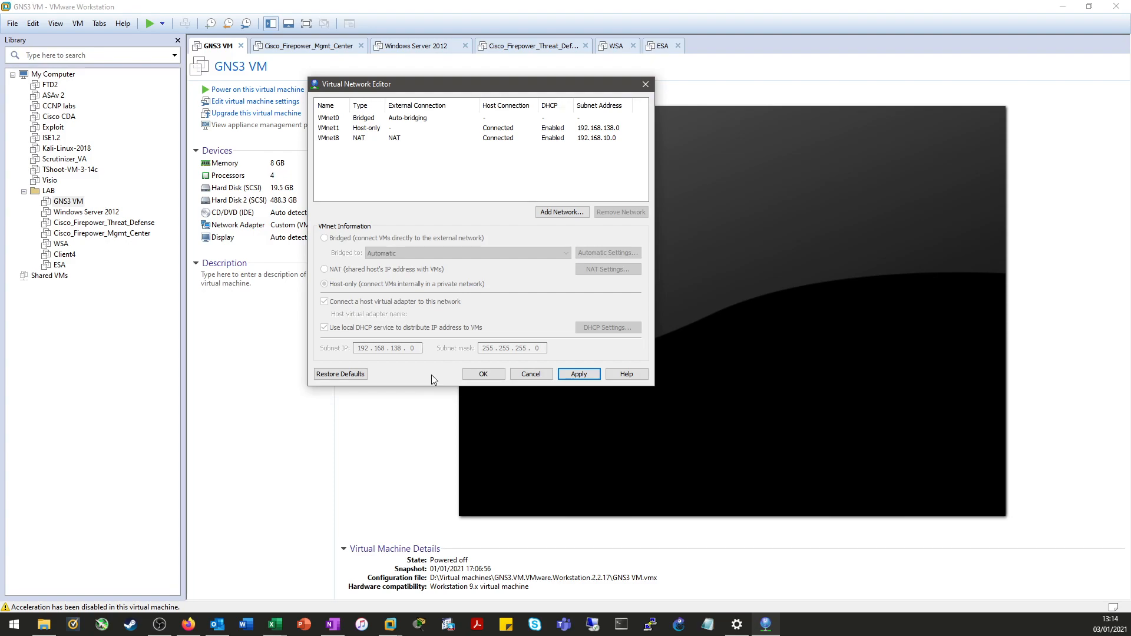
Apply the VMnet1 subnet change and close the Virtual Network Editor with OK.
{"action": "left_click", "coordinate": [577, 373]}
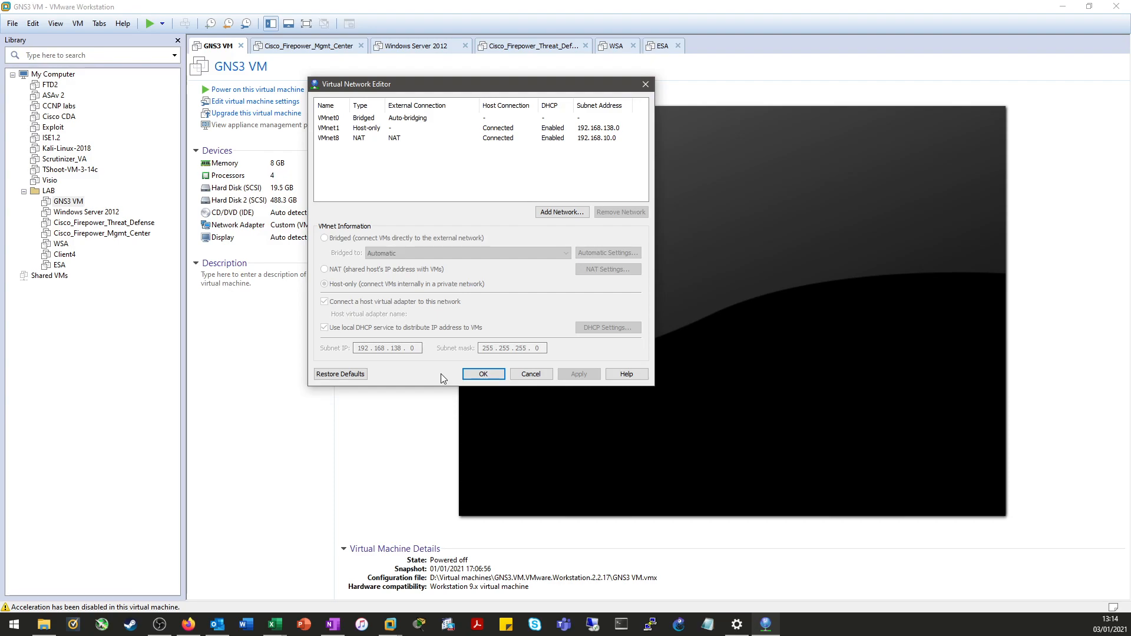
{"action": "mouse_move", "coordinate": [293, 149]}
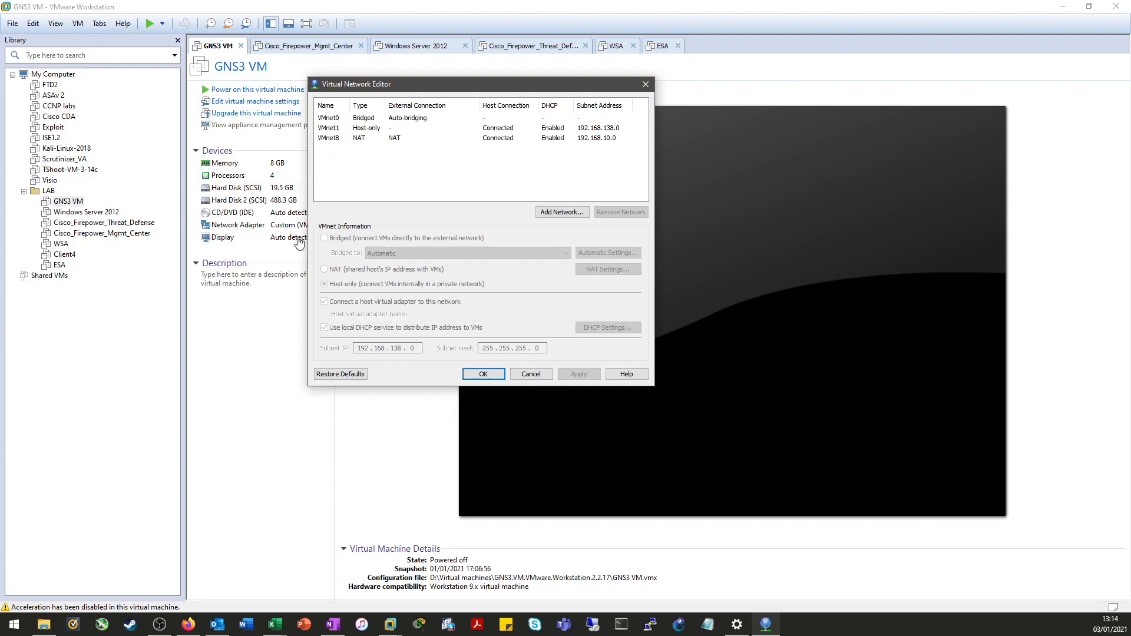
{"action": "mouse_move", "coordinate": [321, 190]}
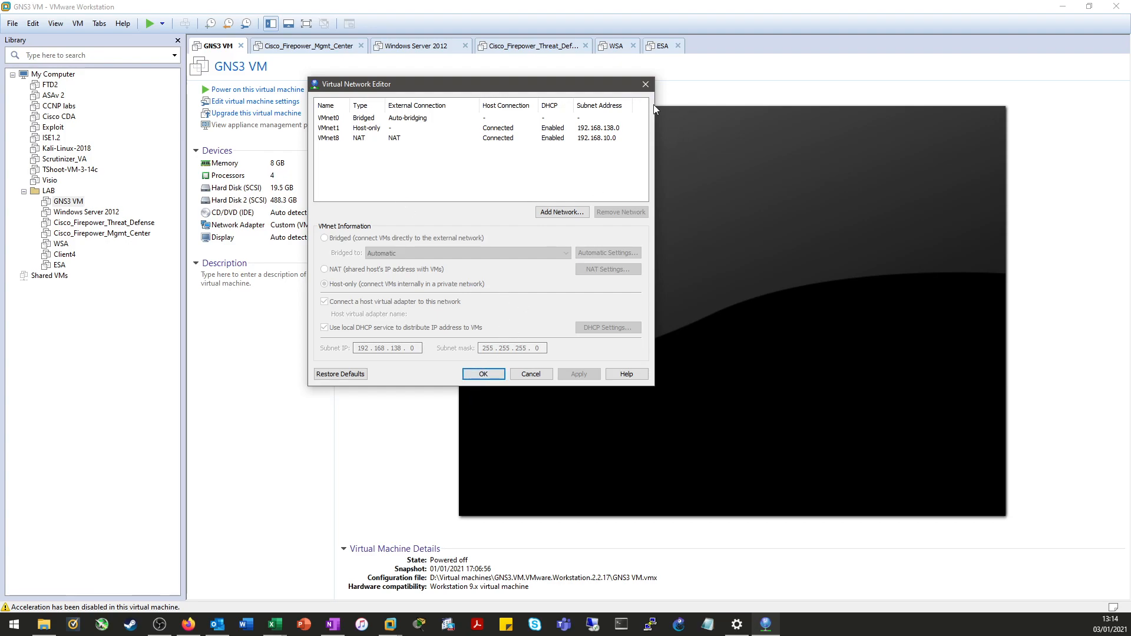
{"action": "left_click", "coordinate": [482, 374]}
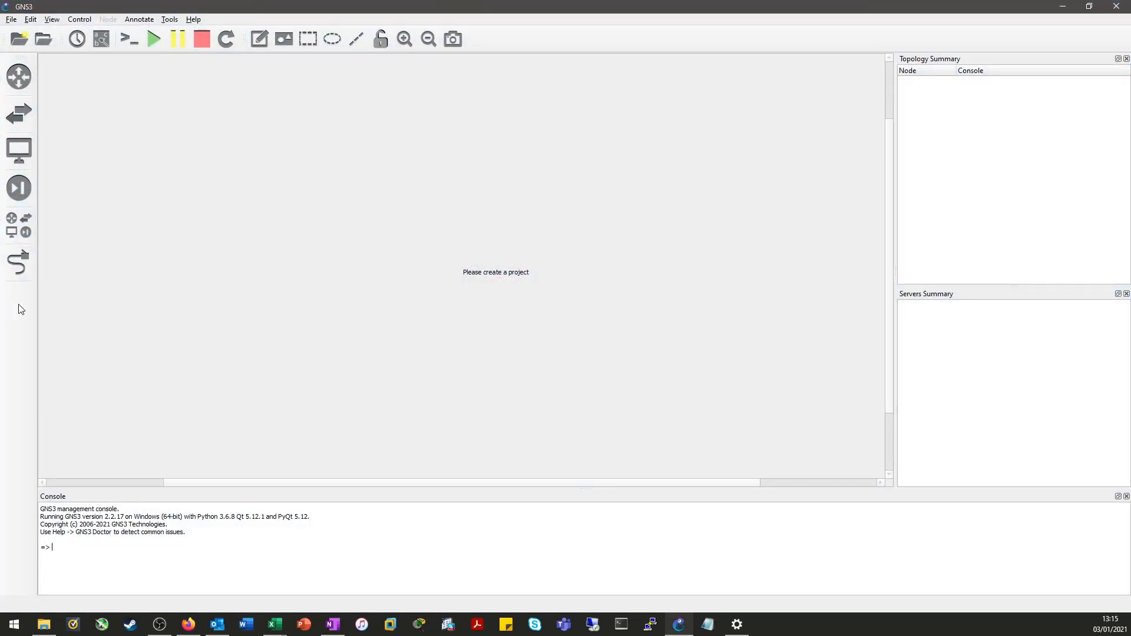
In GNS3 Preferences > VMware > Advanced local settings, run Configure to recreate the managed VMnet adapters.
{"action": "left_click", "coordinate": [31, 19]}
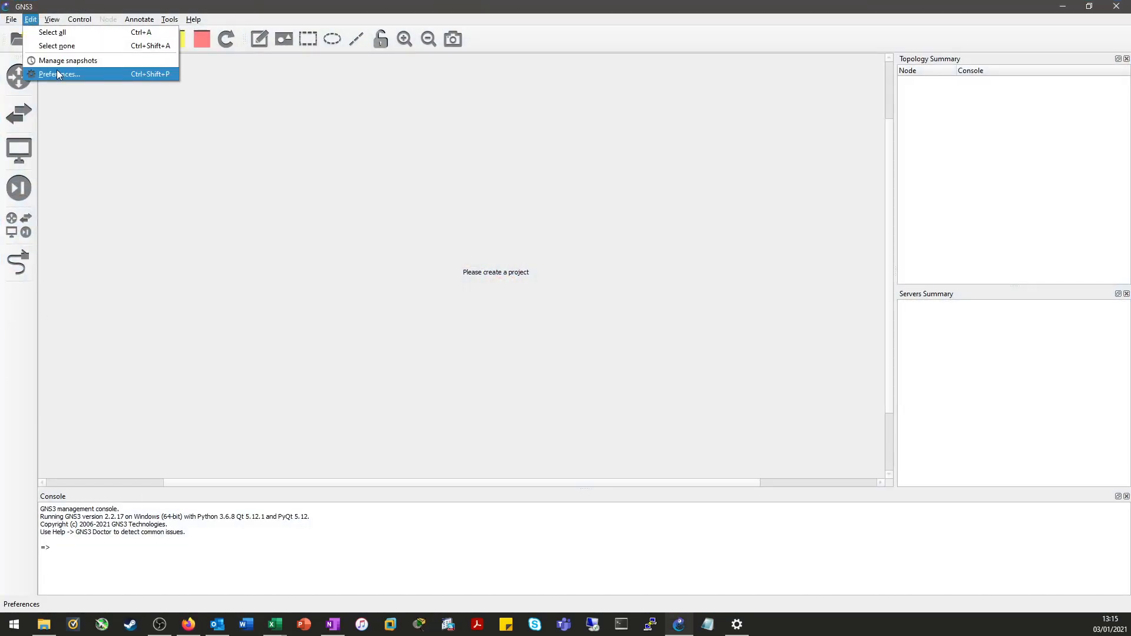
{"action": "left_click", "coordinate": [59, 75]}
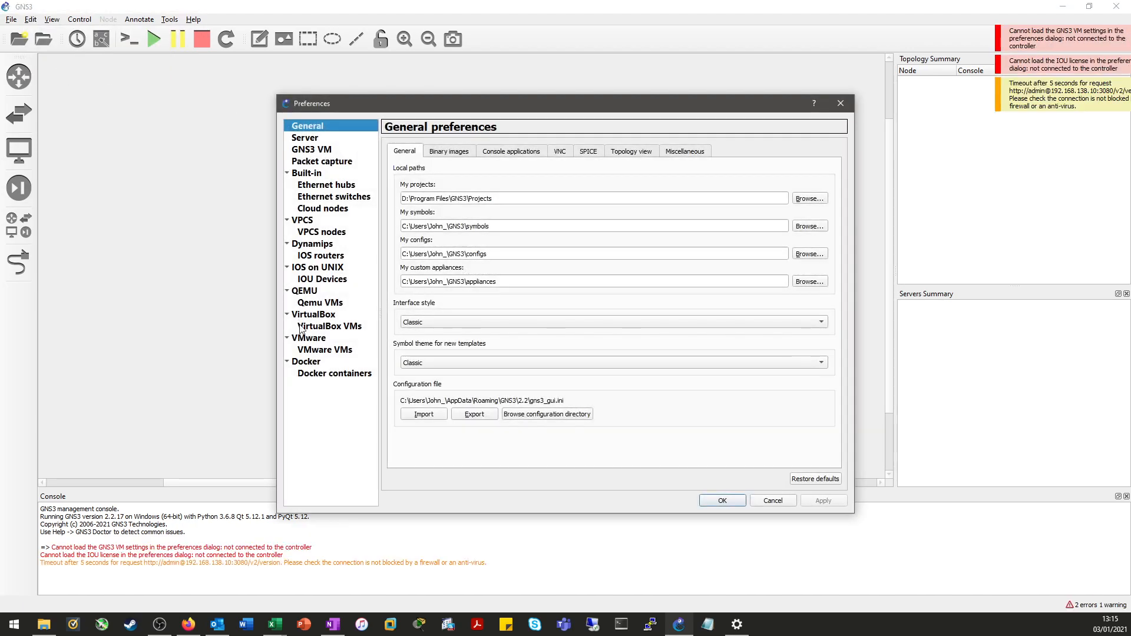
{"action": "left_click", "coordinate": [310, 338]}
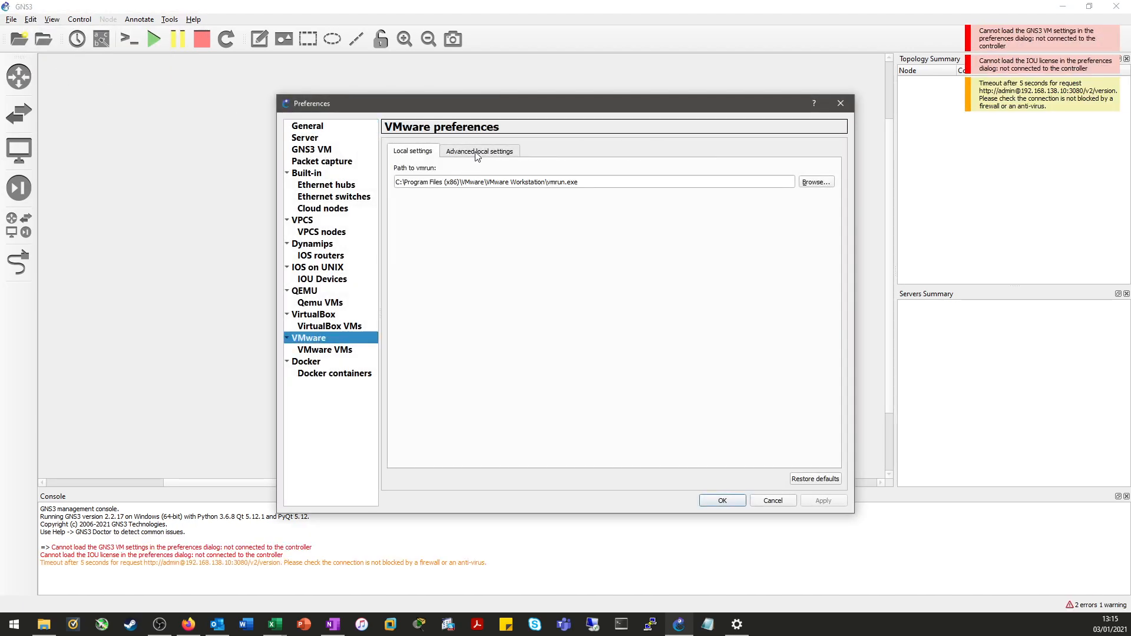
{"action": "left_click", "coordinate": [480, 151]}
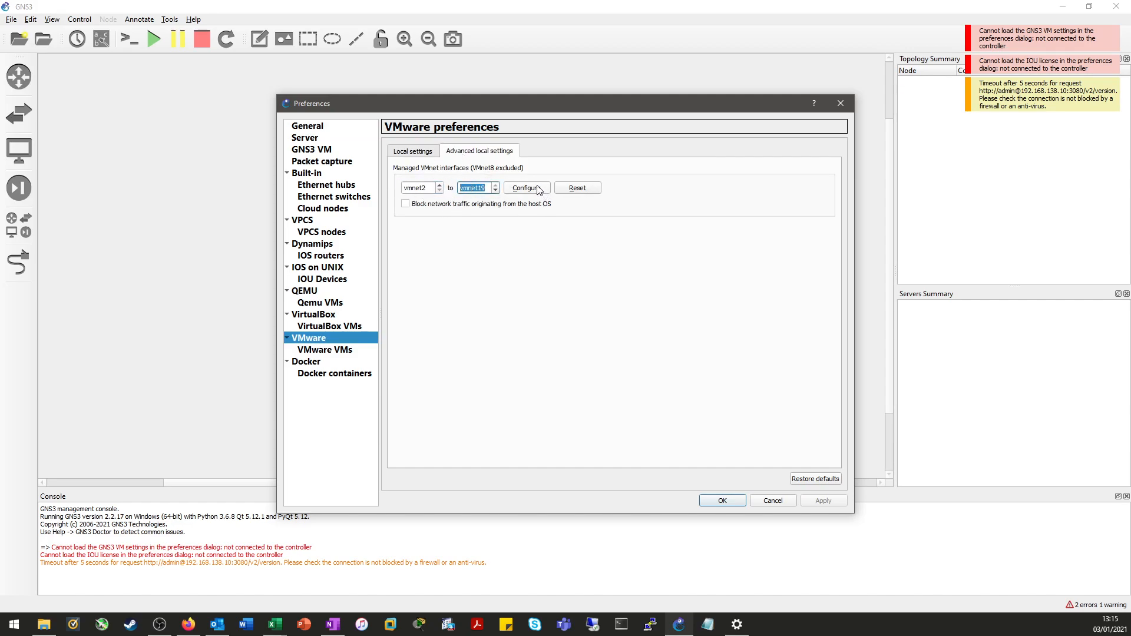
{"action": "left_click", "coordinate": [525, 188]}
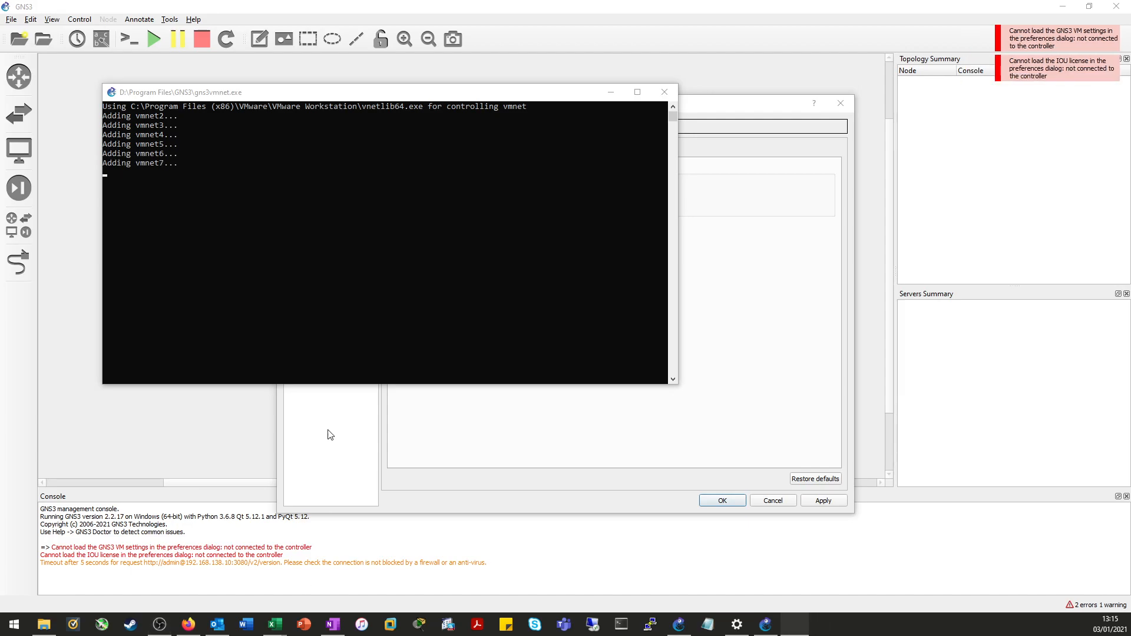
{"action": "mouse_move", "coordinate": [593, 67]}
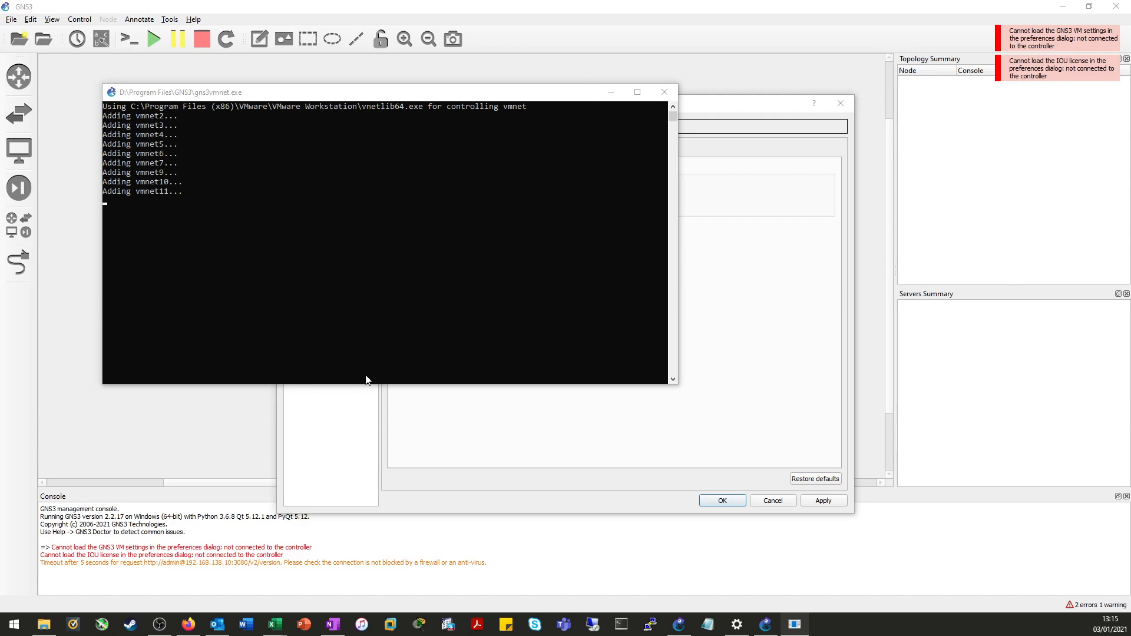
{"action": "mouse_move", "coordinate": [408, 586]}
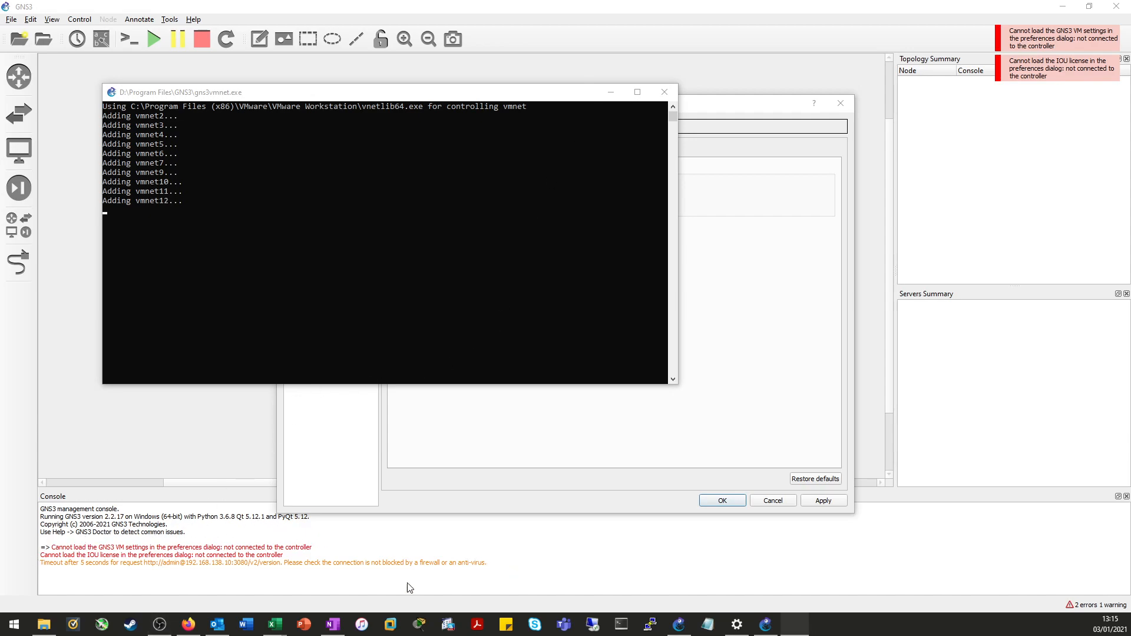
{"action": "mouse_move", "coordinate": [236, 577]}
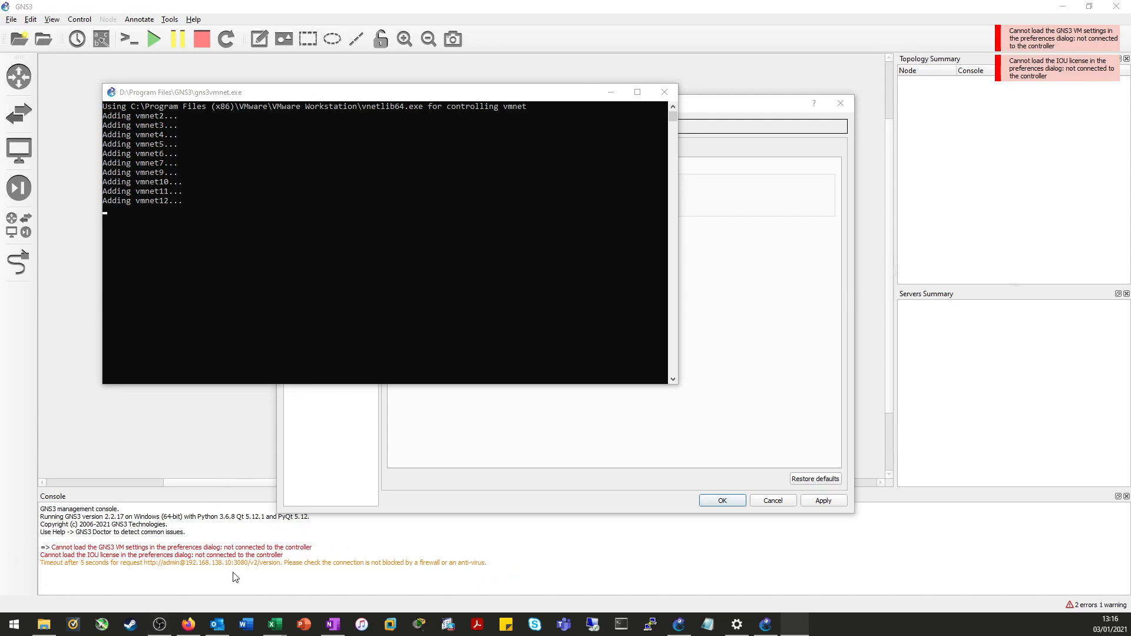
{"action": "mouse_move", "coordinate": [522, 573]}
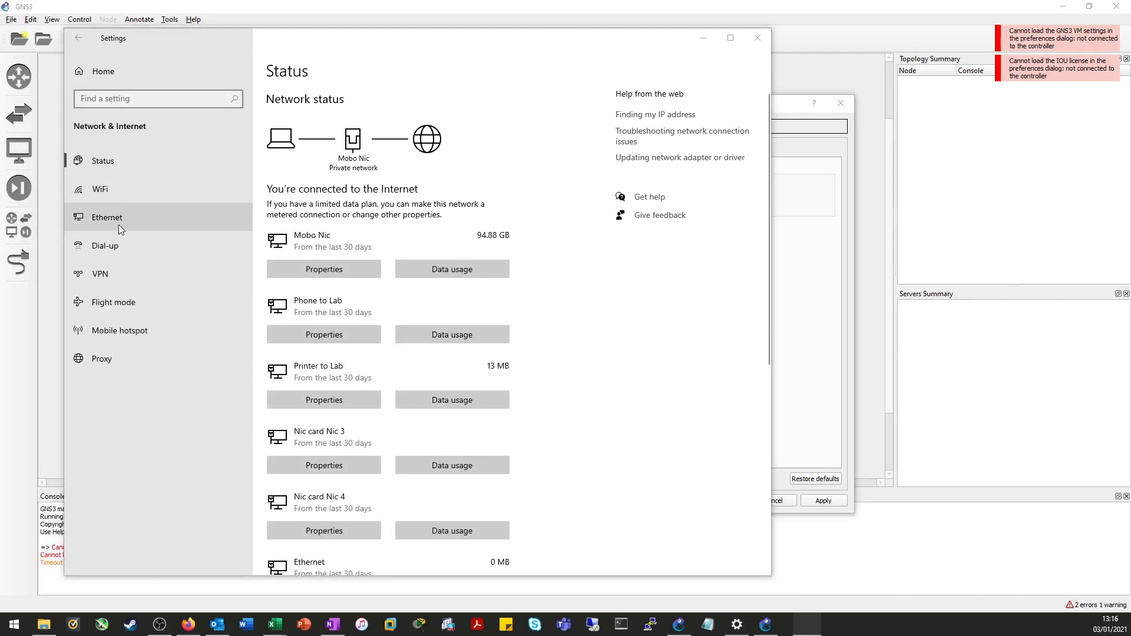
Open Network Connections from Ethernet settings and sort the adapter list by Name.
{"action": "left_click", "coordinate": [108, 217]}
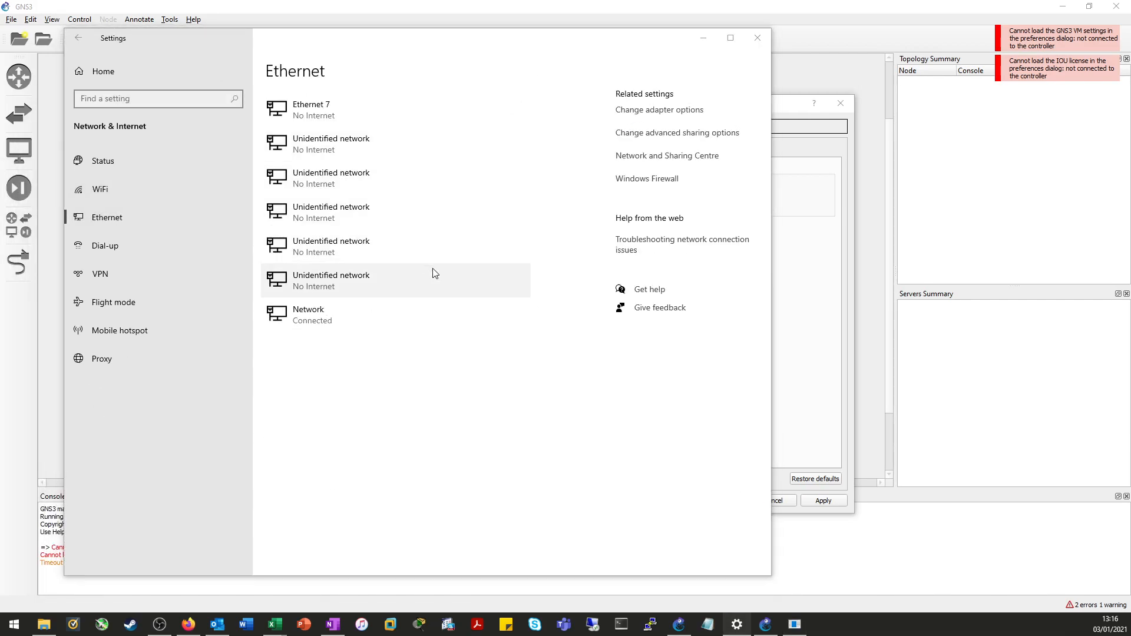
{"action": "left_click", "coordinate": [658, 110]}
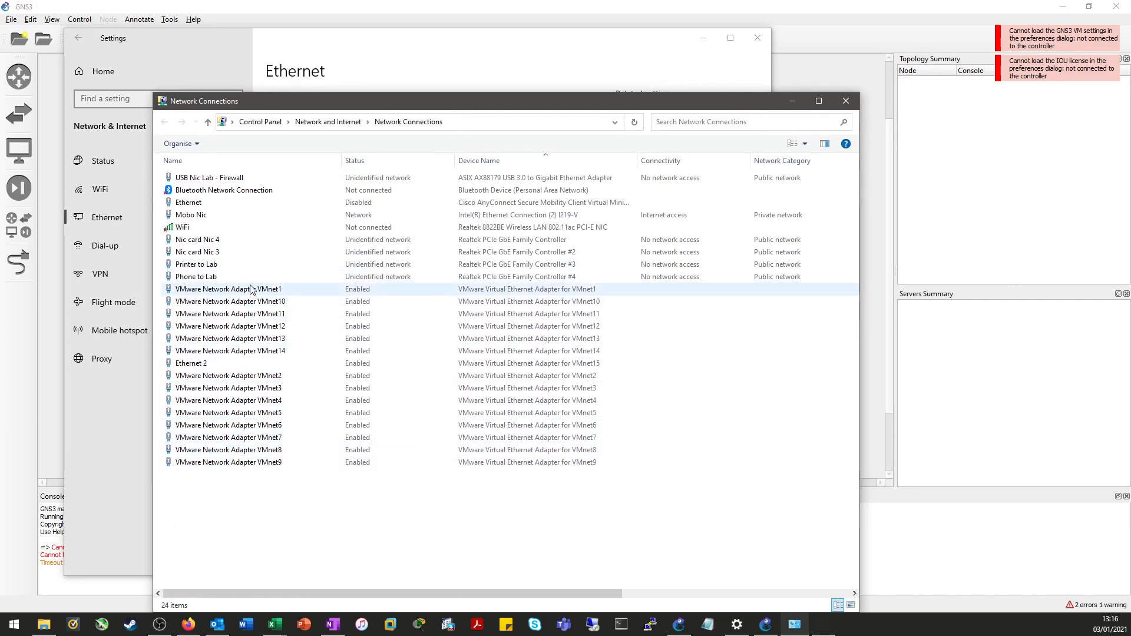
{"action": "left_click", "coordinate": [172, 160]}
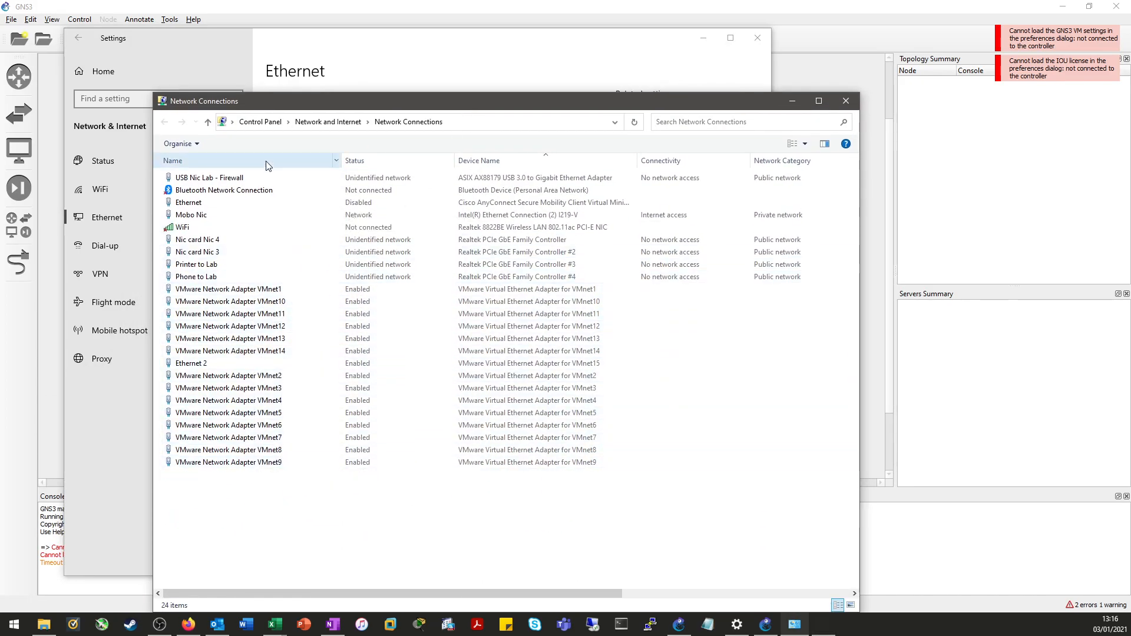
{"action": "left_click", "coordinate": [172, 161]}
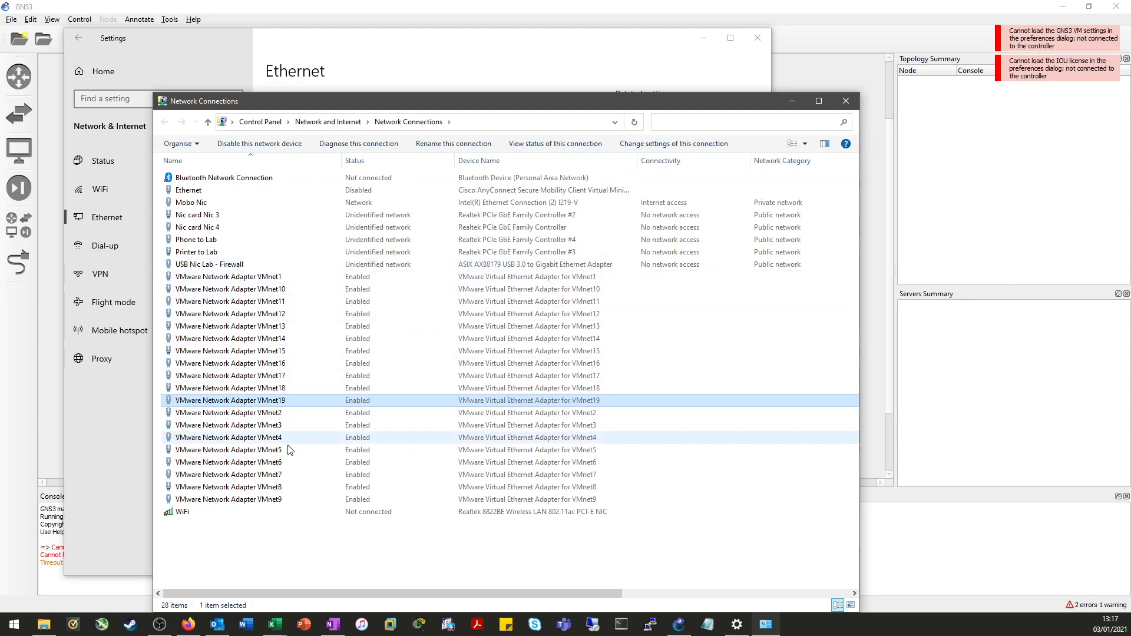
{"action": "mouse_move", "coordinate": [295, 493]}
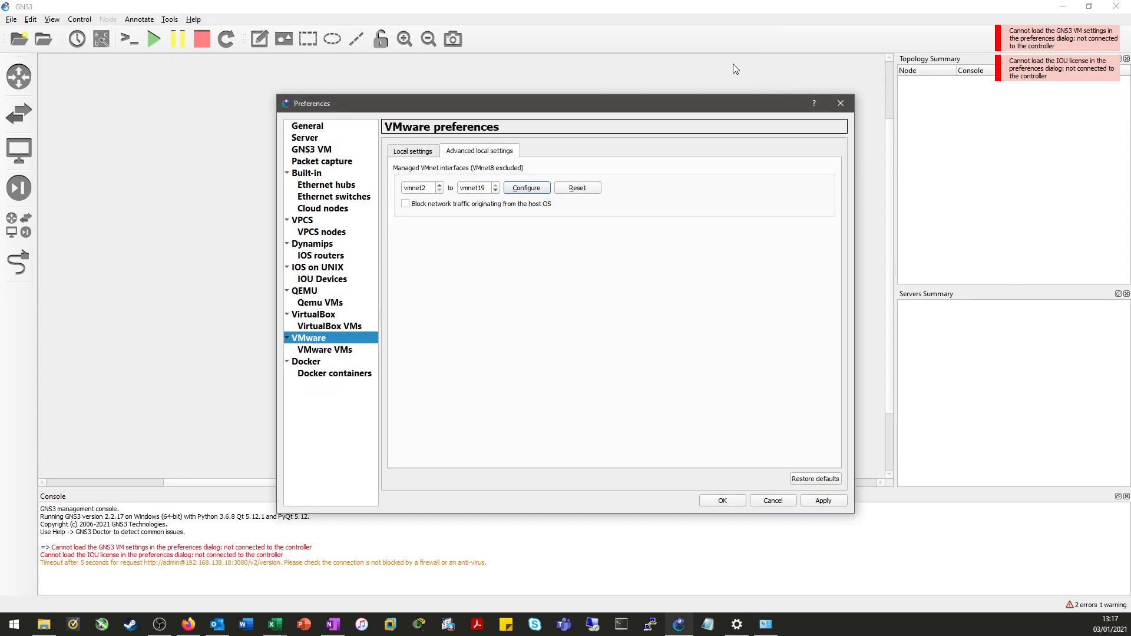
Close the GNS3 Preferences dialog without saving the VMware settings.
{"action": "left_click", "coordinate": [839, 103]}
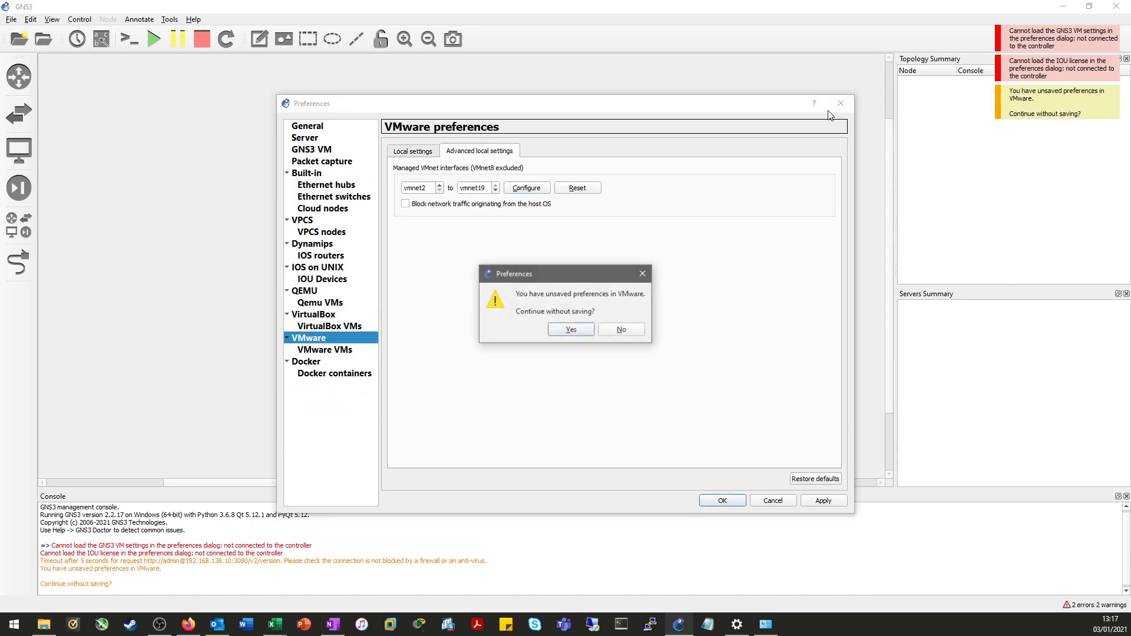
{"action": "left_click", "coordinate": [571, 329]}
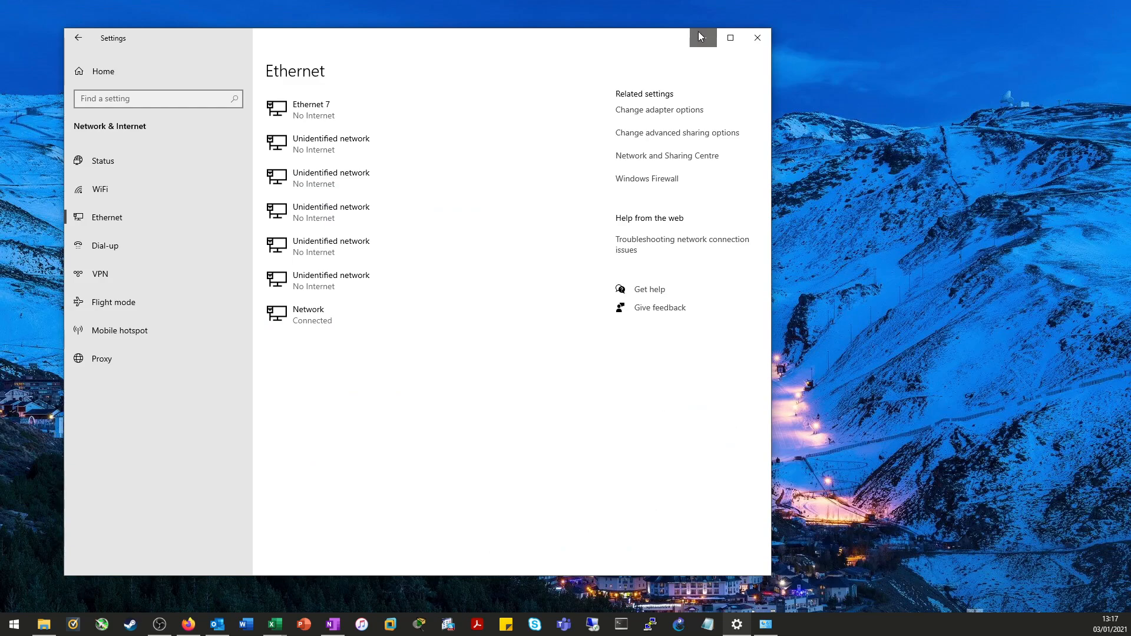
Launch Command Prompt as administrator from Start search for 'command'.
{"action": "left_click", "coordinate": [12, 624]}
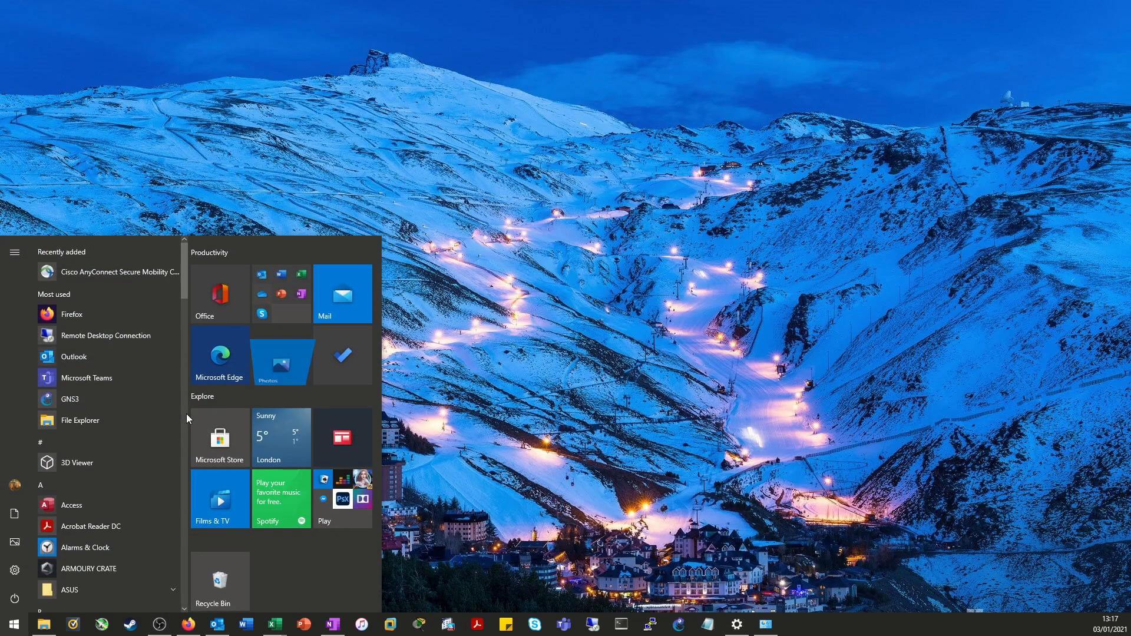
{"action": "type", "text": "command"}
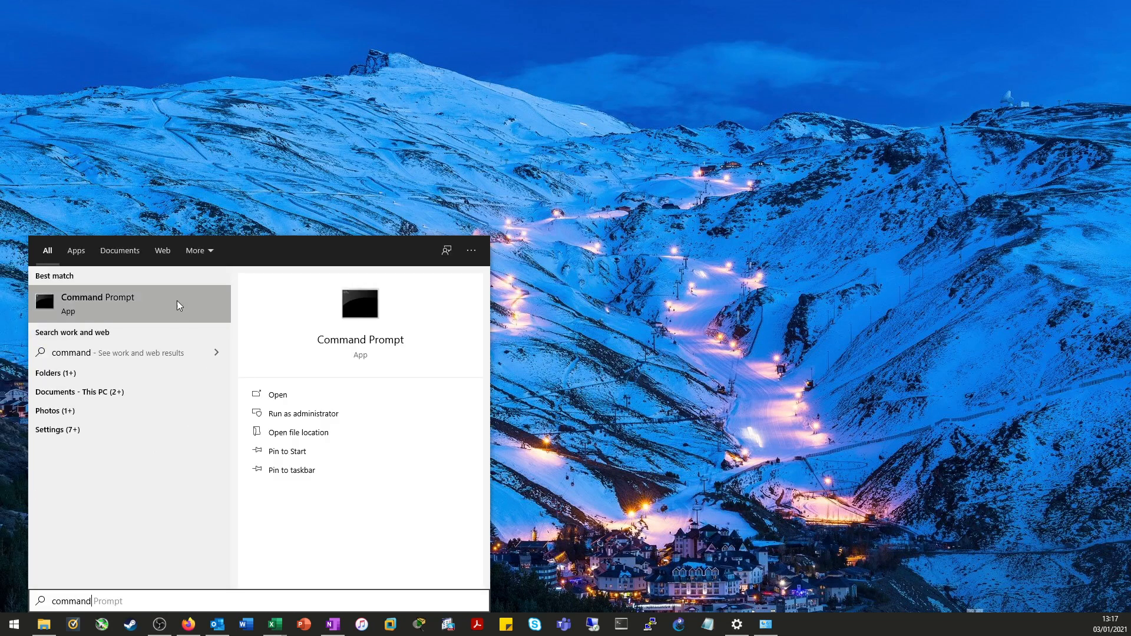
{"action": "mouse_move", "coordinate": [589, 207]}
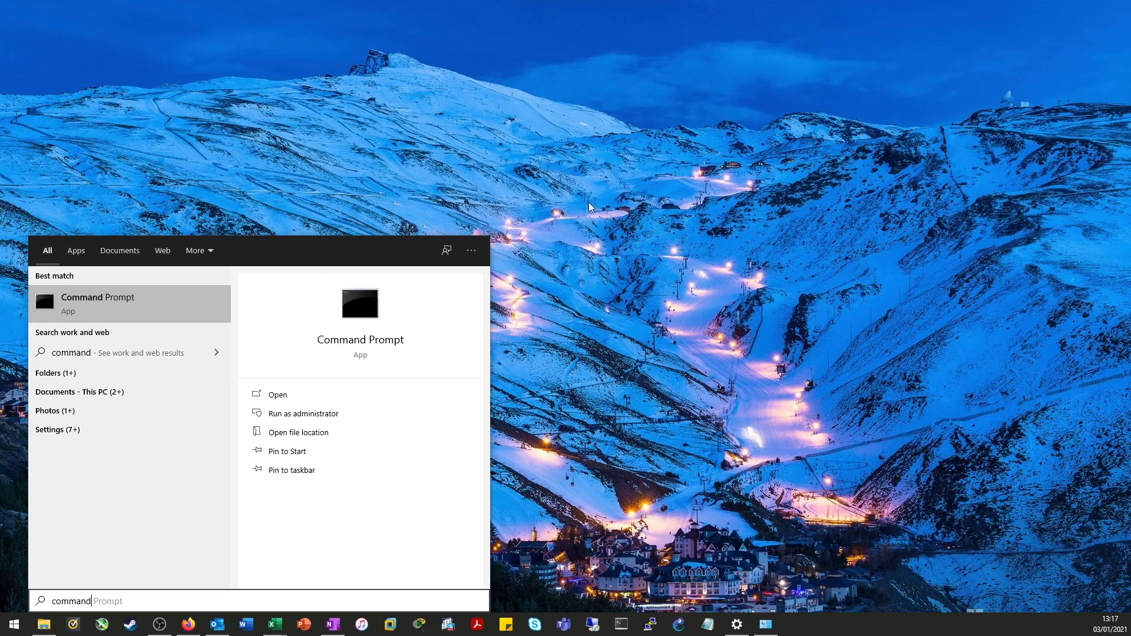
{"action": "left_click", "coordinate": [98, 303]}
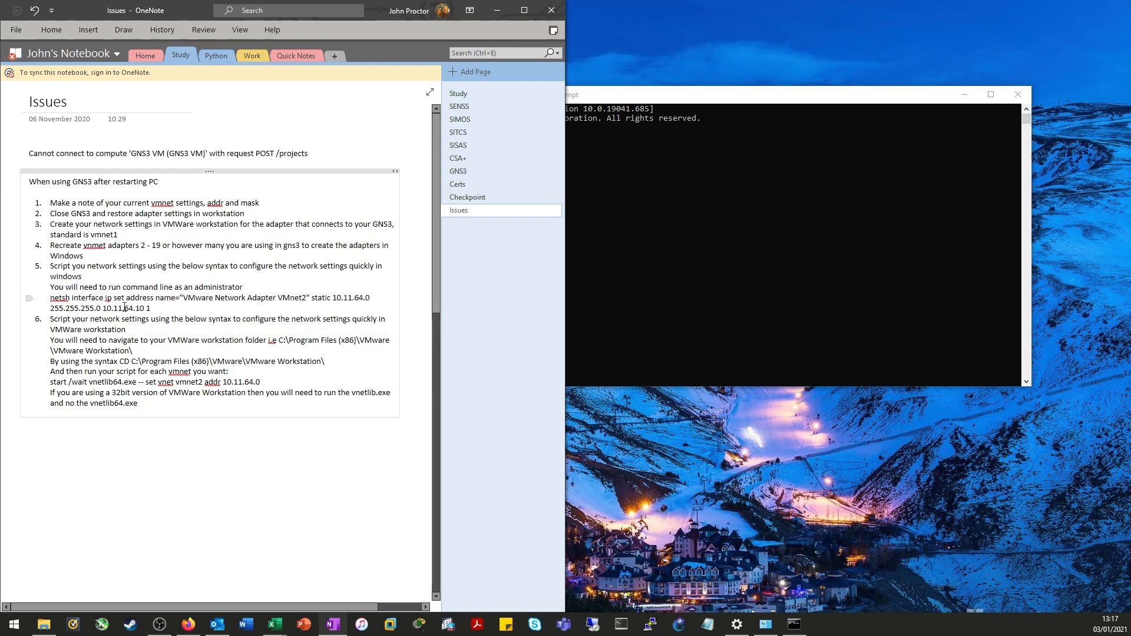
{"action": "left_click_drag", "start_coordinate": [50, 297], "coordinate": [151, 308]}
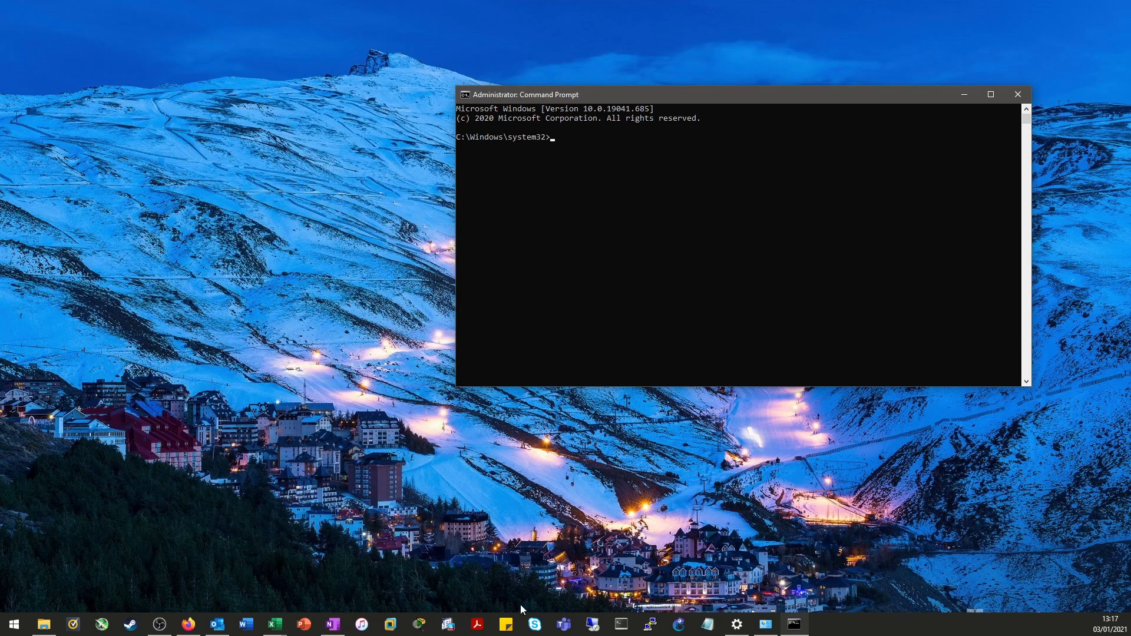
Paste the script's netsh static address lines (e.g. VMnet2 10.11.64.1) into the admin Command Prompt.
{"action": "right_click", "coordinate": [707, 624]}
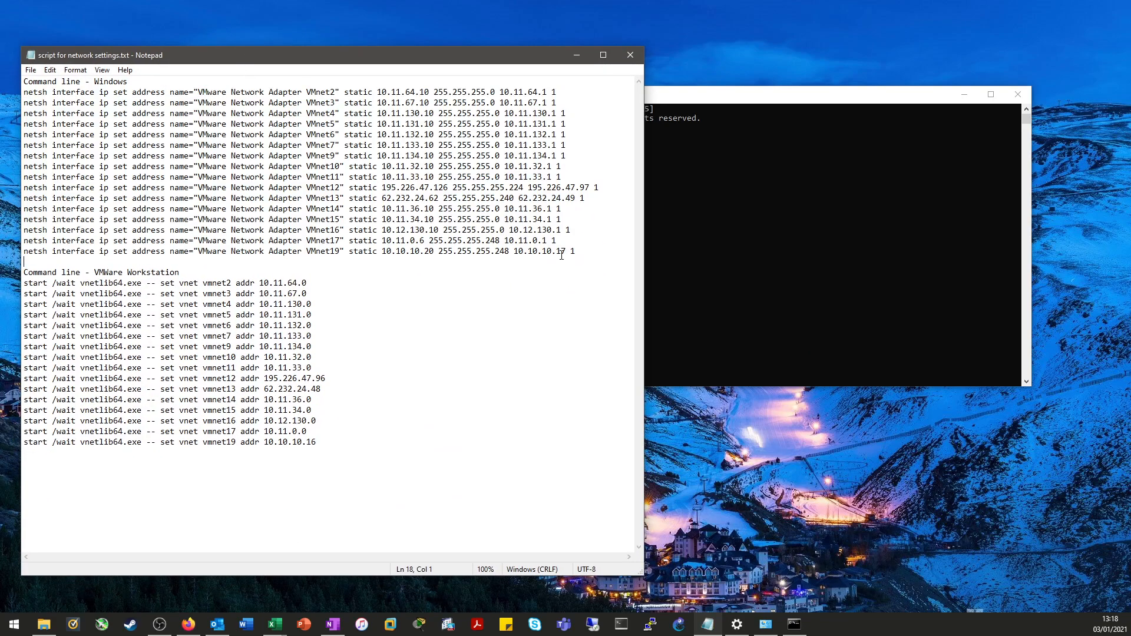
{"action": "left_click_drag", "start_coordinate": [24, 92], "coordinate": [574, 251]}
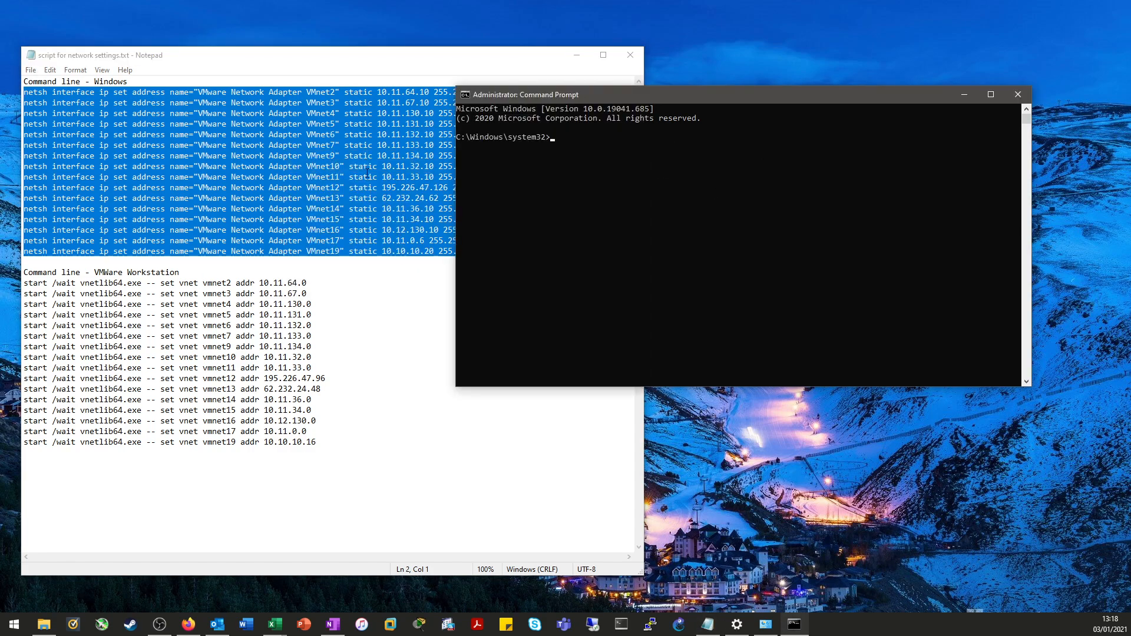
{"action": "type", "text": "netsh interface ip set address name=\"VMware Network Adapter VMnet2\" static 10.11.64.10 255.255.255.0 10.11.64.1 1"}
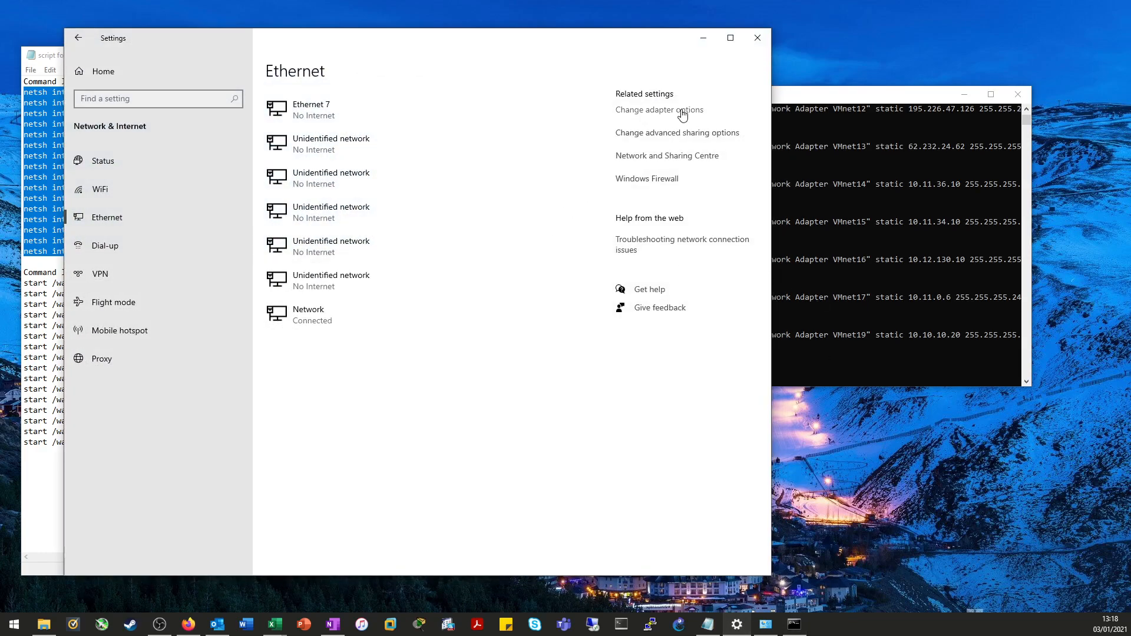
Verify VMnet16's connection details show 10.12.130.10 as in the script, then close the details.
{"action": "left_click", "coordinate": [658, 109]}
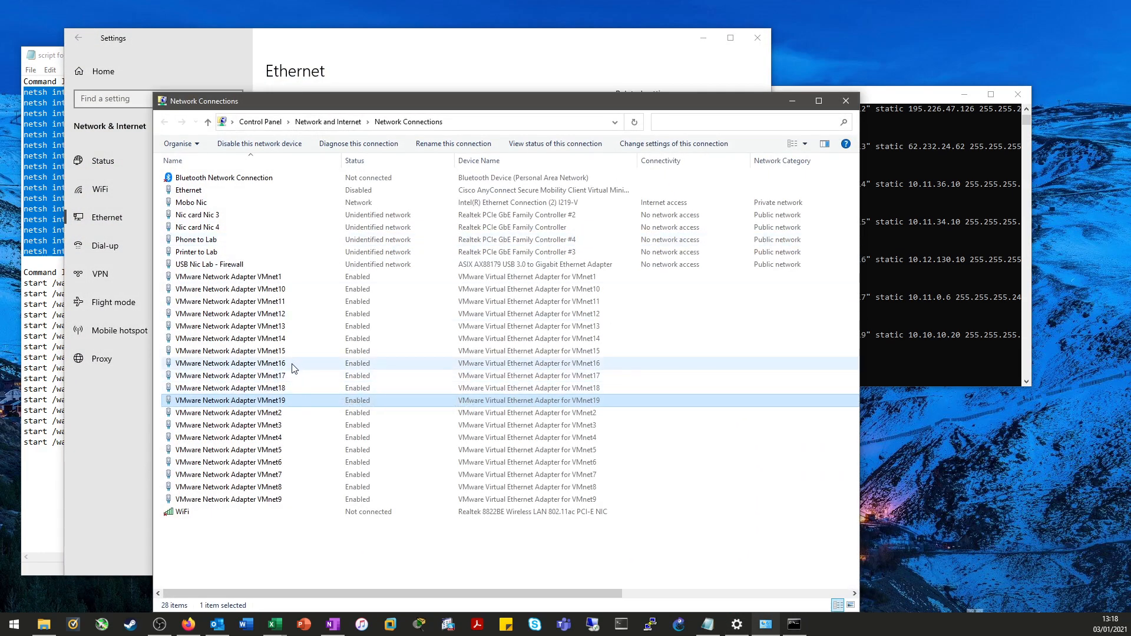
{"action": "left_click", "coordinate": [230, 363]}
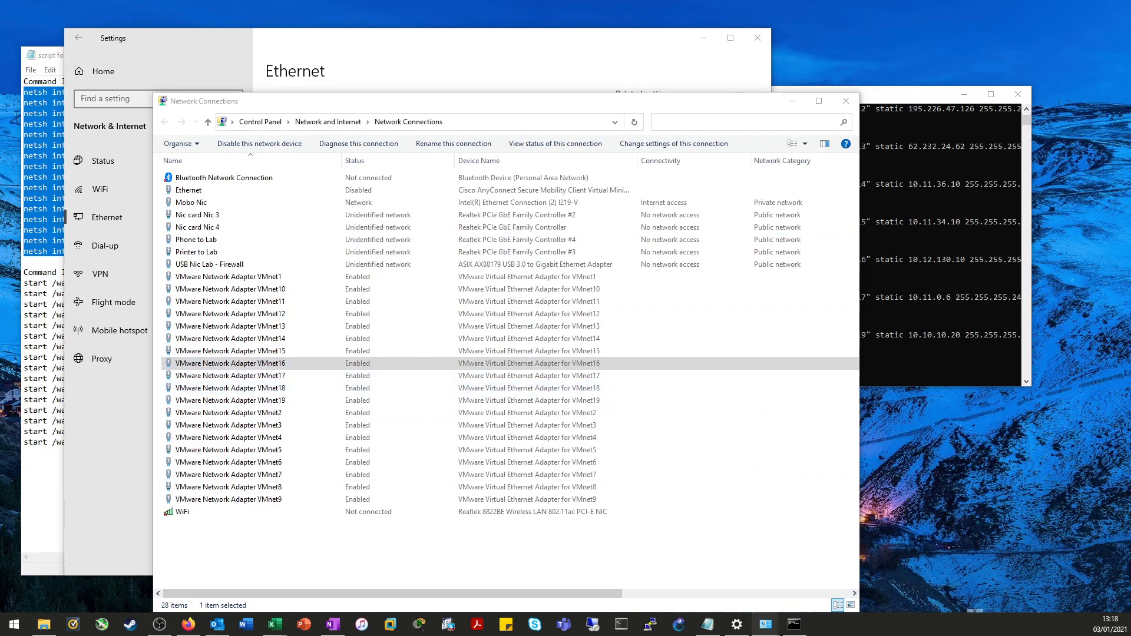
{"action": "left_click", "coordinate": [555, 142]}
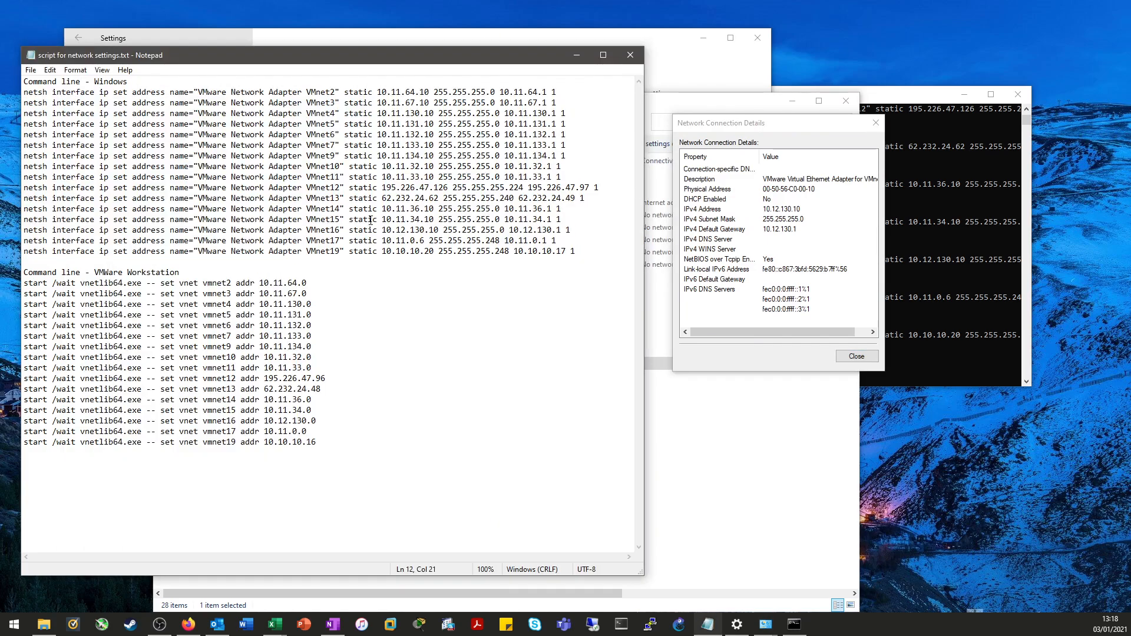
{"action": "left_click_drag", "start_coordinate": [350, 230], "coordinate": [569, 230]}
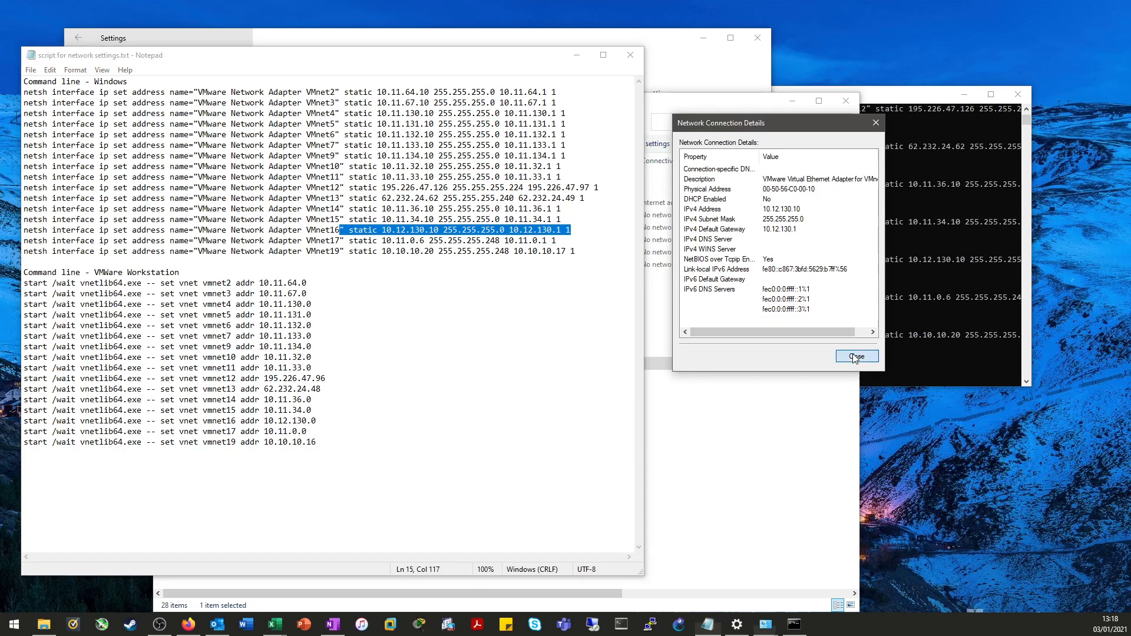
{"action": "left_click", "coordinate": [856, 355]}
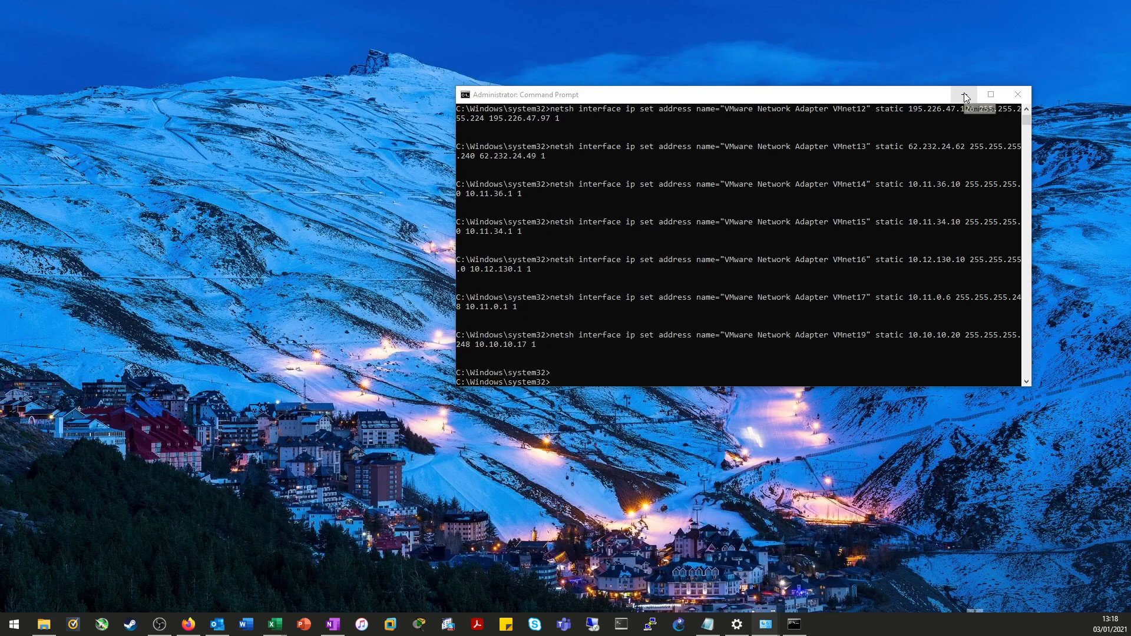
{"action": "mouse_move", "coordinate": [964, 94]}
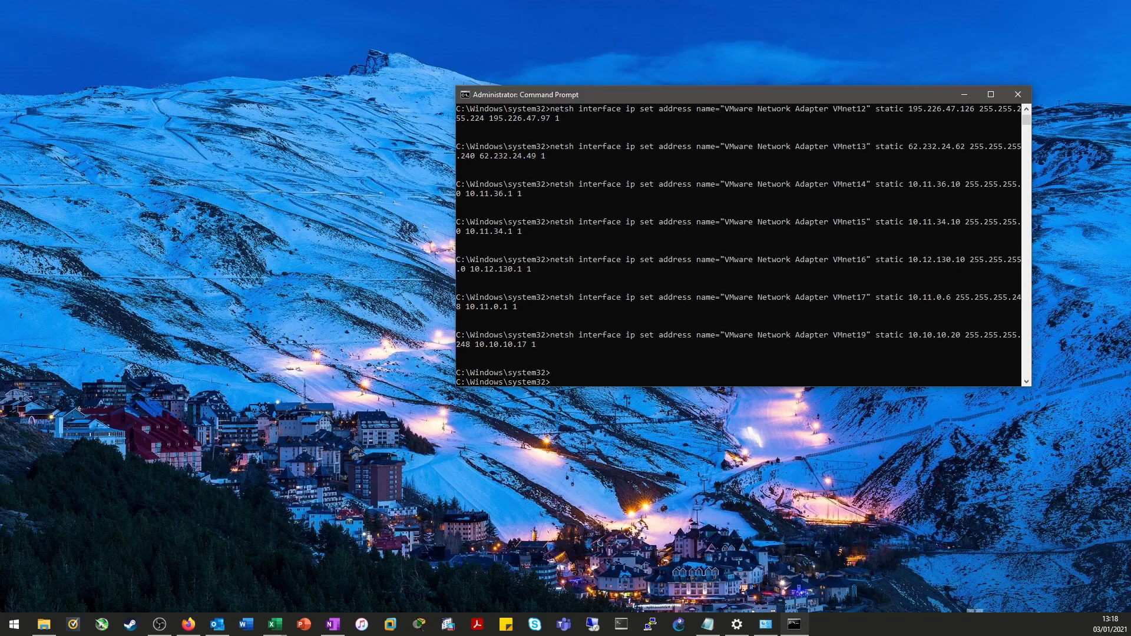
{"action": "mouse_move", "coordinate": [833, 259]}
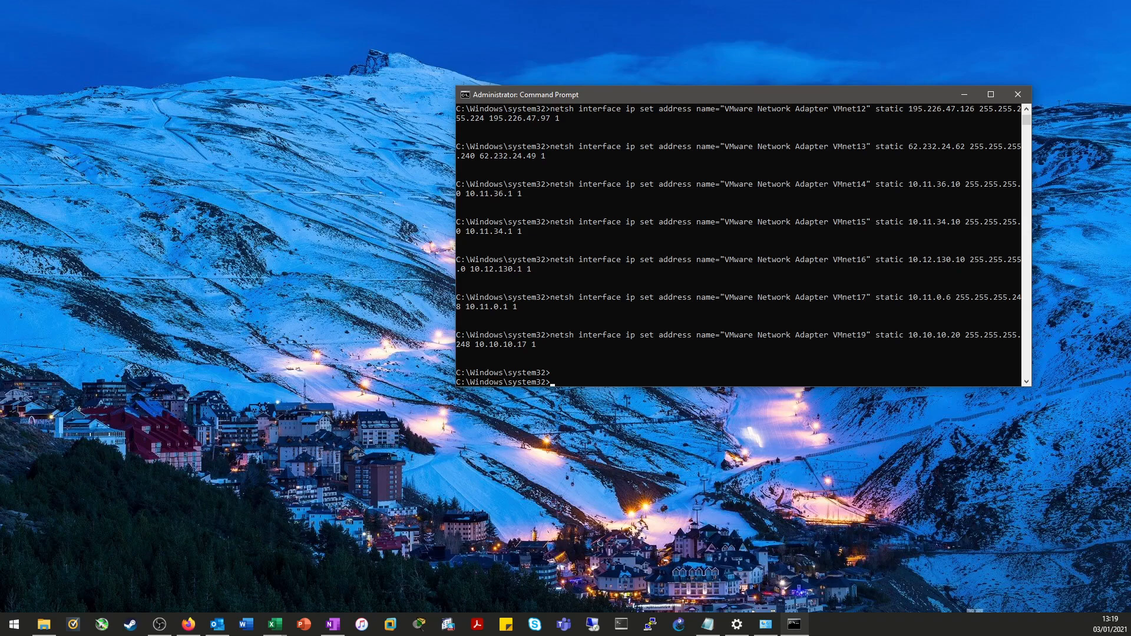
Bring the OneNote Issues notes to the front after the netsh commands finish.
{"action": "left_click", "coordinate": [330, 625]}
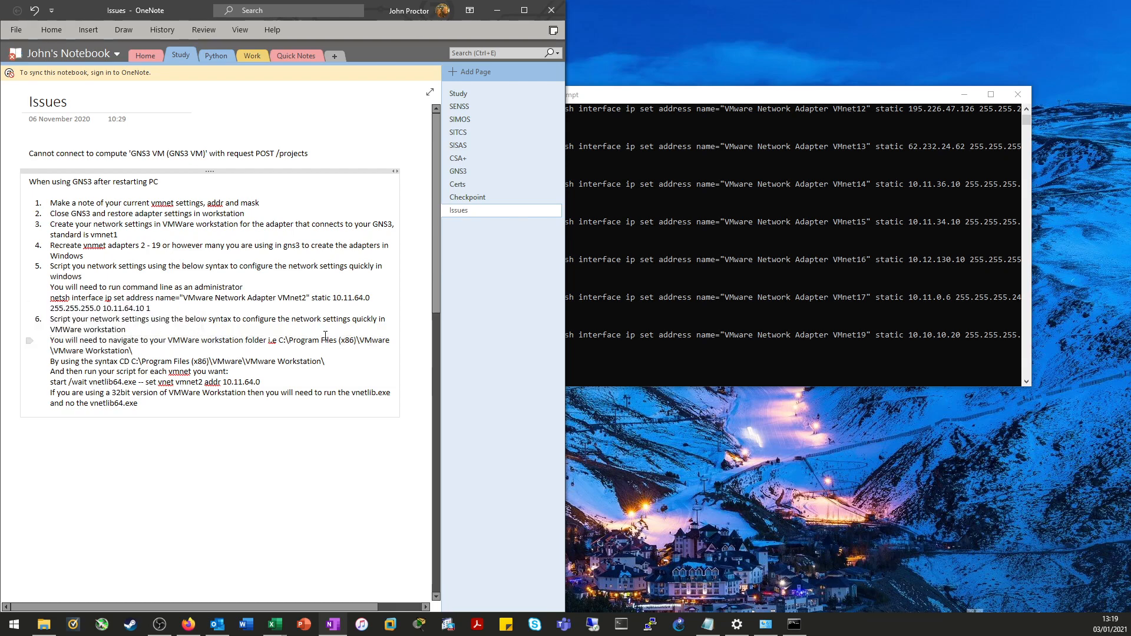
Select the VMware Workstation folder path and the example vnetlib command from the OneNote notes.
{"action": "left_click_drag", "start_coordinate": [276, 339], "coordinate": [134, 351]}
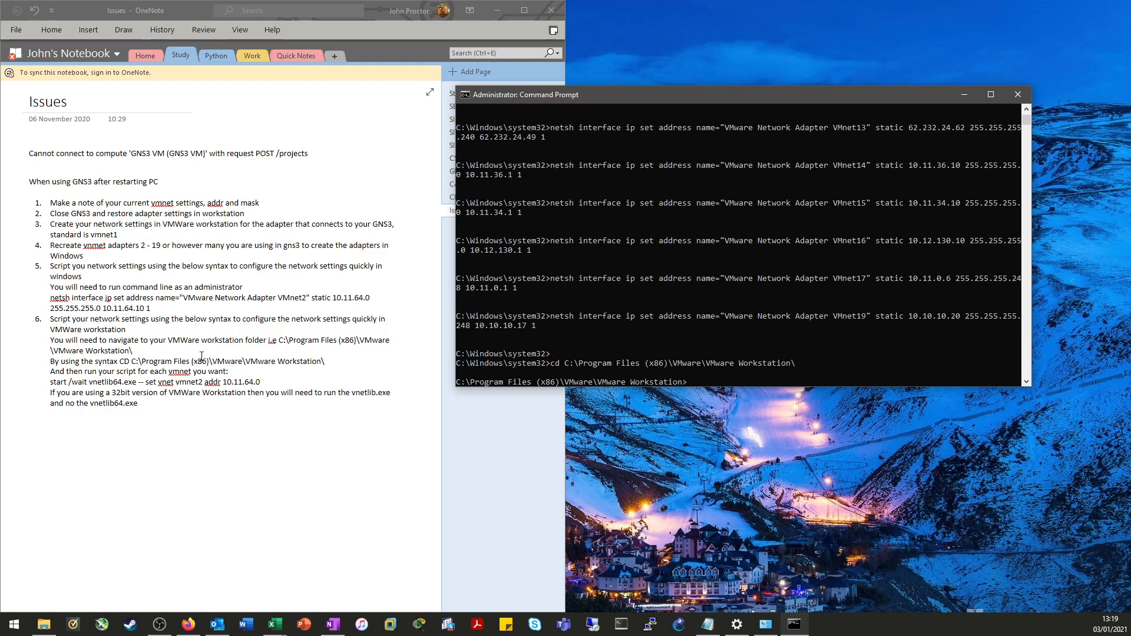
{"action": "mouse_move", "coordinate": [113, 373]}
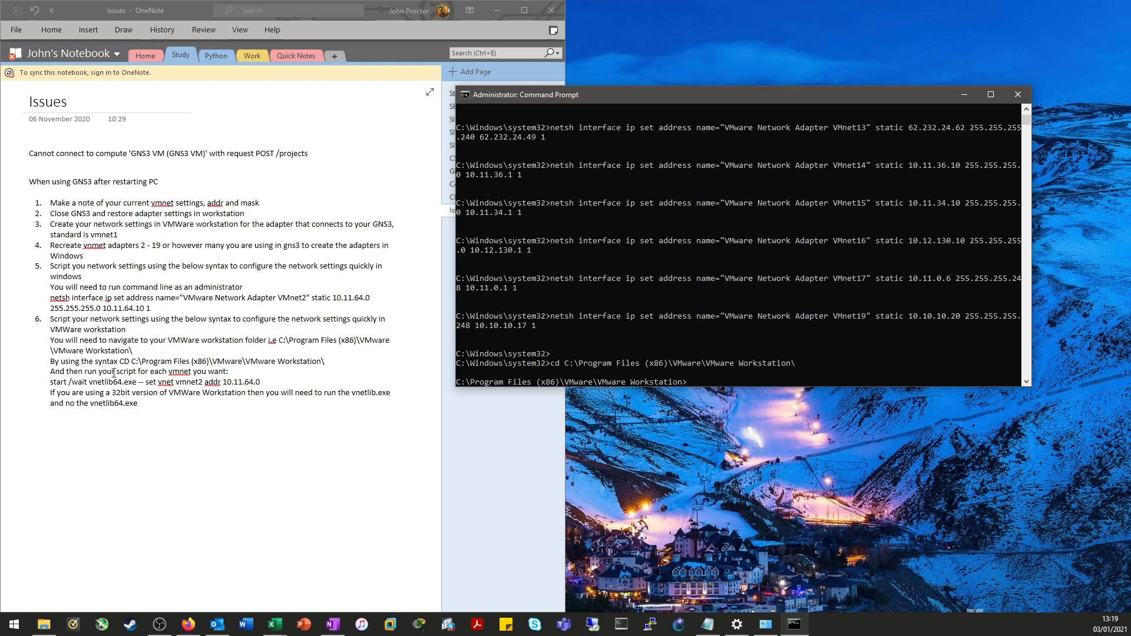
{"action": "left_click_drag", "start_coordinate": [50, 382], "coordinate": [159, 381]}
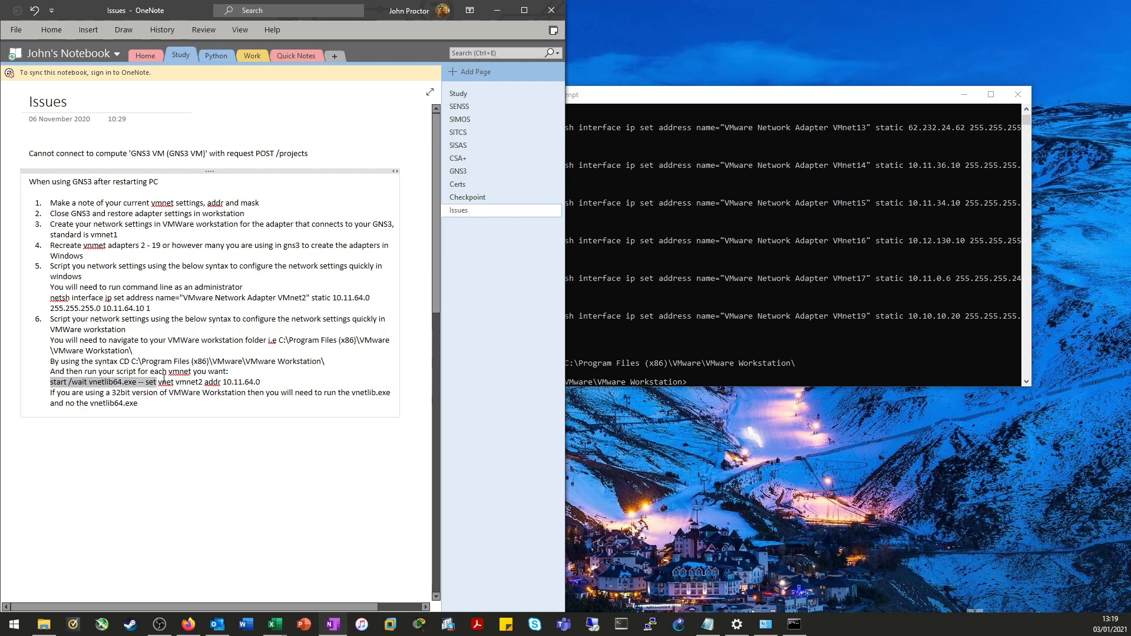
{"action": "left_click_drag", "start_coordinate": [155, 382], "coordinate": [262, 381]}
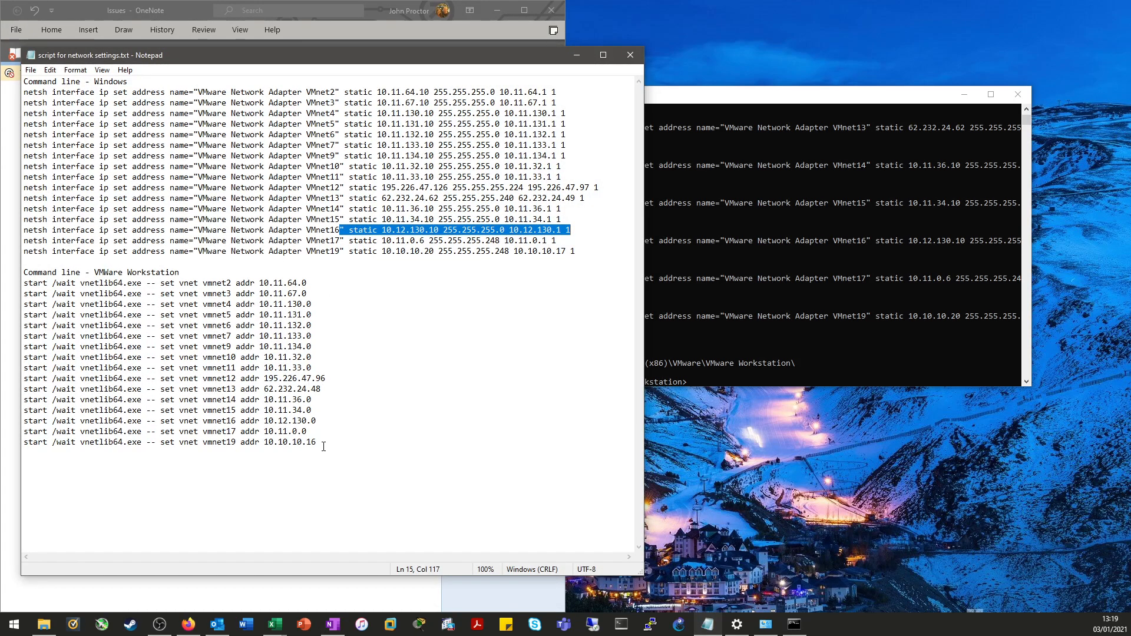
Run the script's vnetlib64 commands for vmnet2 to vmnet19, then bring up VMware Workstation.
{"action": "left_click_drag", "start_coordinate": [23, 281], "coordinate": [316, 442]}
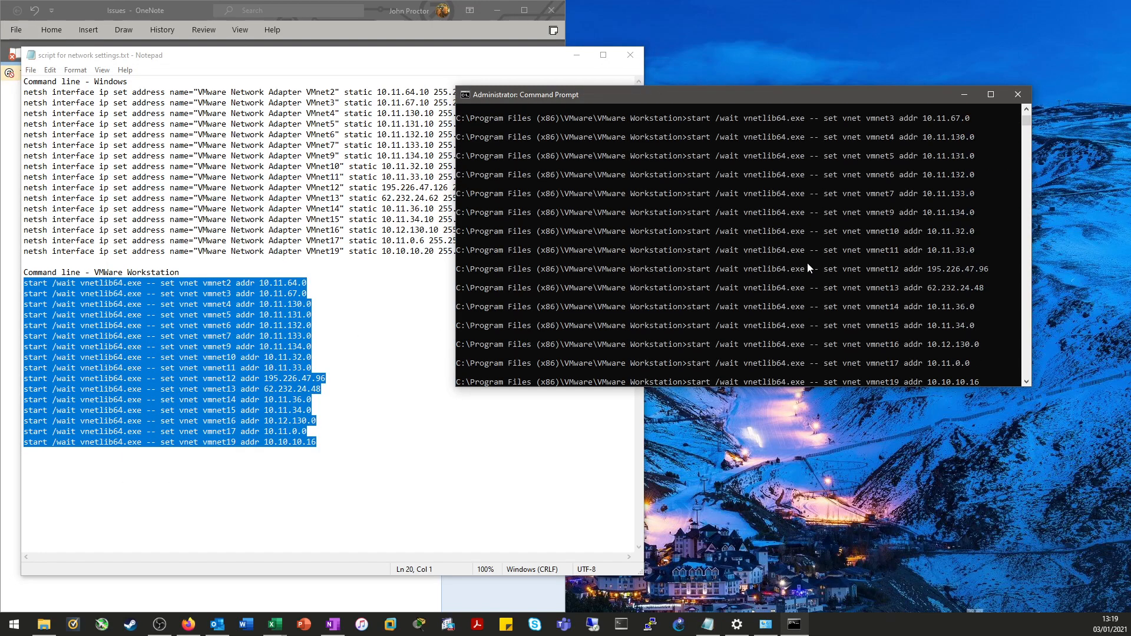
{"action": "left_click", "coordinate": [1018, 94]}
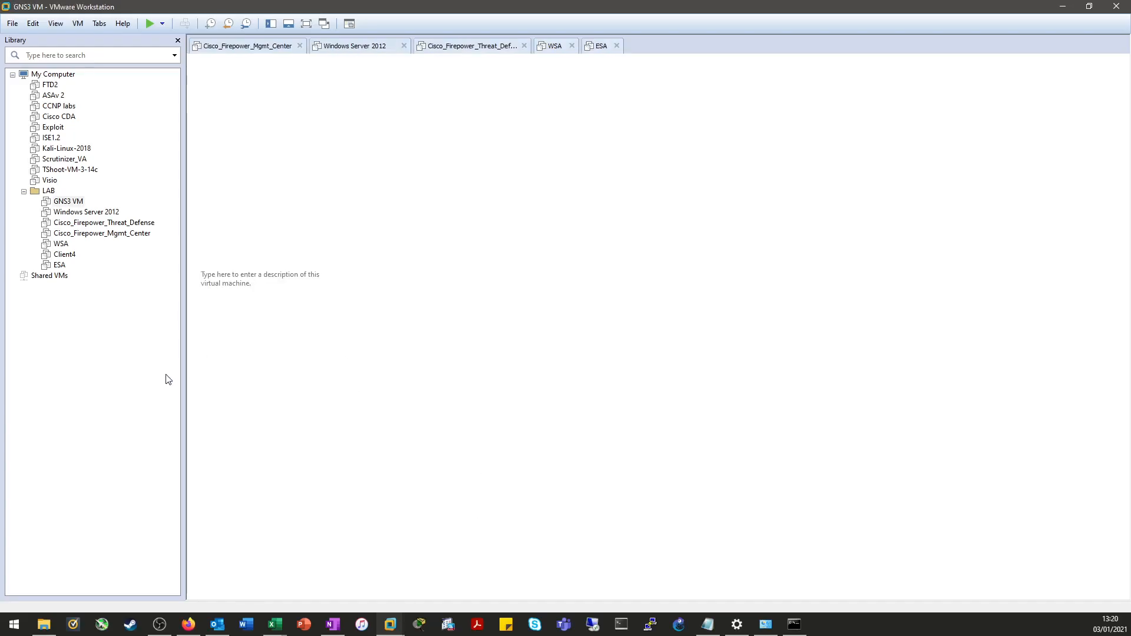
Show the powered-off GNS3 VM's summary with its custom VMnet1 network adapter.
{"action": "left_click", "coordinate": [56, 24]}
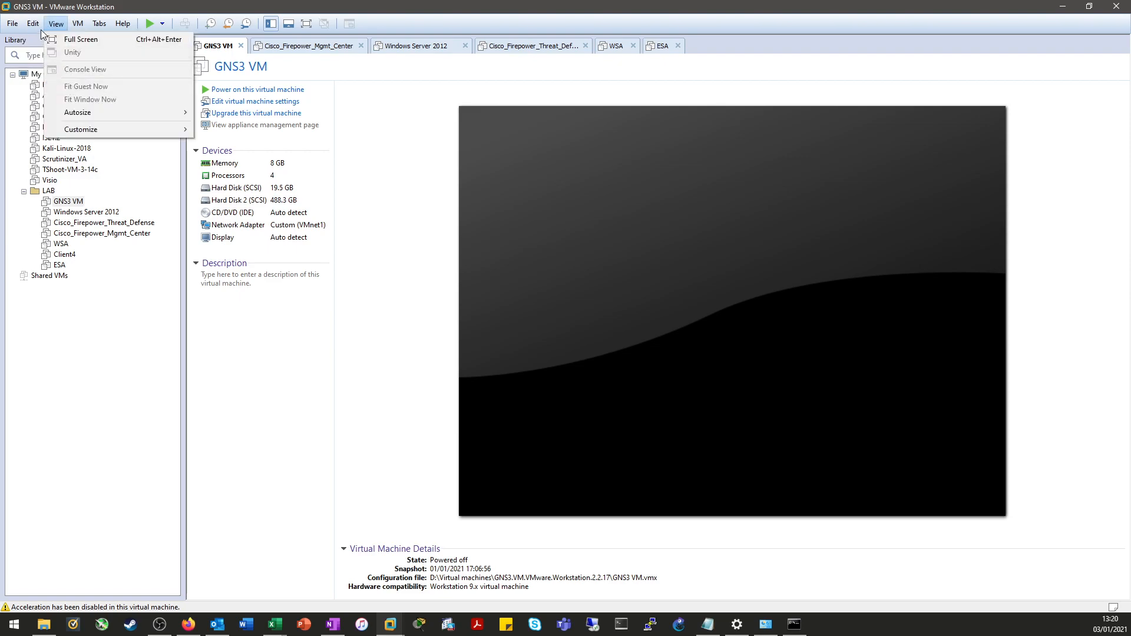
{"action": "left_click", "coordinate": [367, 197]}
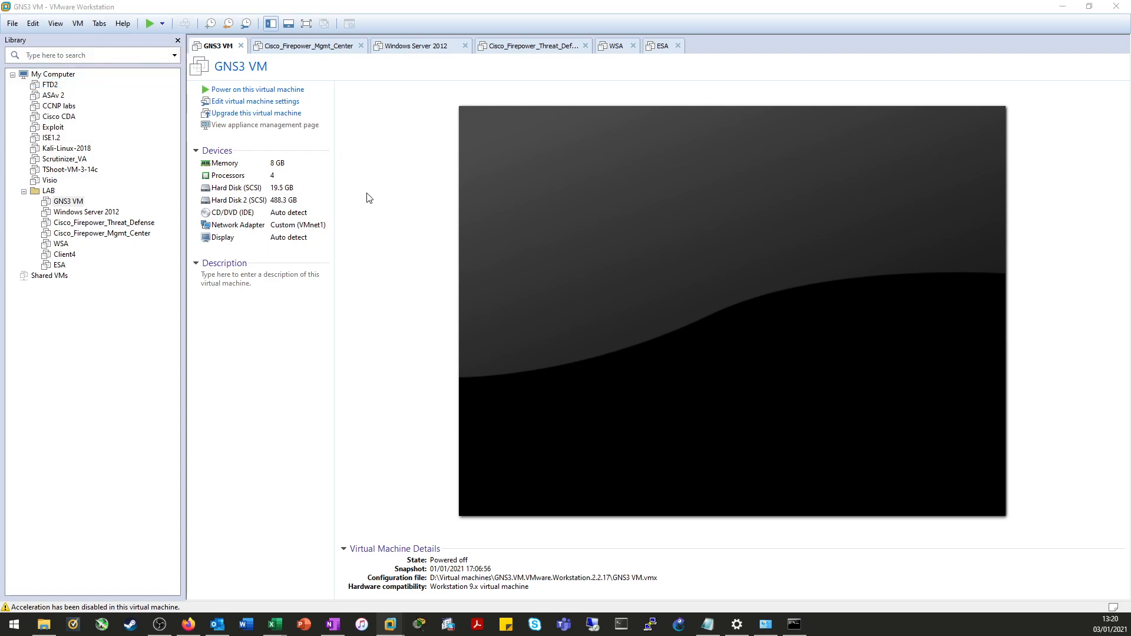
{"action": "mouse_move", "coordinate": [355, 204]}
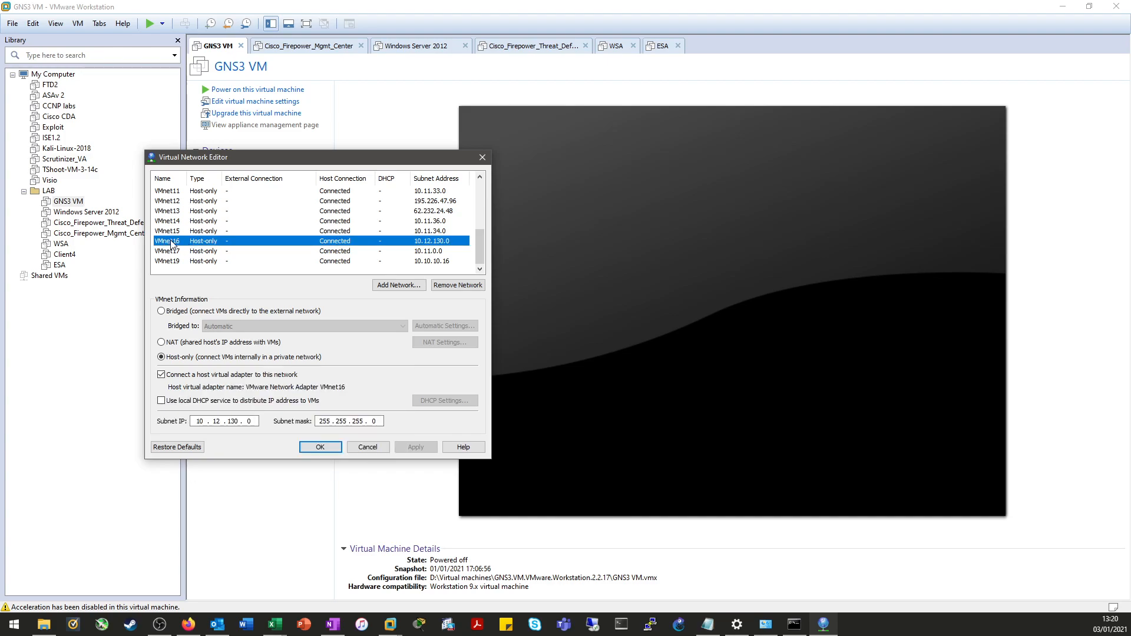
{"action": "mouse_move", "coordinate": [424, 247]}
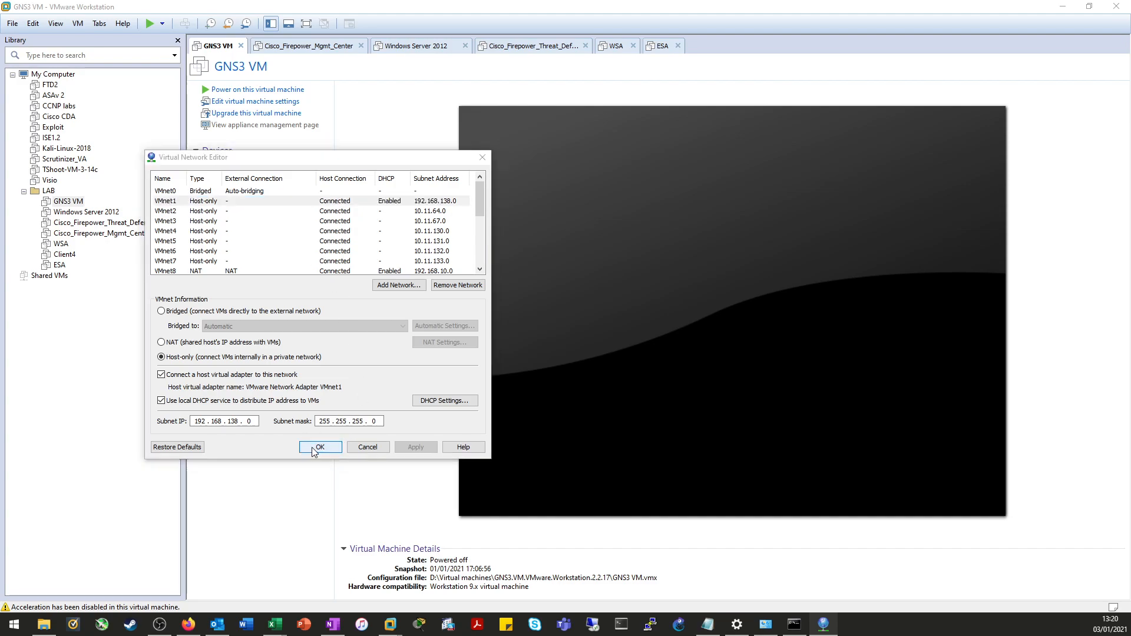
After the vmnet12 subnet error, correct VMnet19's subnet mask to 255.255.255.248.
{"action": "left_click", "coordinate": [319, 446]}
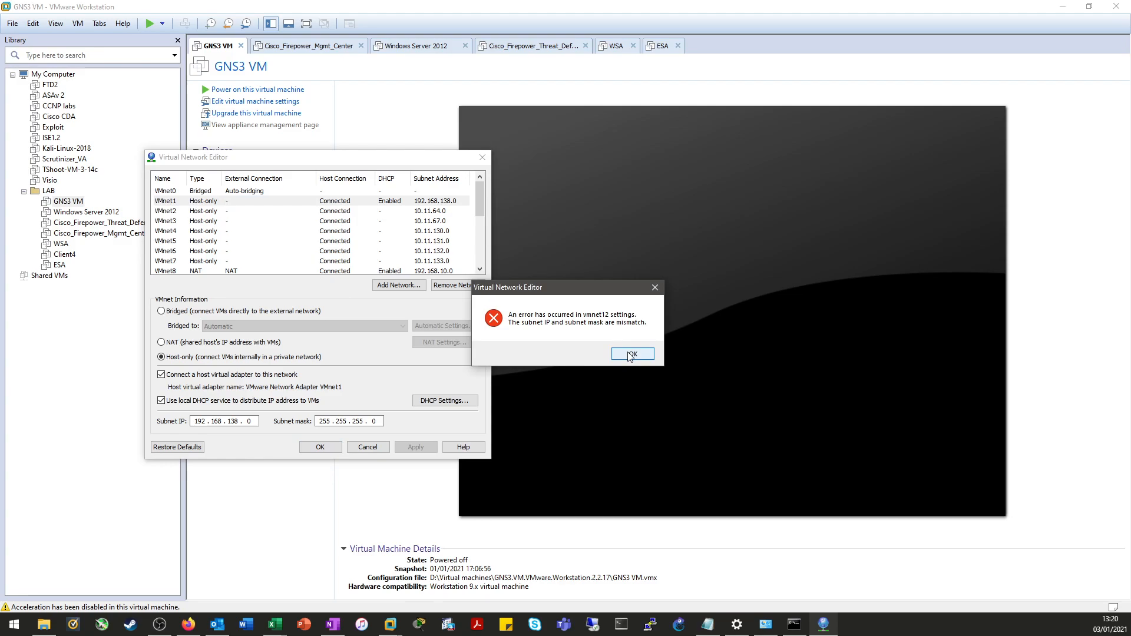
{"action": "mouse_move", "coordinate": [590, 349]}
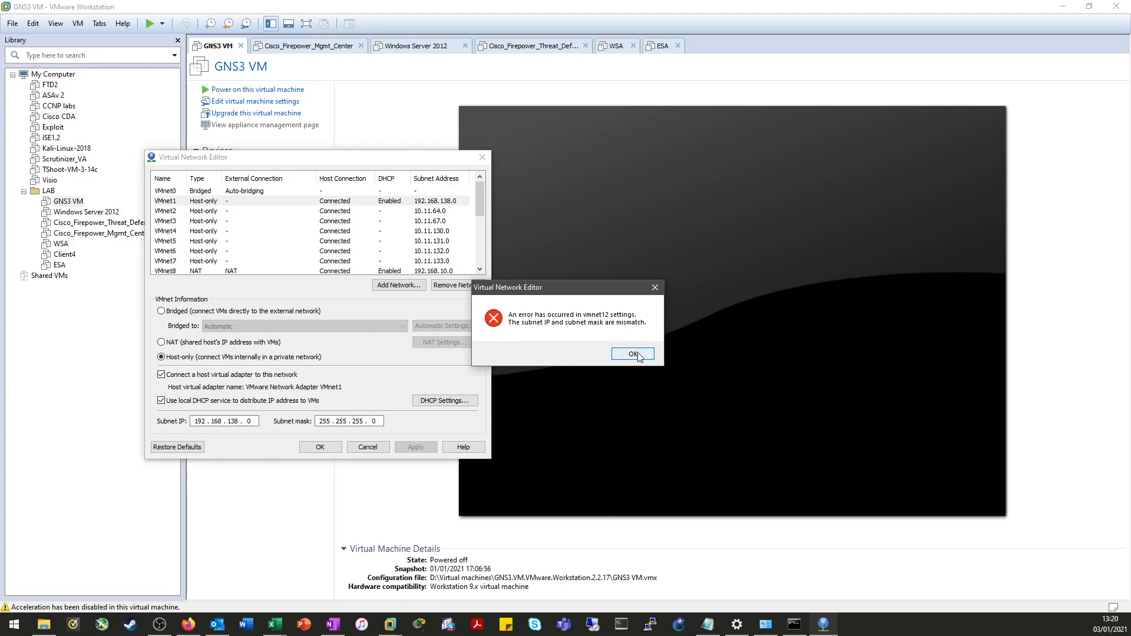
{"action": "left_click", "coordinate": [631, 353]}
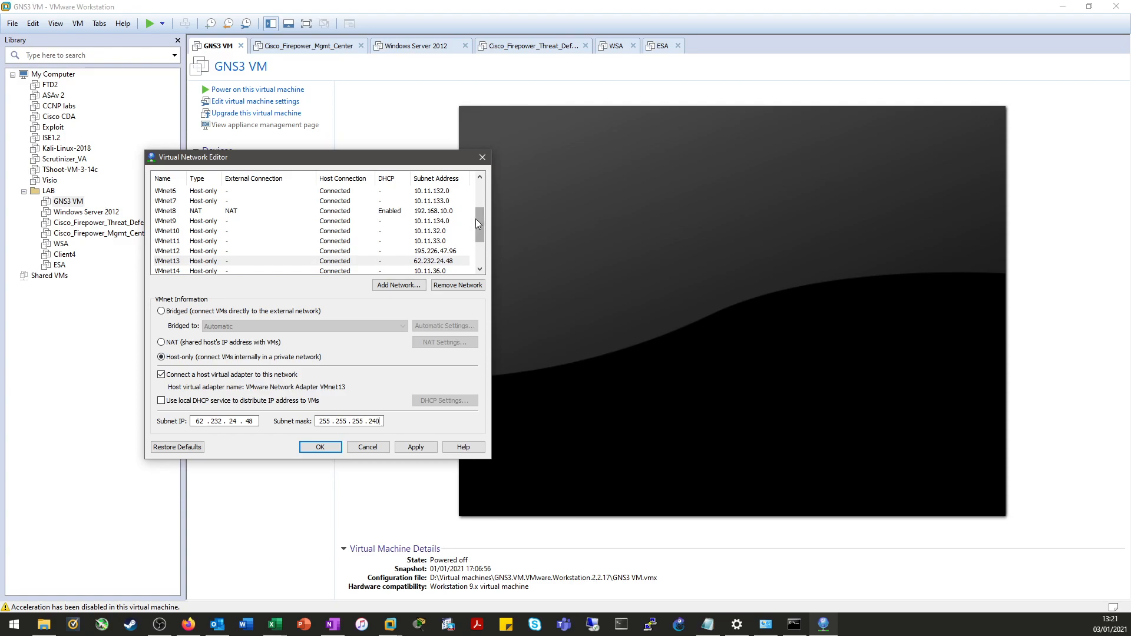
{"action": "scroll", "scroll_direction": "down", "scroll_amount": 3}
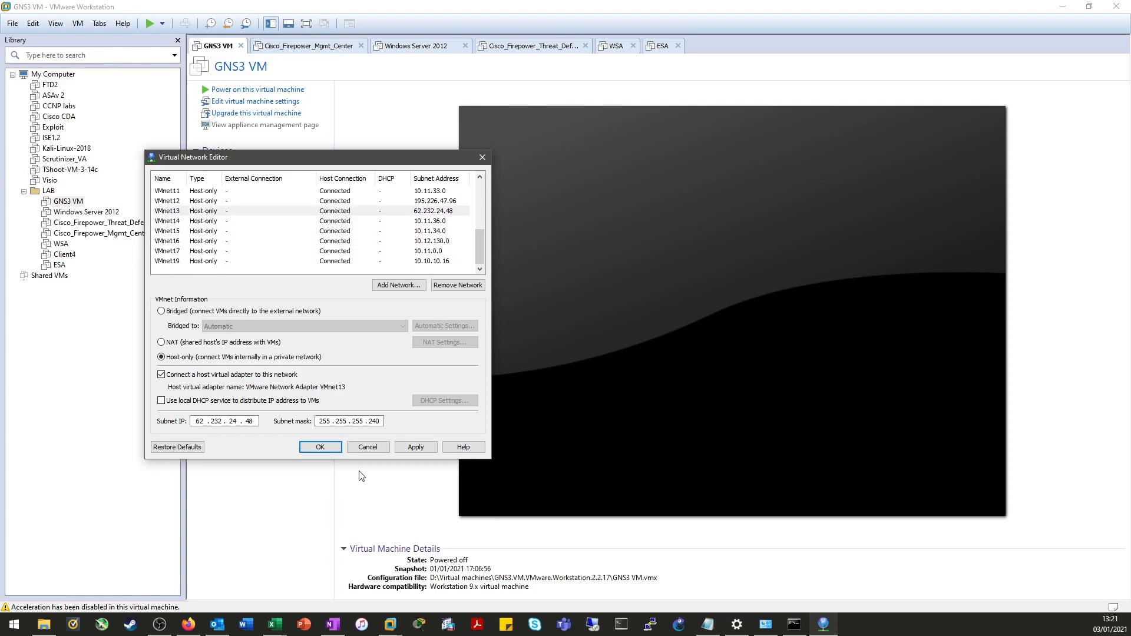
{"action": "left_click", "coordinate": [166, 261]}
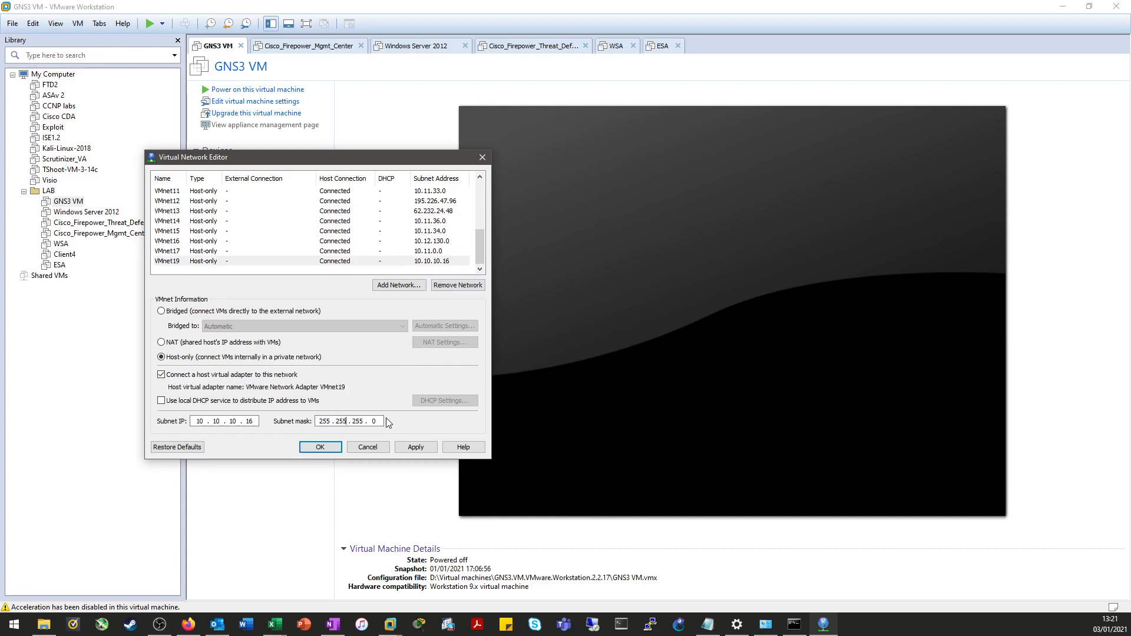
{"action": "type", "text": "2"}
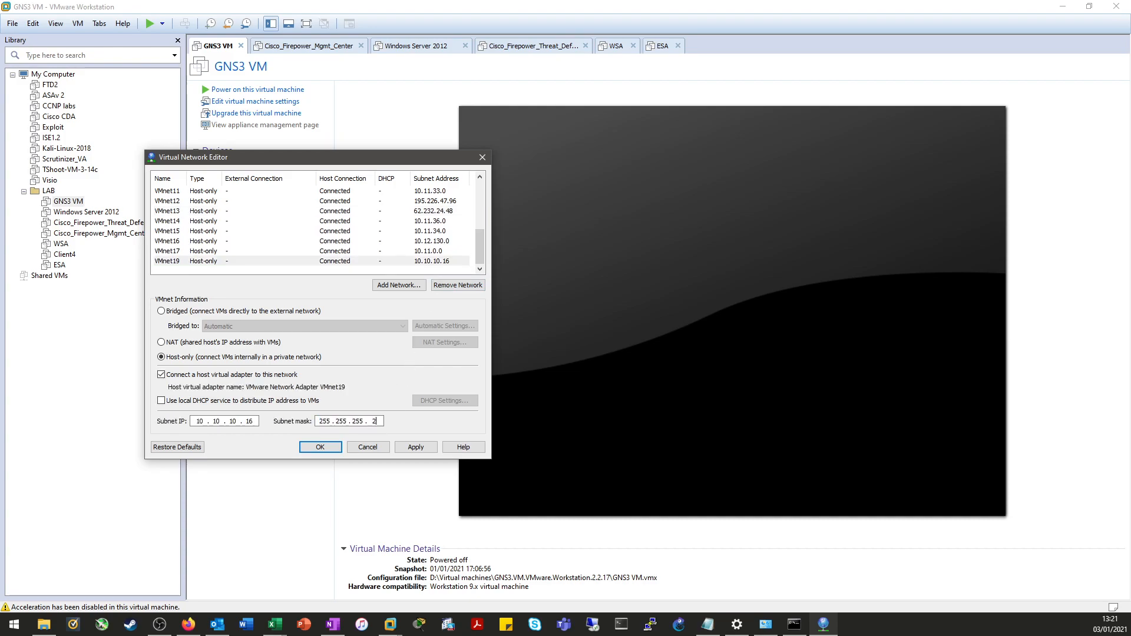
{"action": "type", "text": "48"}
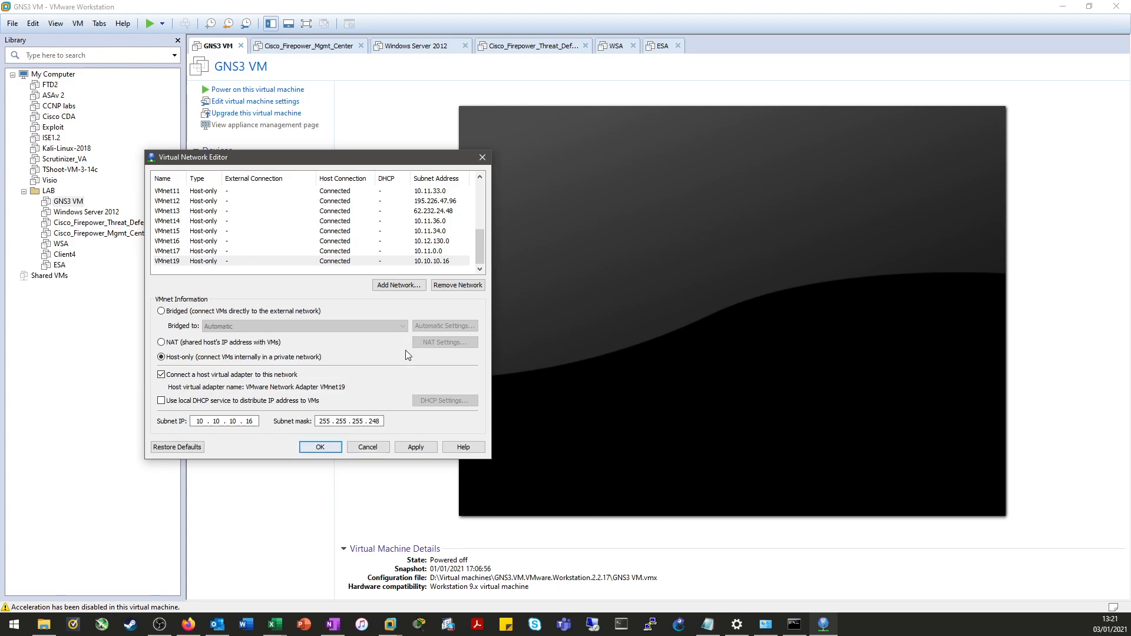
{"action": "left_click", "coordinate": [330, 420]}
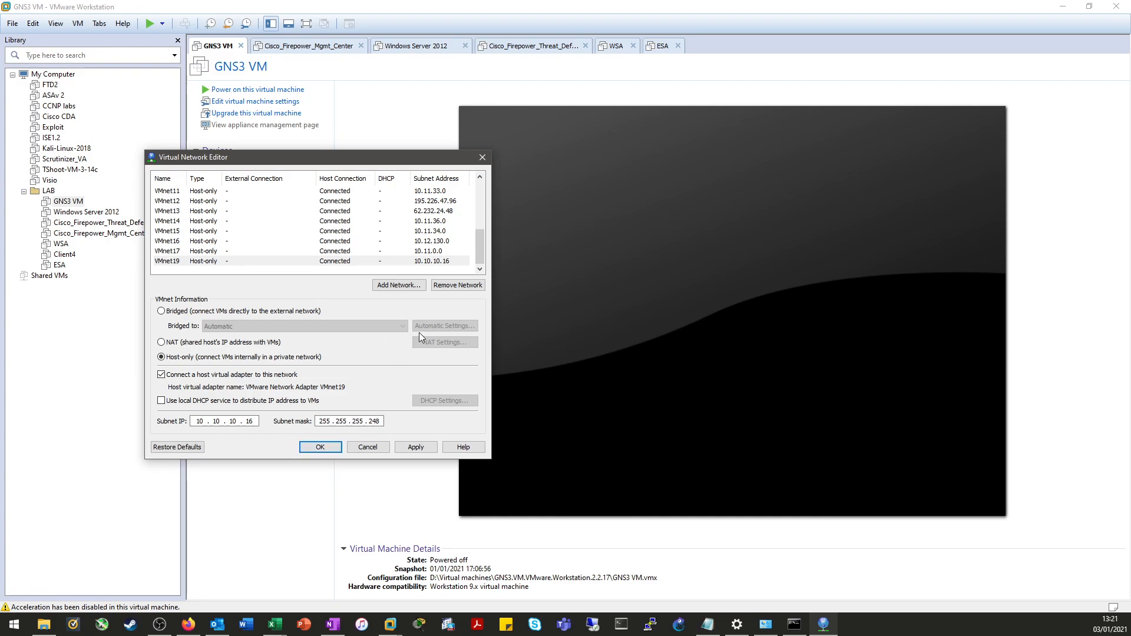
{"action": "mouse_move", "coordinate": [408, 225]}
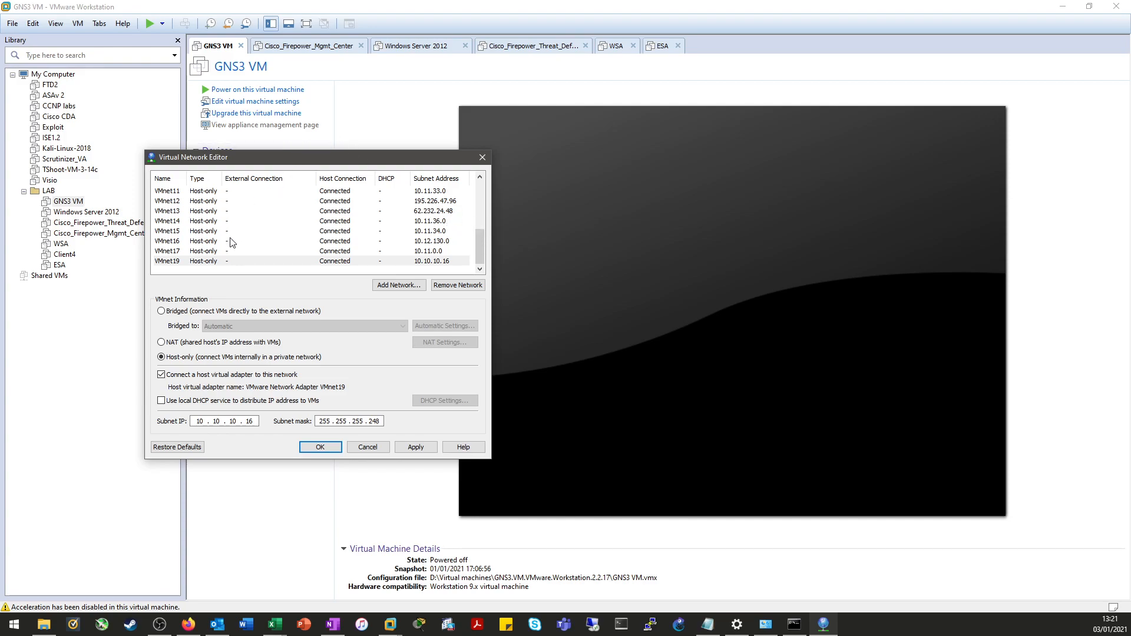
Apply the virtual network settings and close the Virtual Network Editor.
{"action": "left_click", "coordinate": [319, 446]}
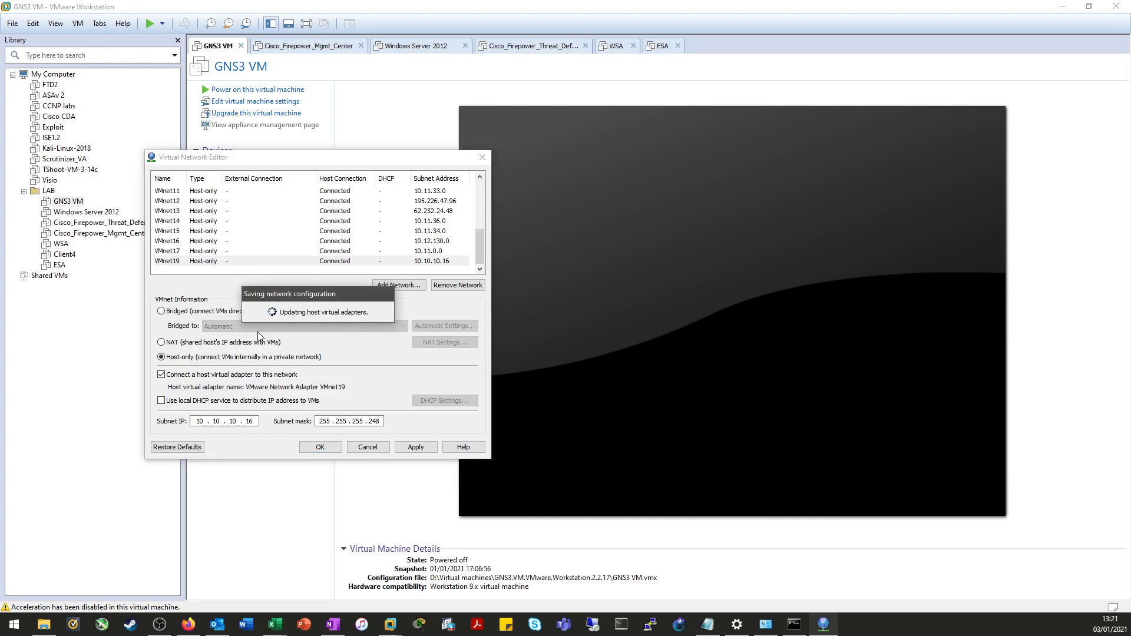
{"action": "left_click", "coordinate": [319, 447]}
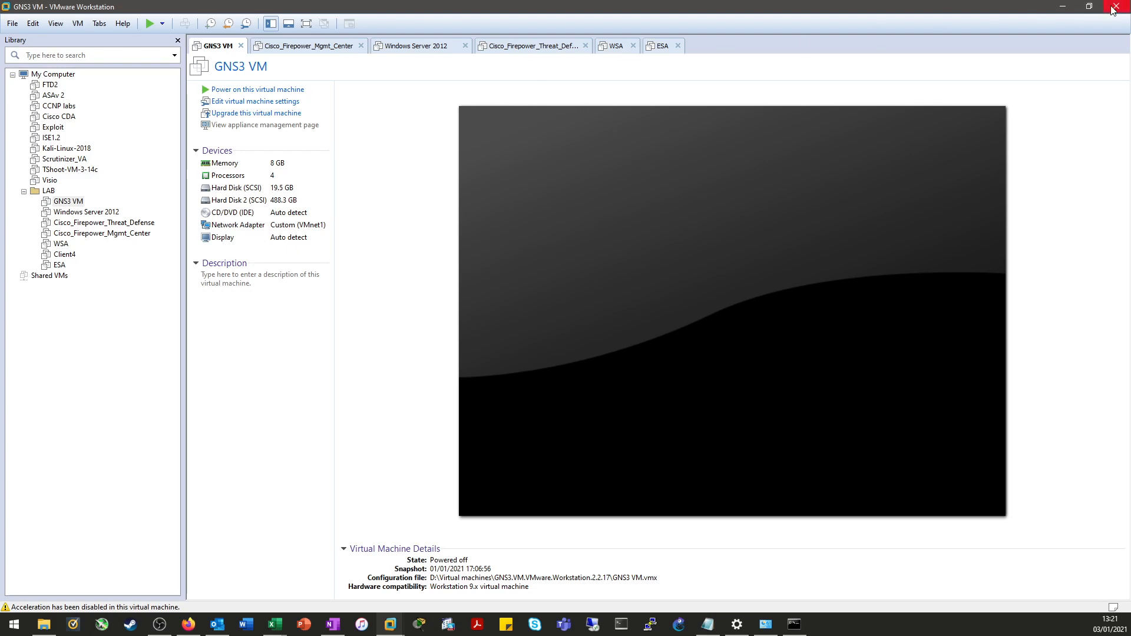
Close VMware Workstation with the restored VMnet settings saved.
{"action": "left_click", "coordinate": [1123, 7]}
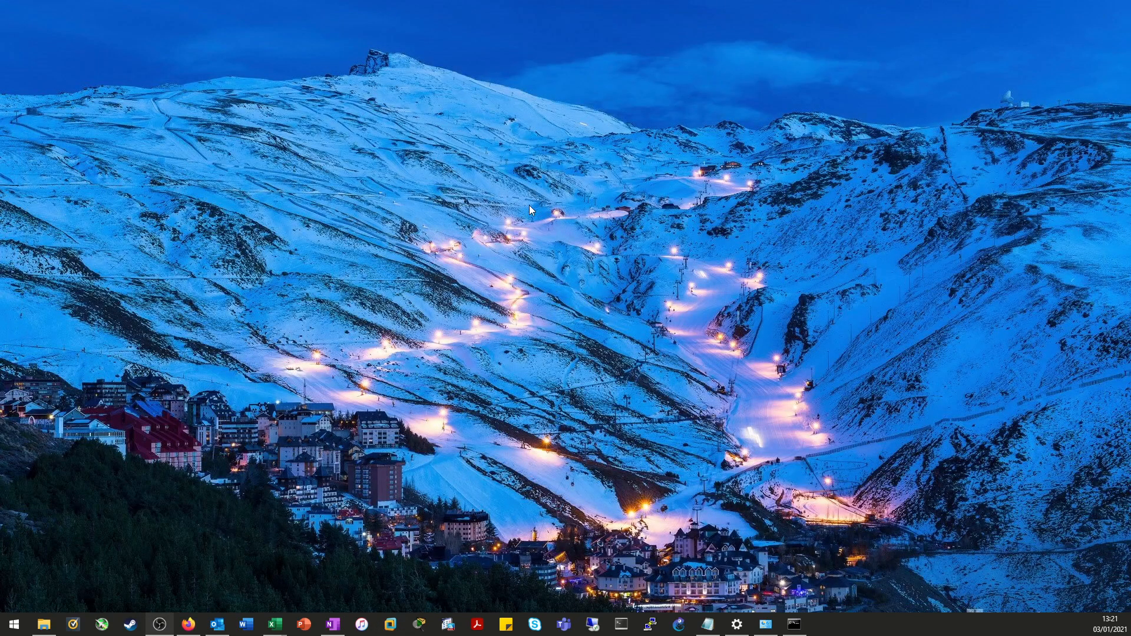
{"action": "mouse_move", "coordinate": [745, 293]}
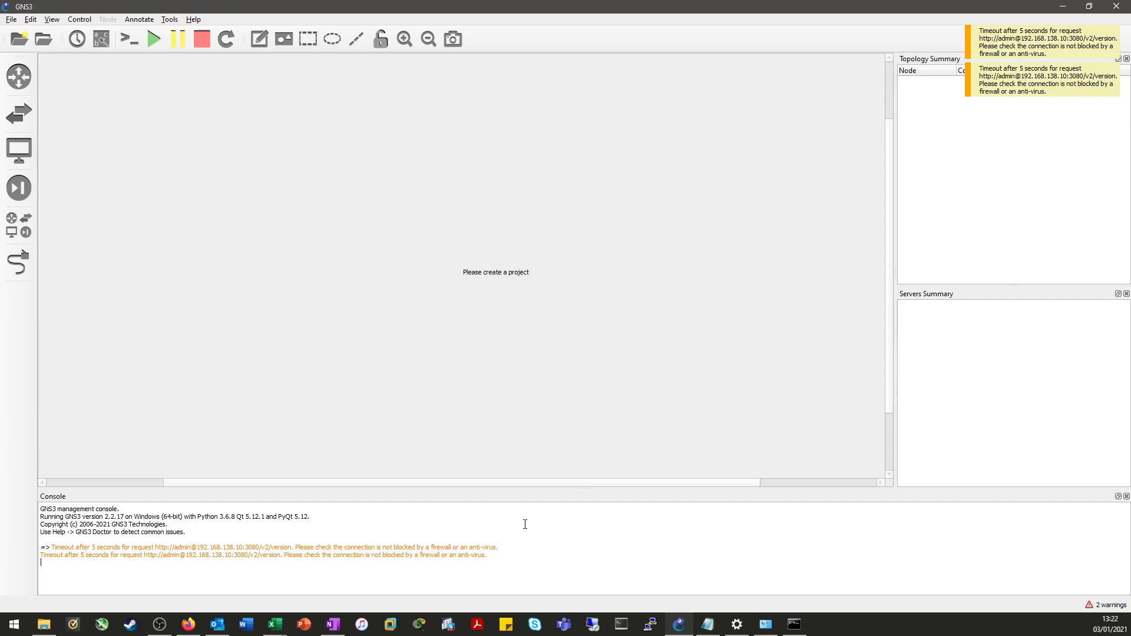
{"action": "mouse_move", "coordinate": [308, 323]}
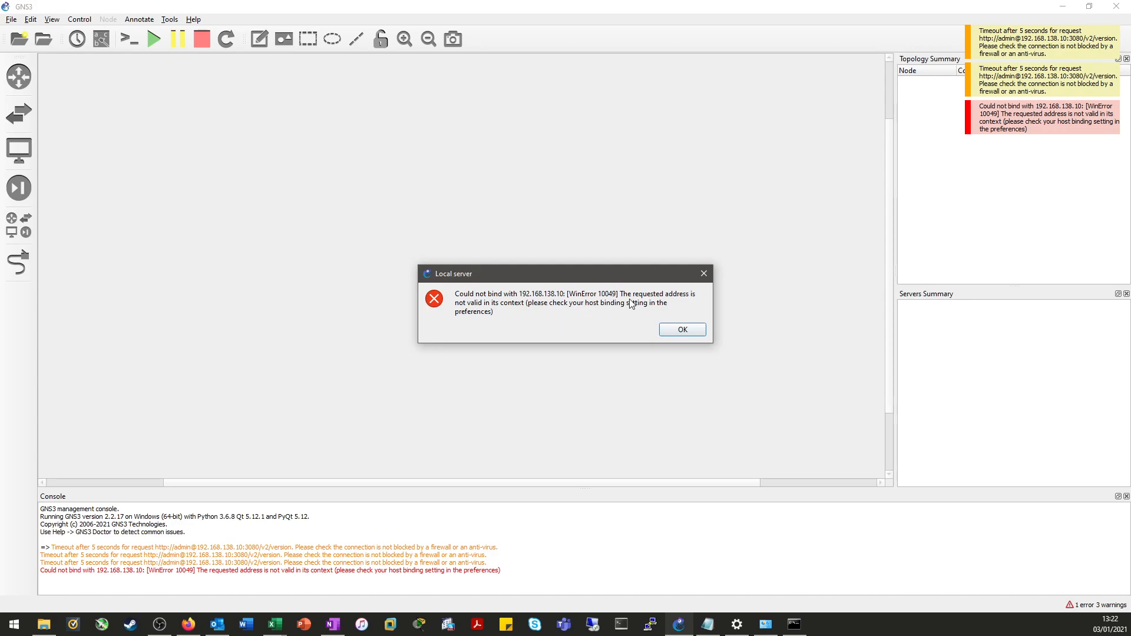
{"action": "mouse_move", "coordinate": [516, 306]}
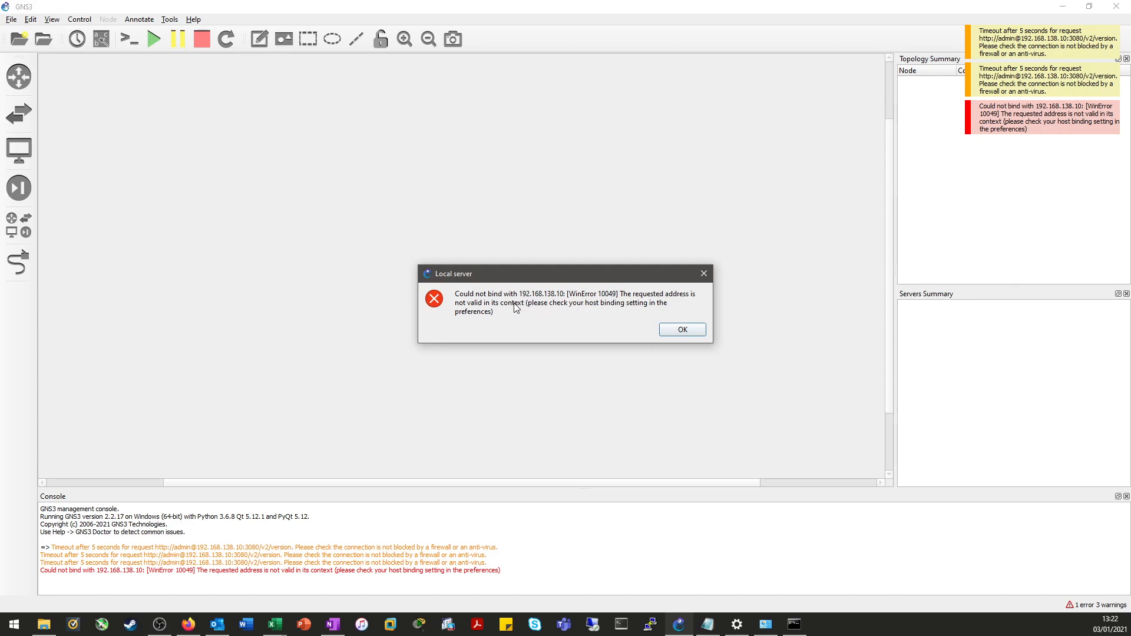
{"action": "mouse_move", "coordinate": [553, 299]}
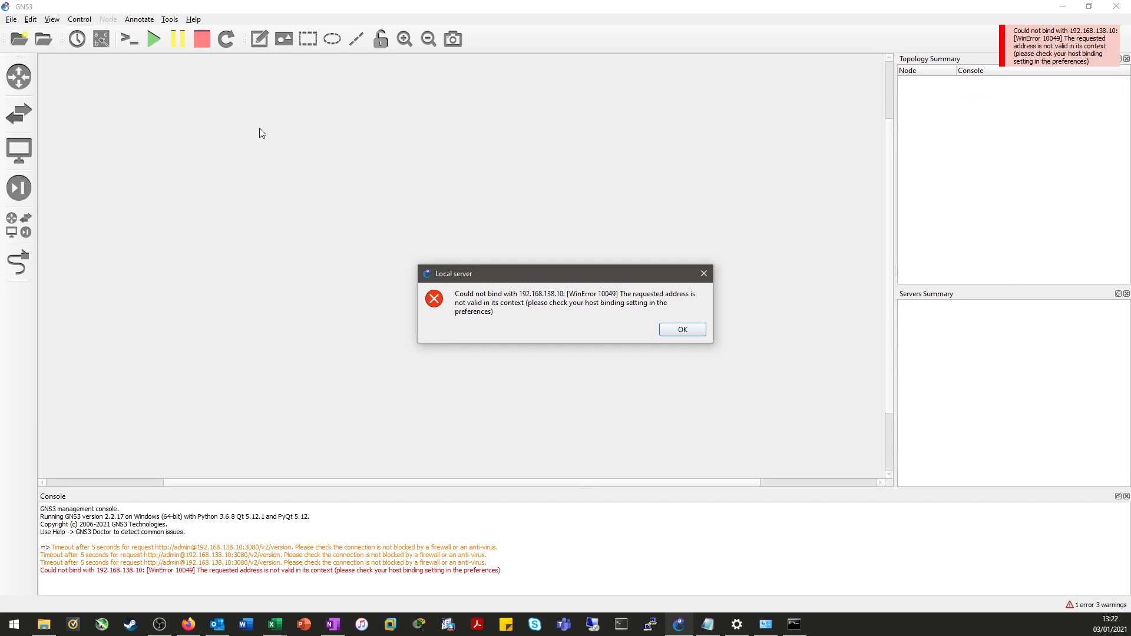
{"action": "mouse_move", "coordinate": [493, 296]}
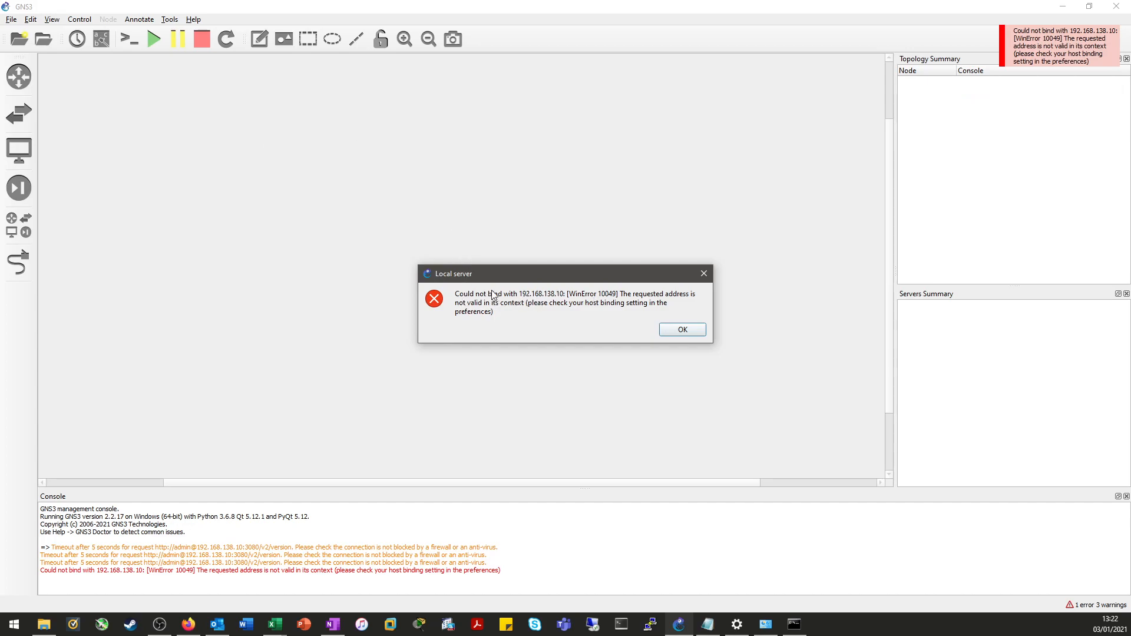
Set the GNS3 local server host binding to 192.168.138.1 in Server preferences and save.
{"action": "left_click", "coordinate": [681, 329]}
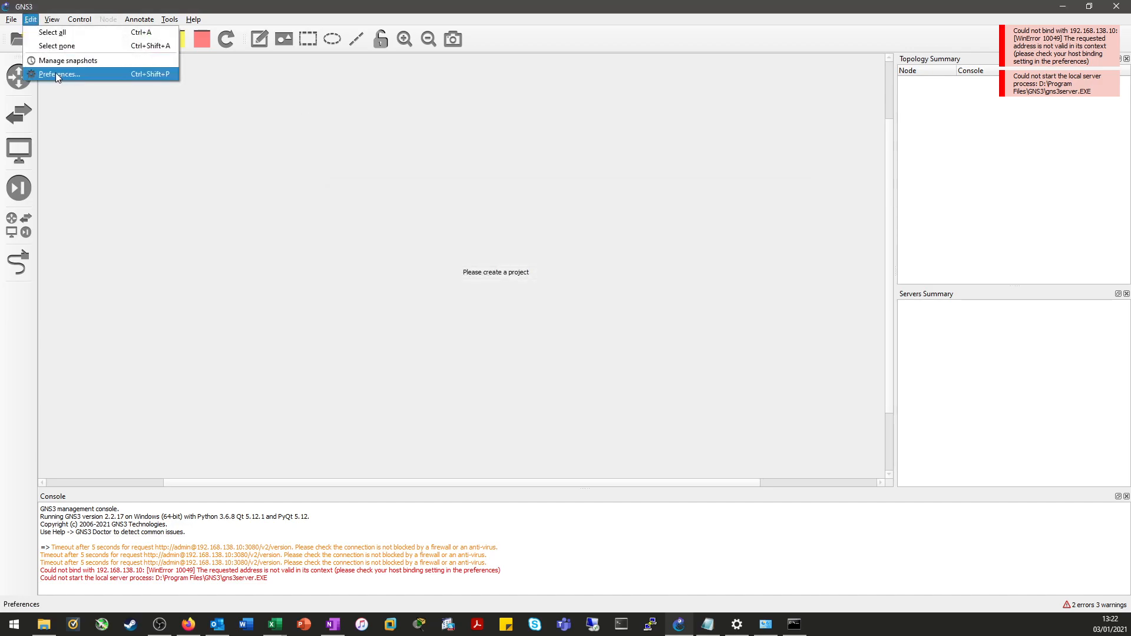
{"action": "left_click", "coordinate": [59, 74]}
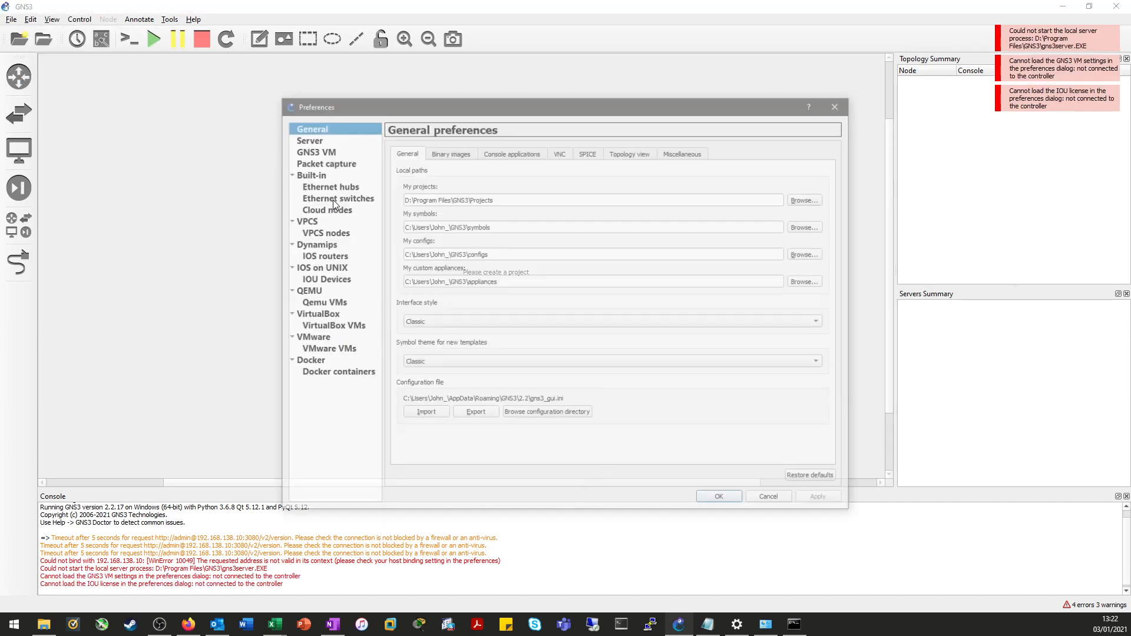
{"action": "left_click", "coordinate": [309, 140]}
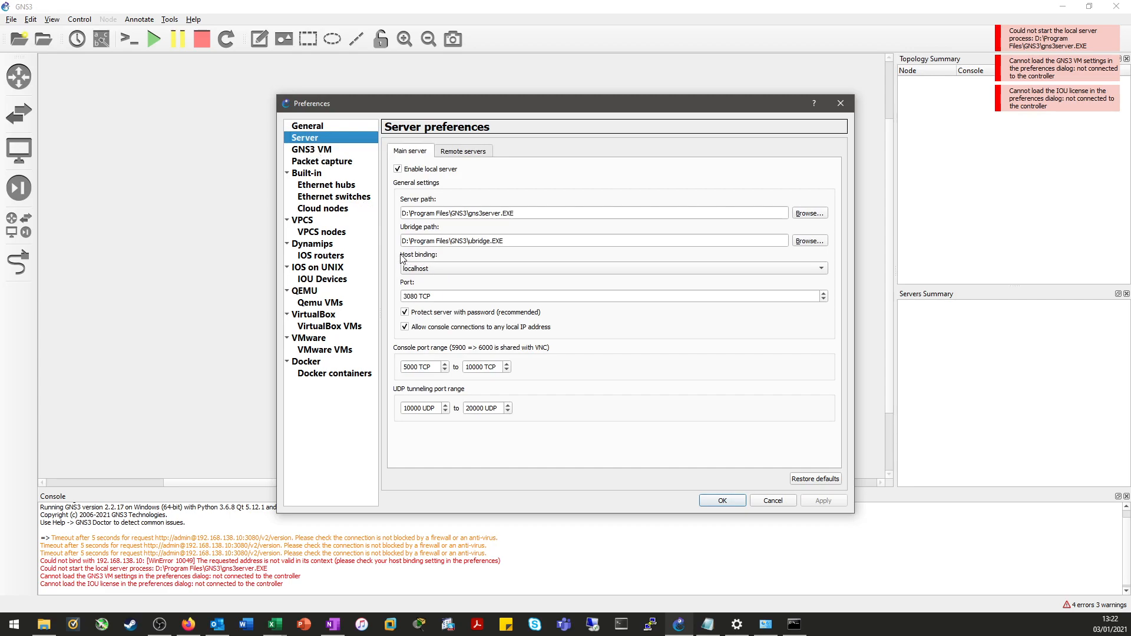
{"action": "left_click", "coordinate": [820, 268]}
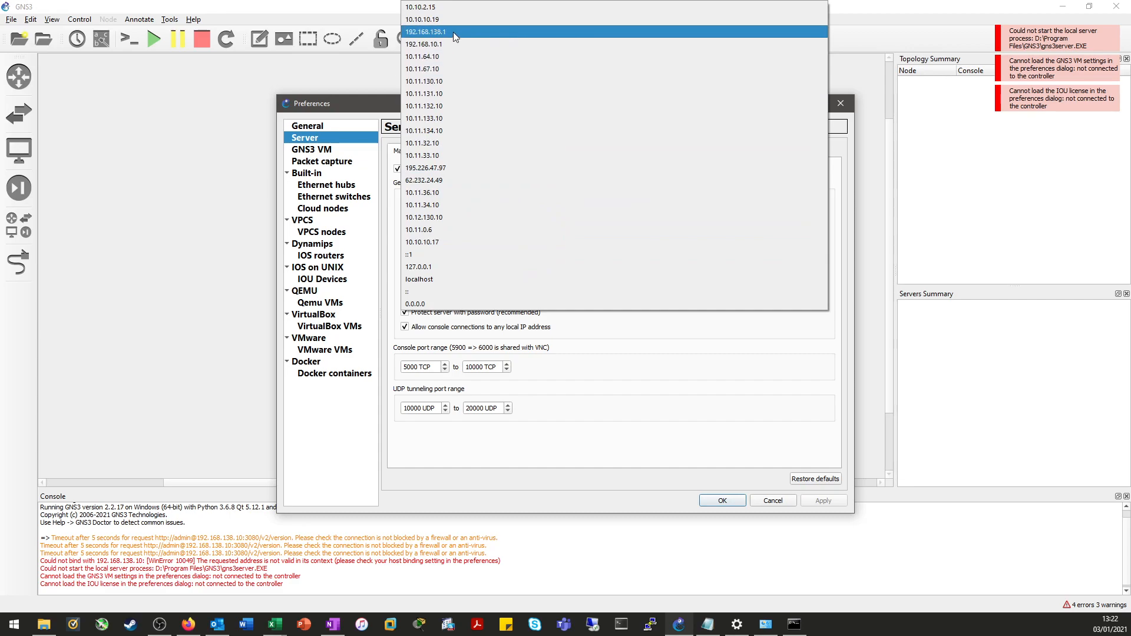
{"action": "left_click", "coordinate": [426, 32]}
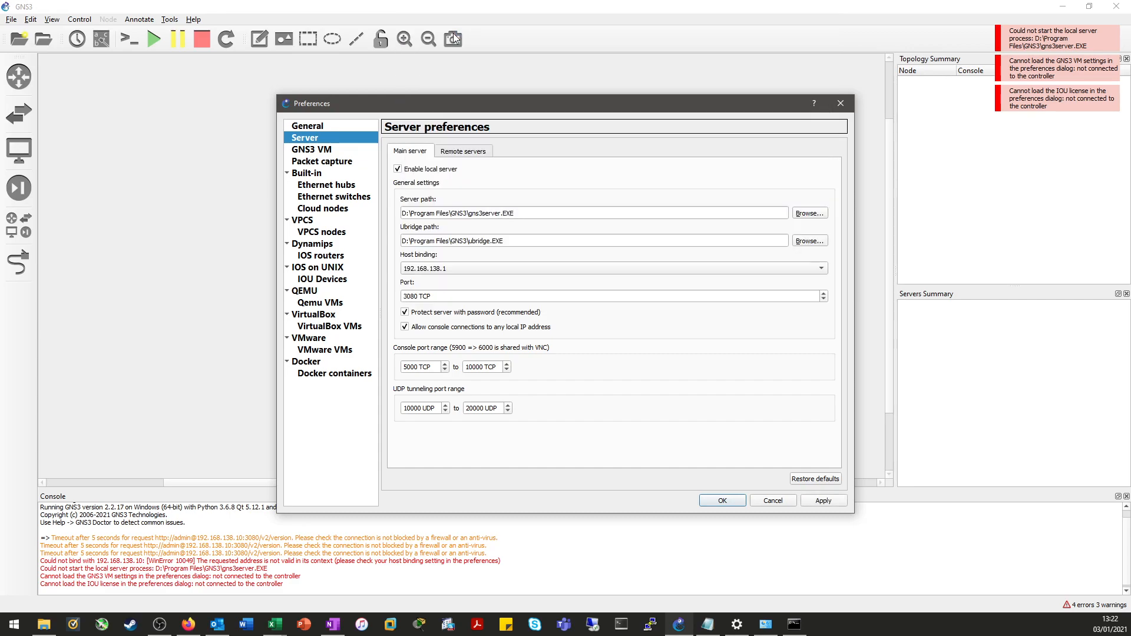
{"action": "mouse_move", "coordinate": [671, 502]}
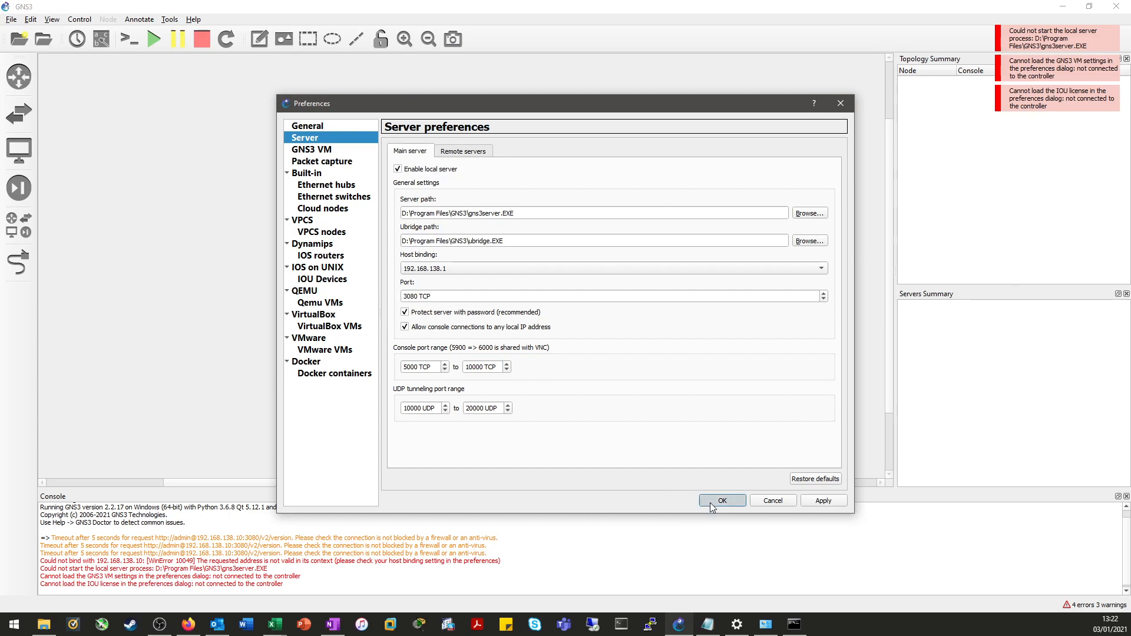
{"action": "left_click", "coordinate": [722, 499]}
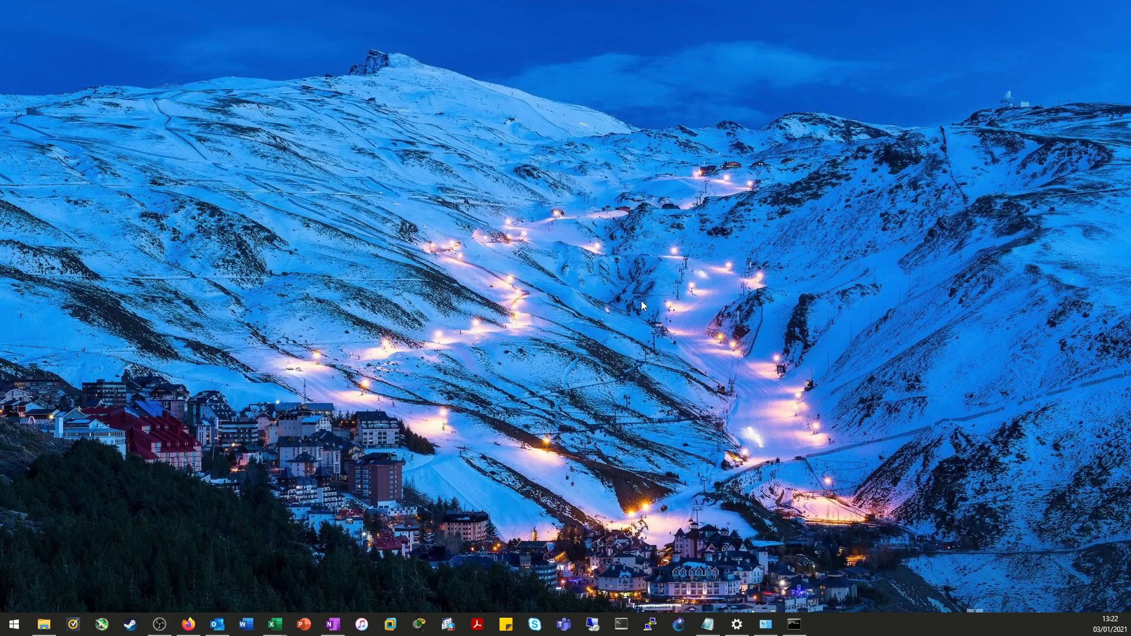
Power off the running GNS3 VM in VMware Workstation using Just Power off, no snapshot.
{"action": "left_click", "coordinate": [679, 624]}
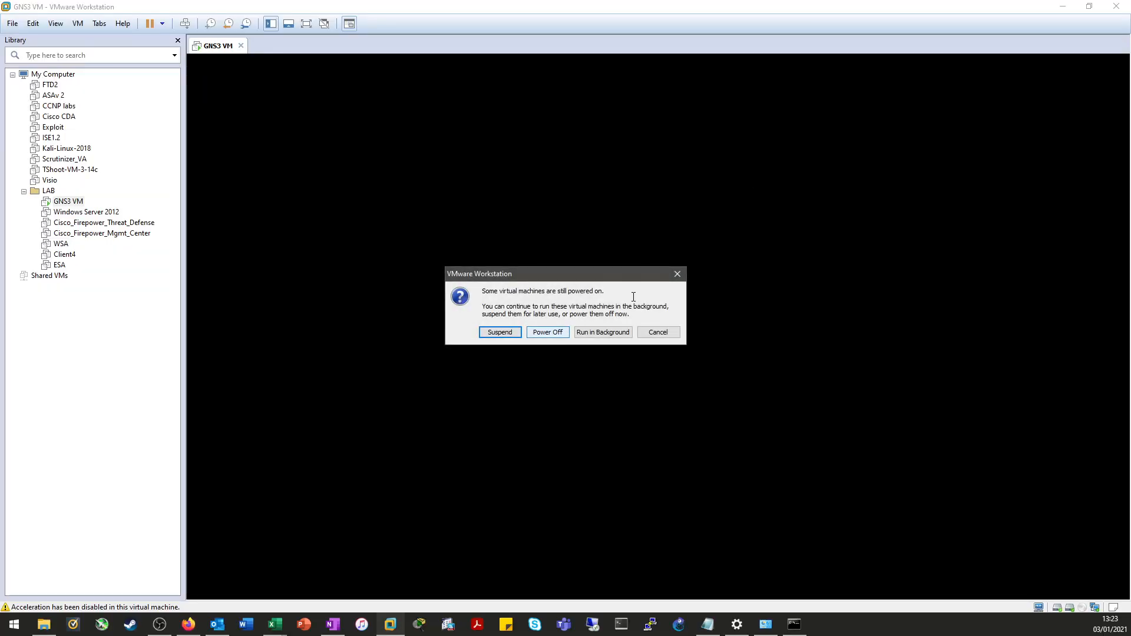
{"action": "right_click", "coordinate": [68, 200]}
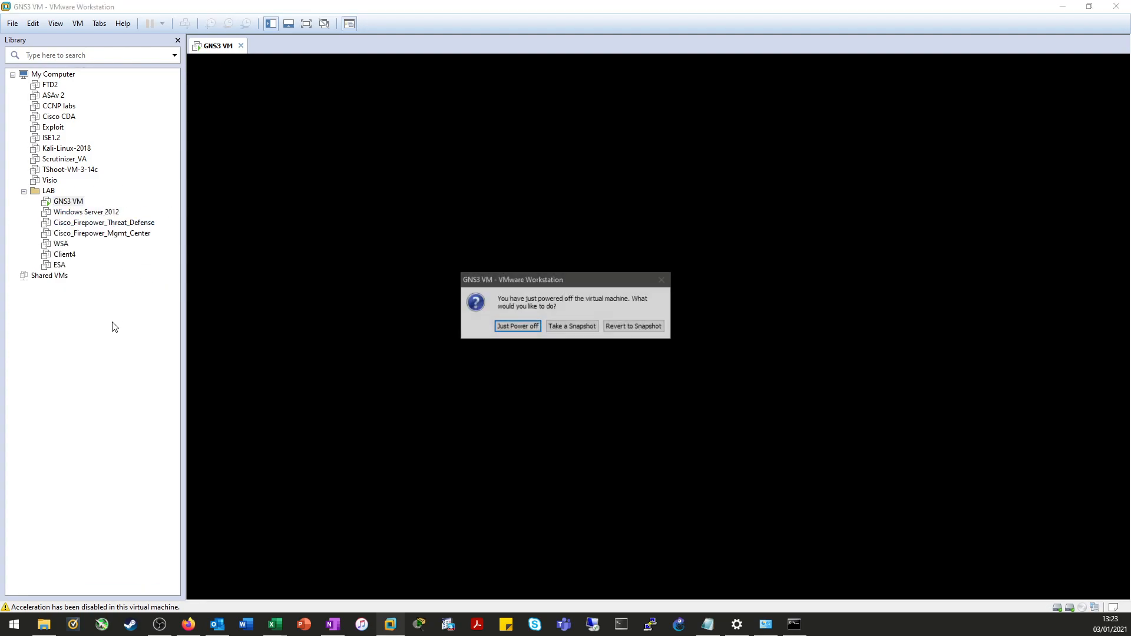
{"action": "left_click", "coordinate": [516, 327]}
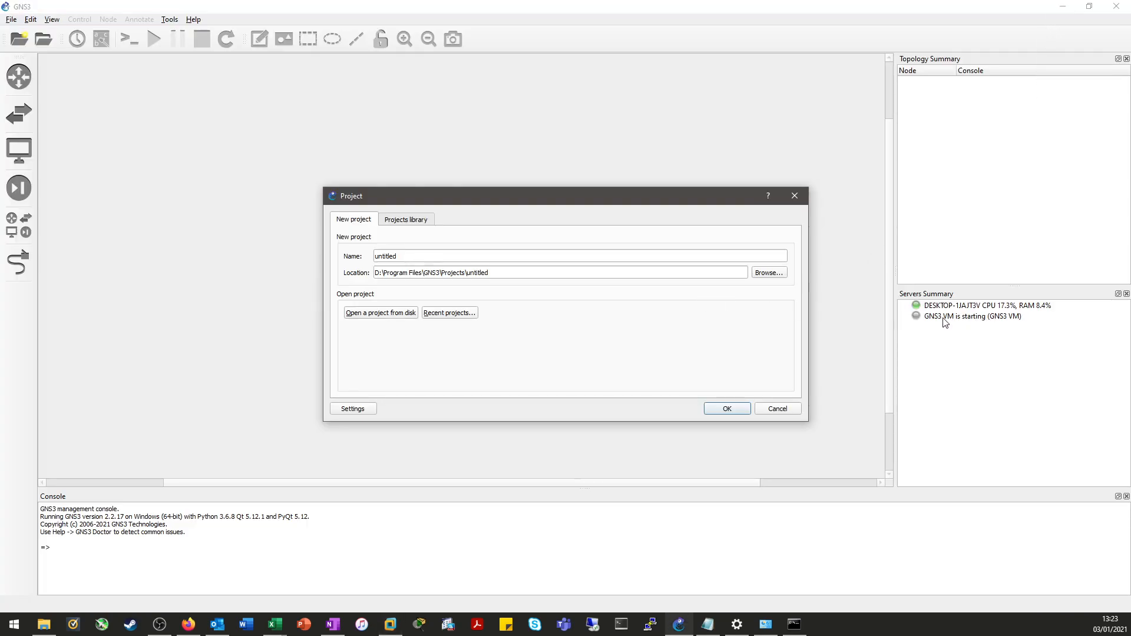
{"action": "mouse_move", "coordinate": [975, 324]}
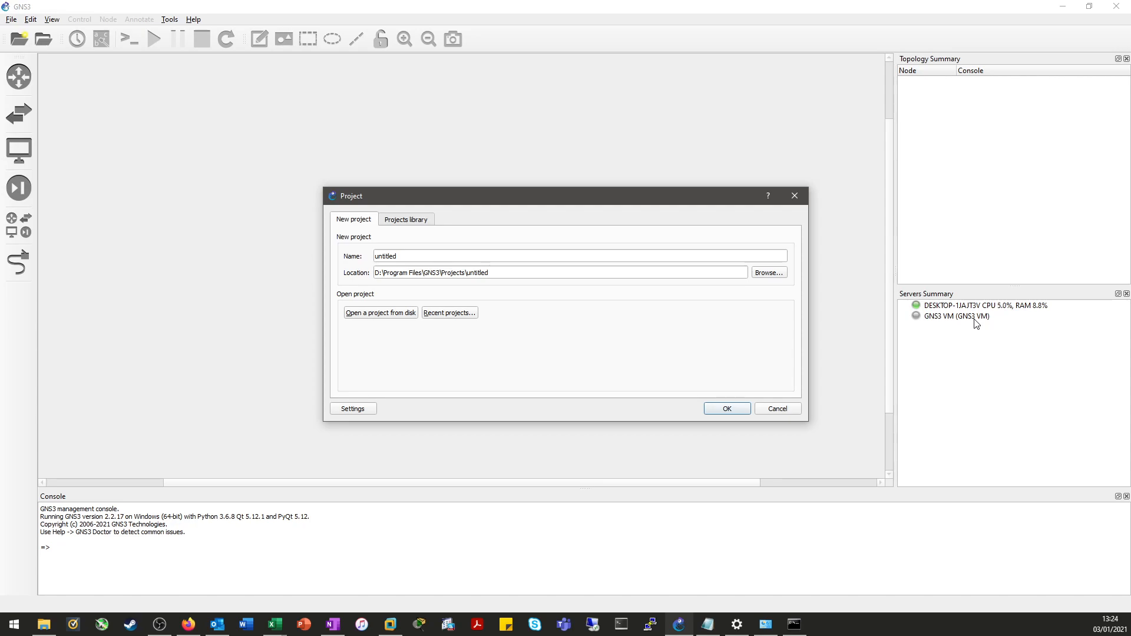
Show the recently opened projects list, which includes LAB.gns3.
{"action": "left_click", "coordinate": [449, 313]}
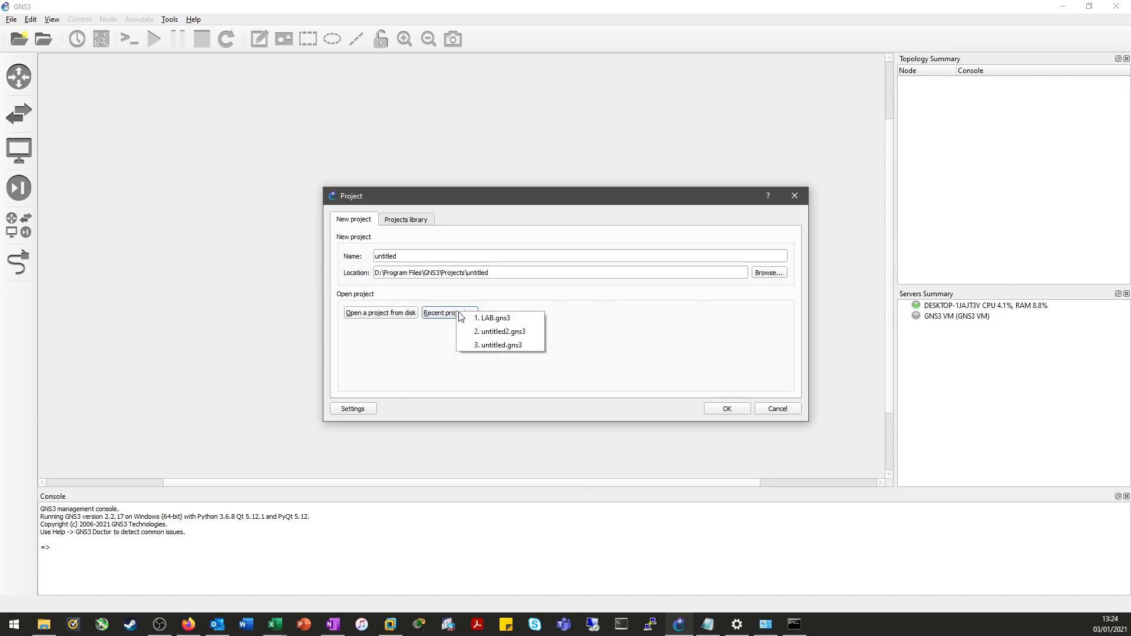
Load LAB.gns3 from the recent projects so its topology appears with the GNS3 VM connected.
{"action": "left_click", "coordinate": [493, 318]}
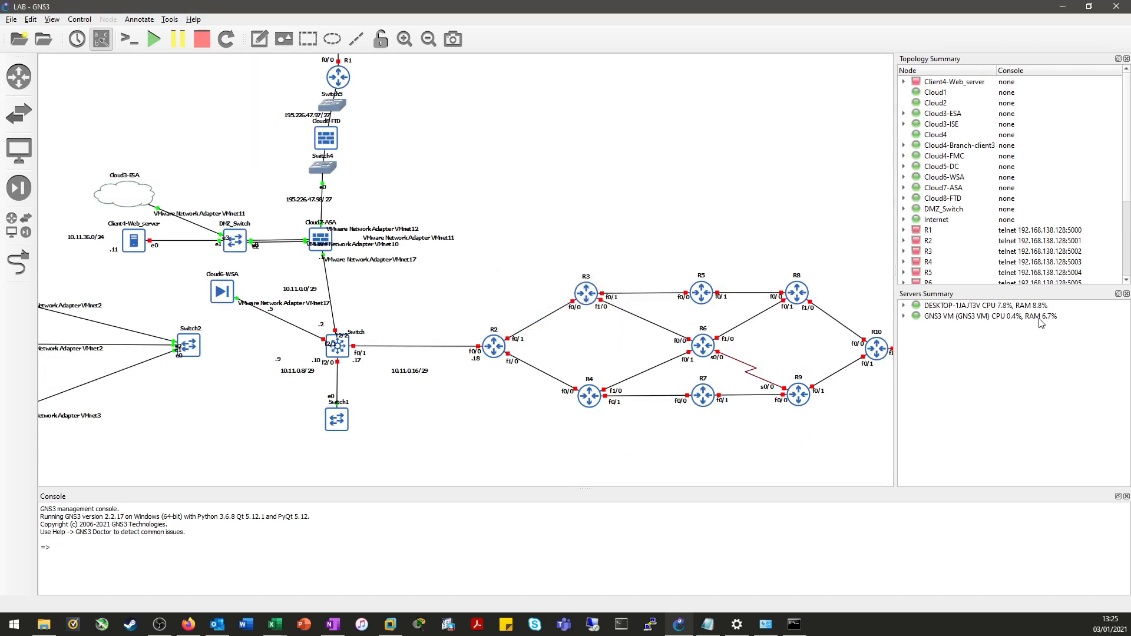
{"action": "mouse_move", "coordinate": [105, 317]}
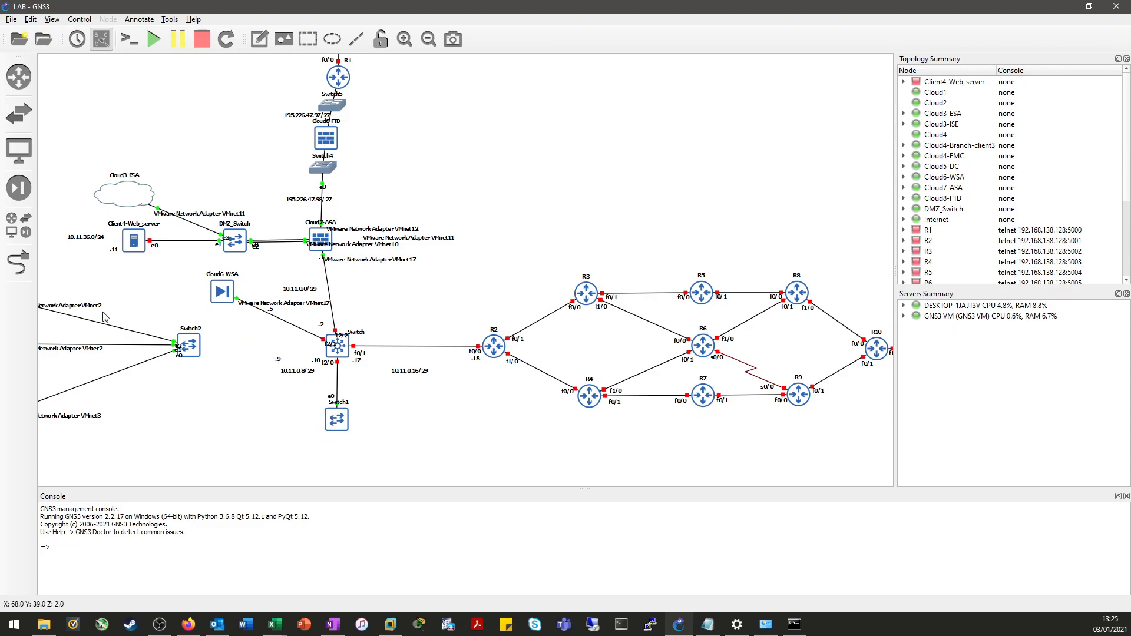
{"action": "mouse_move", "coordinate": [621, 238]}
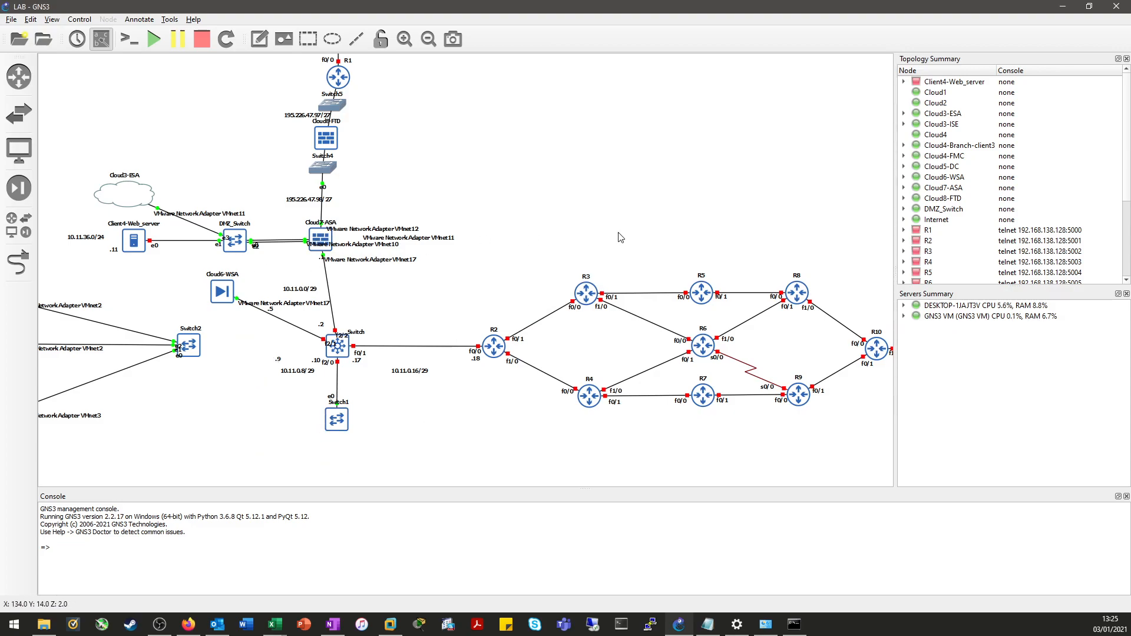